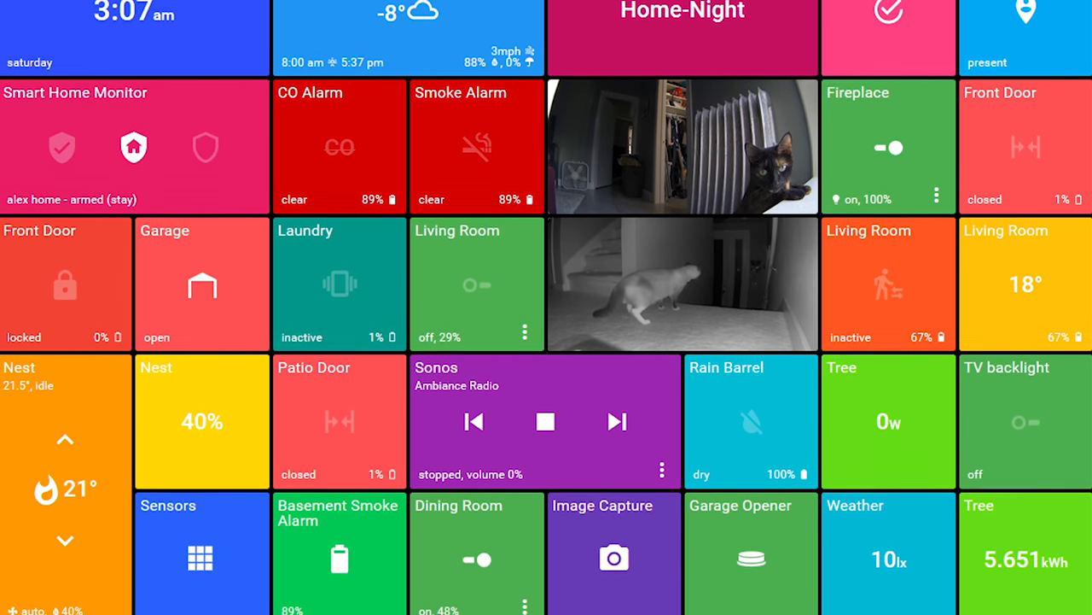
Browse actiontiles.com down to the $23.99 per-location pricing and back to the top
scroll("up", 3)
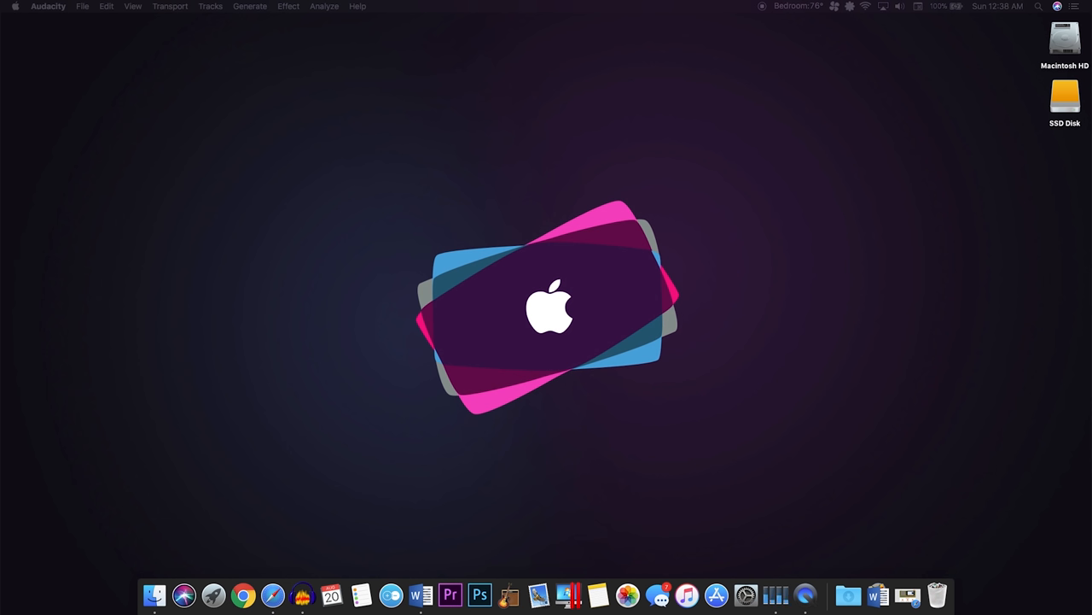
mouse_move(601, 546)
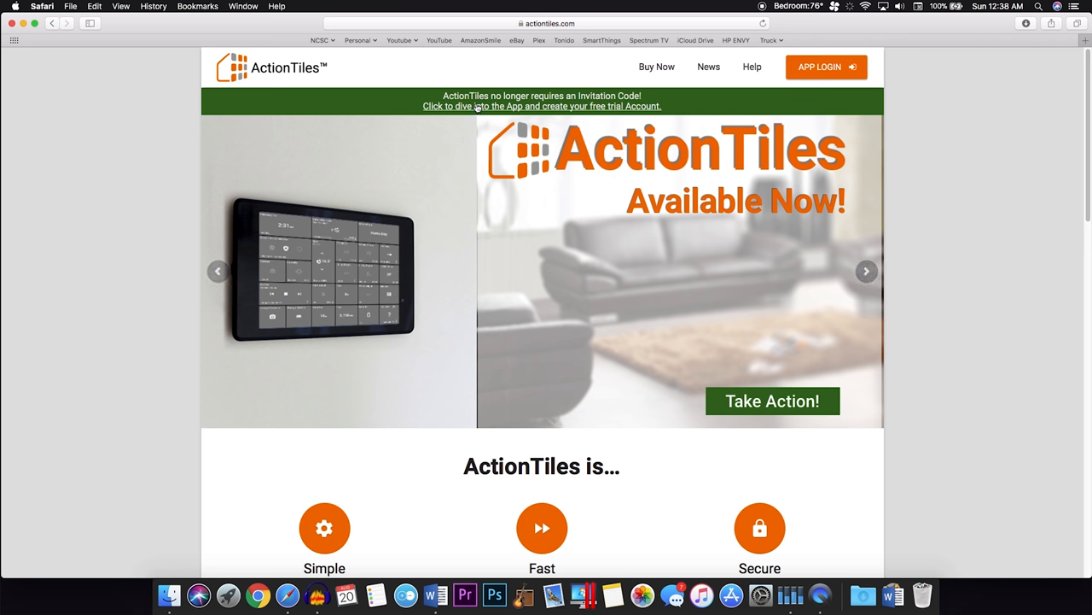
left_click(867, 272)
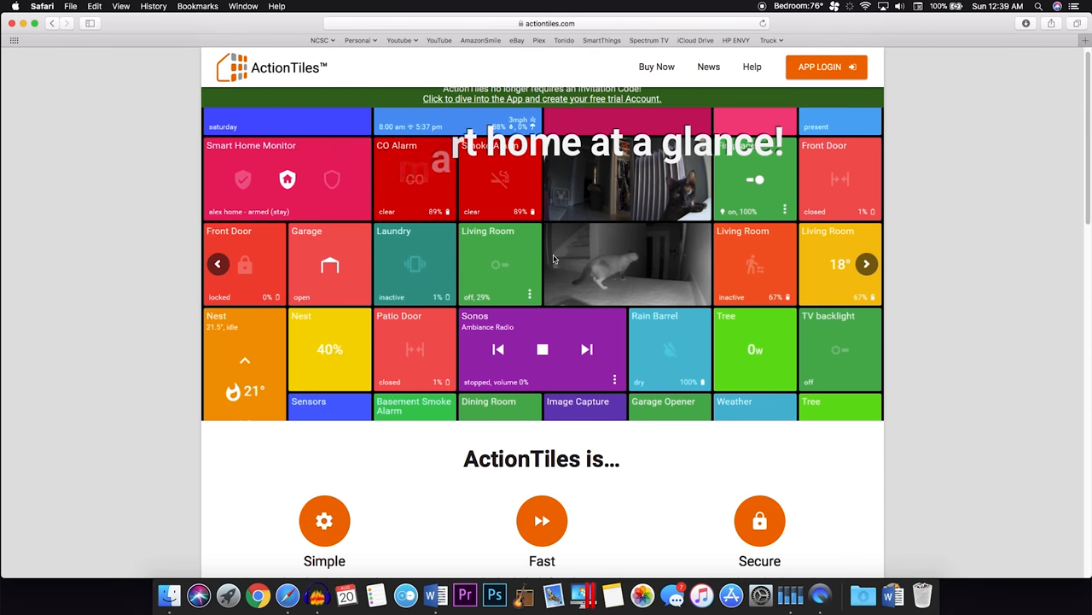
scroll("down", 3)
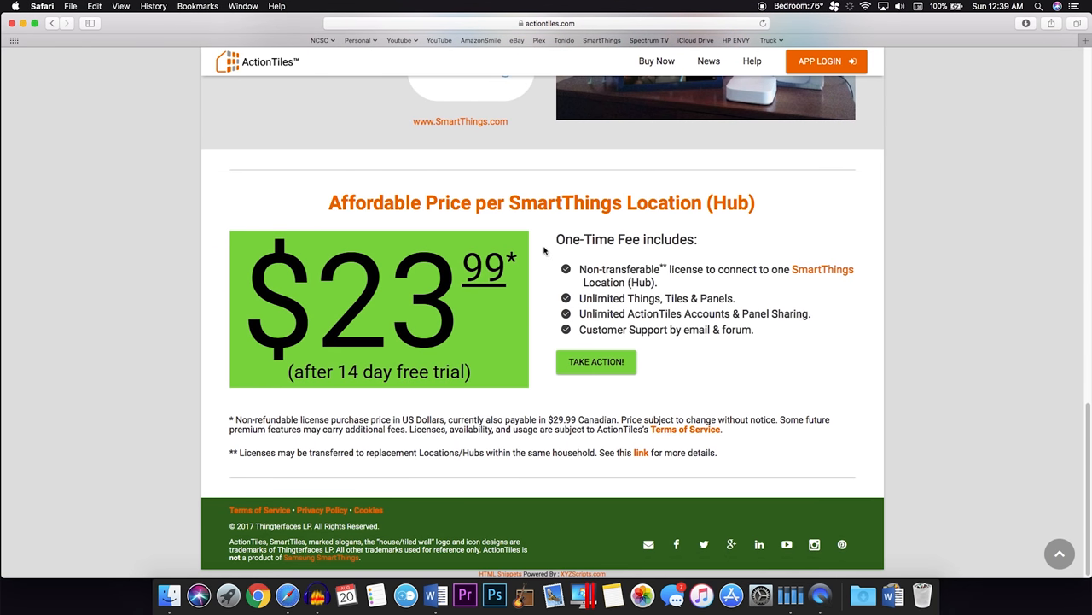
mouse_move(387, 286)
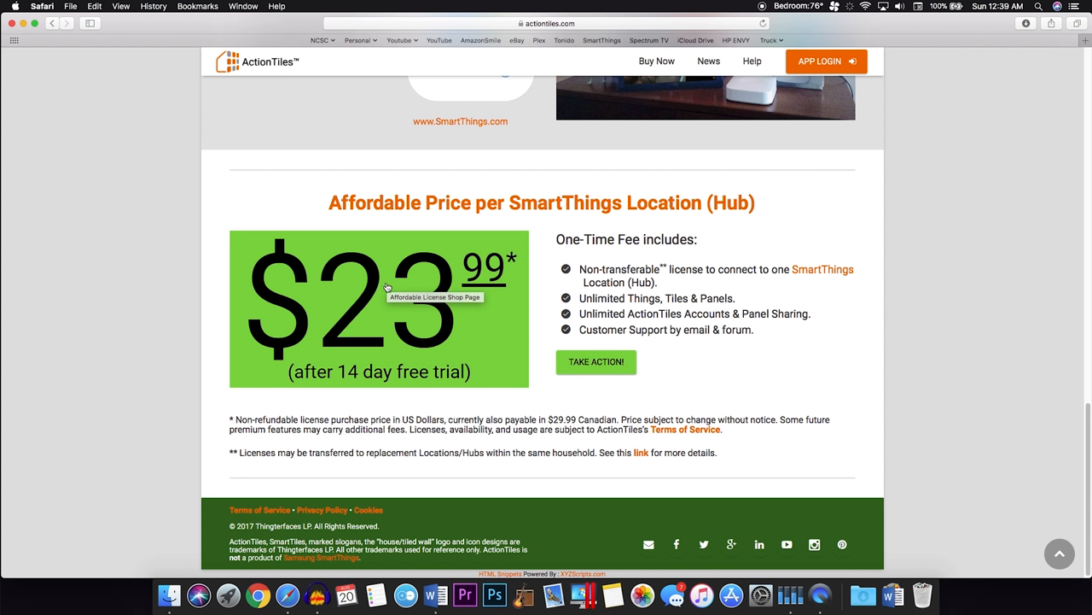
mouse_move(503, 403)
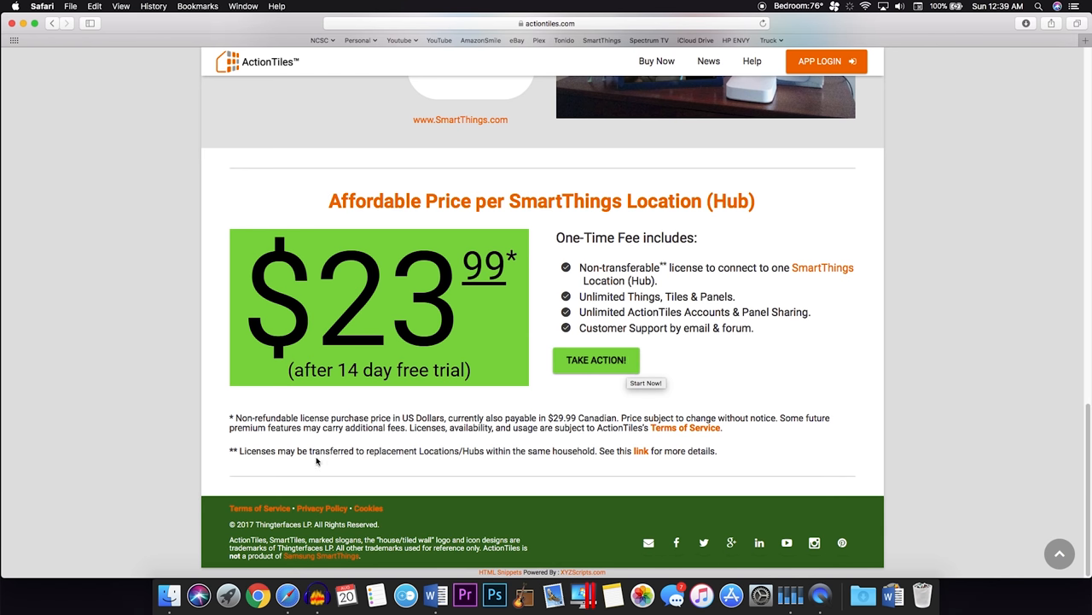
scroll("up", 3)
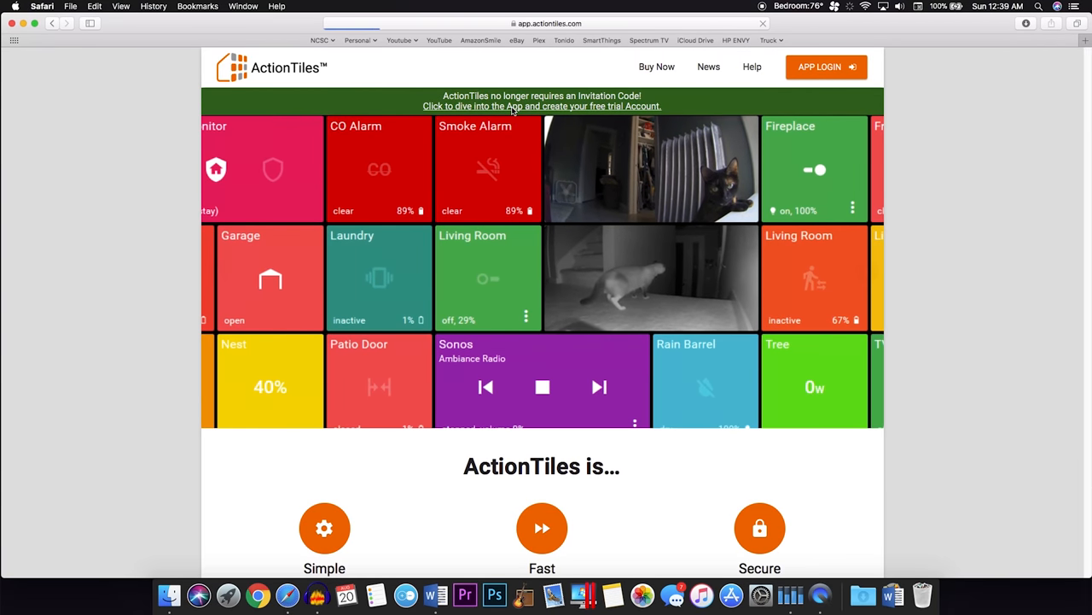
Follow the green banner link to the ActionTiles V6 web app login page
left_click(826, 67)
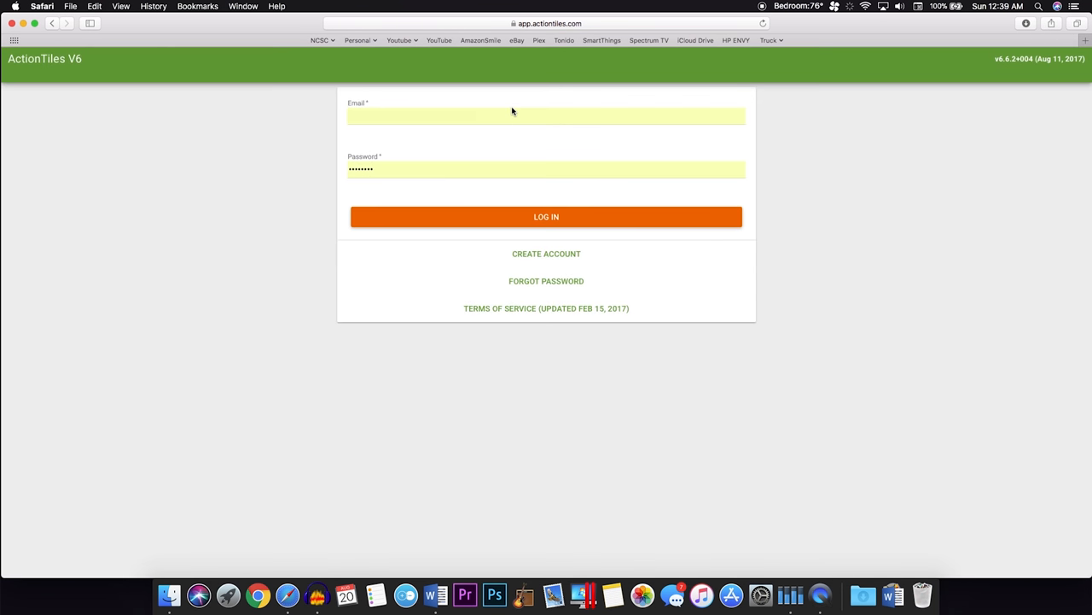
mouse_move(523, 200)
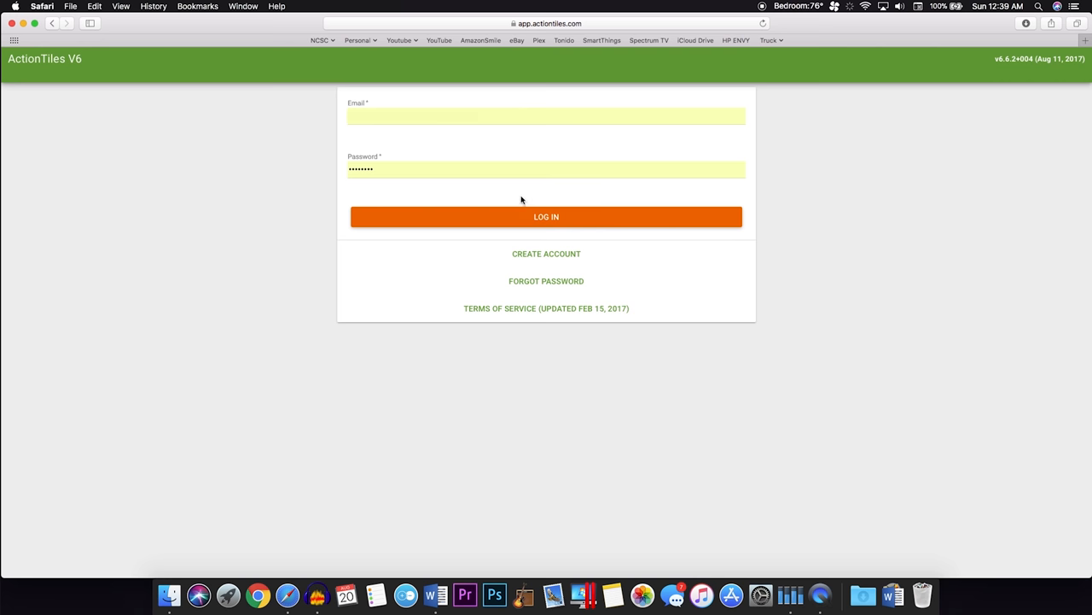
mouse_move(546, 253)
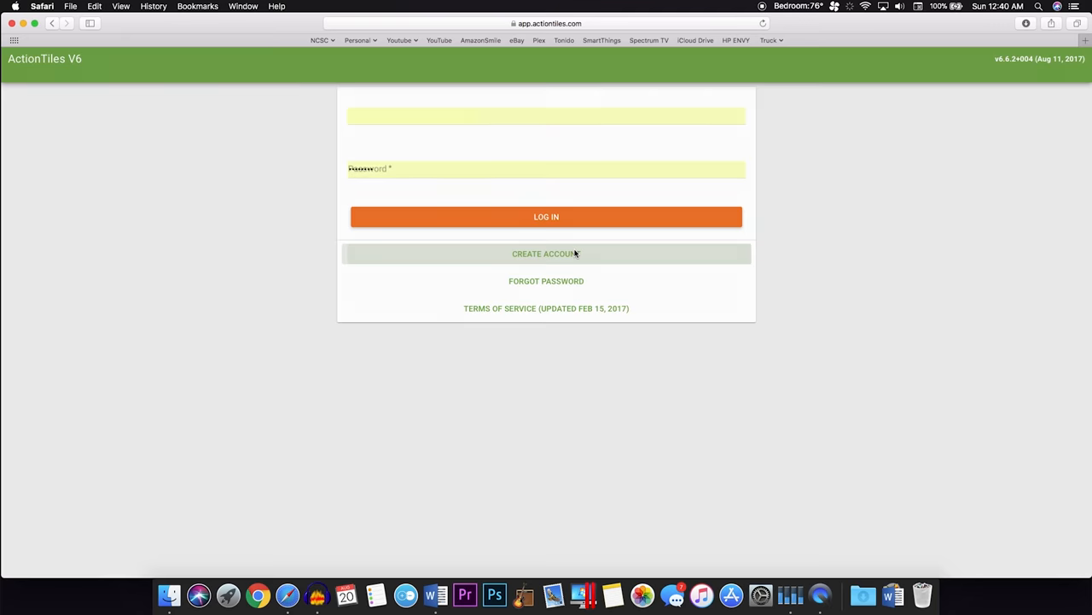
left_click(547, 253)
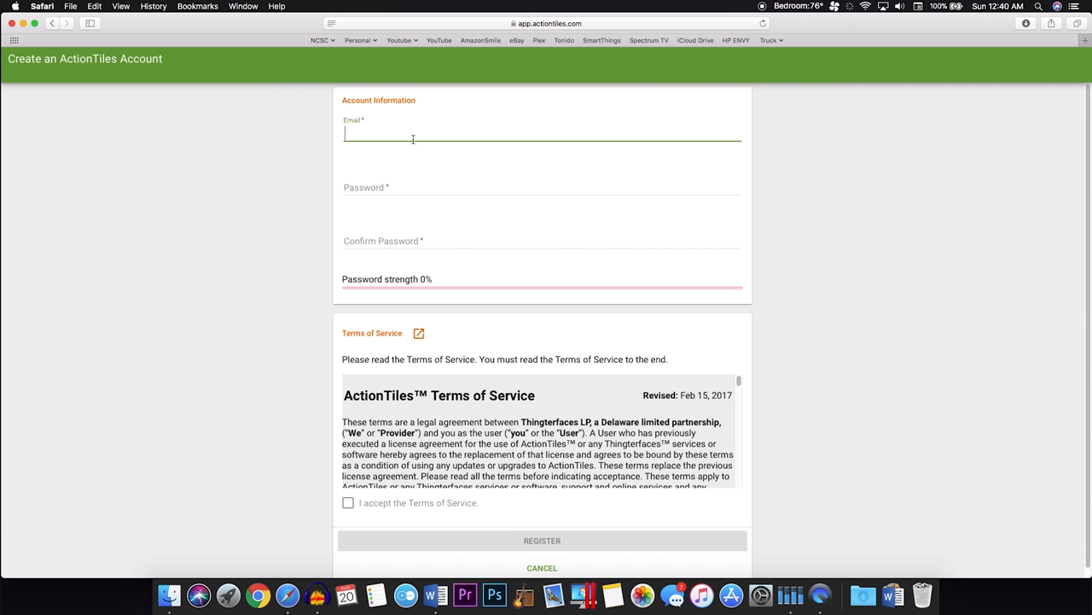
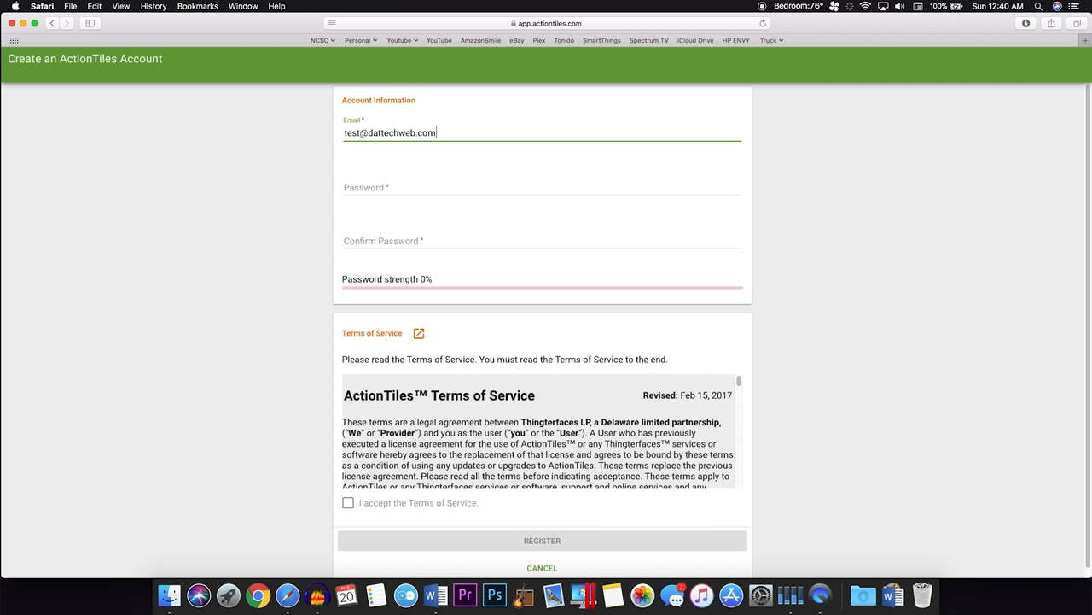
left_click(513, 186)
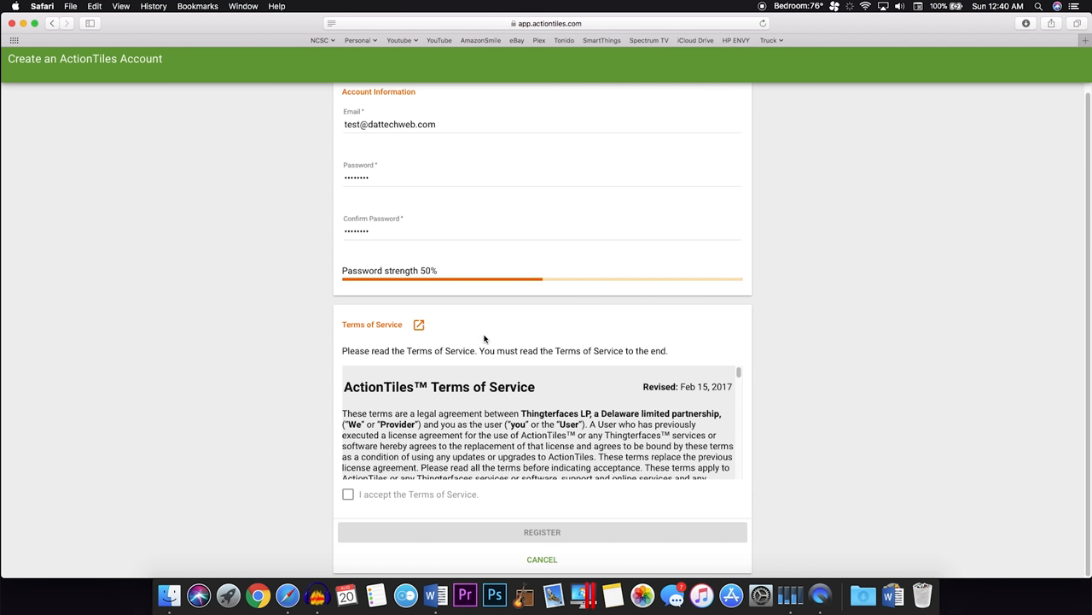
Read the Terms of Service, tick both acceptance boxes and register the account
scroll("up", 3)
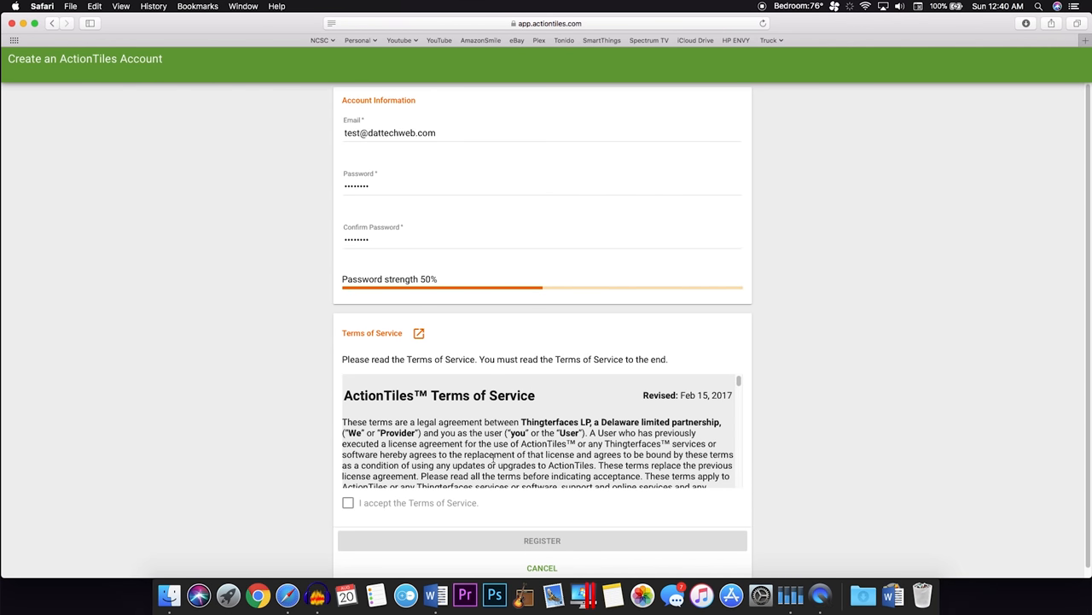
scroll("down", 3)
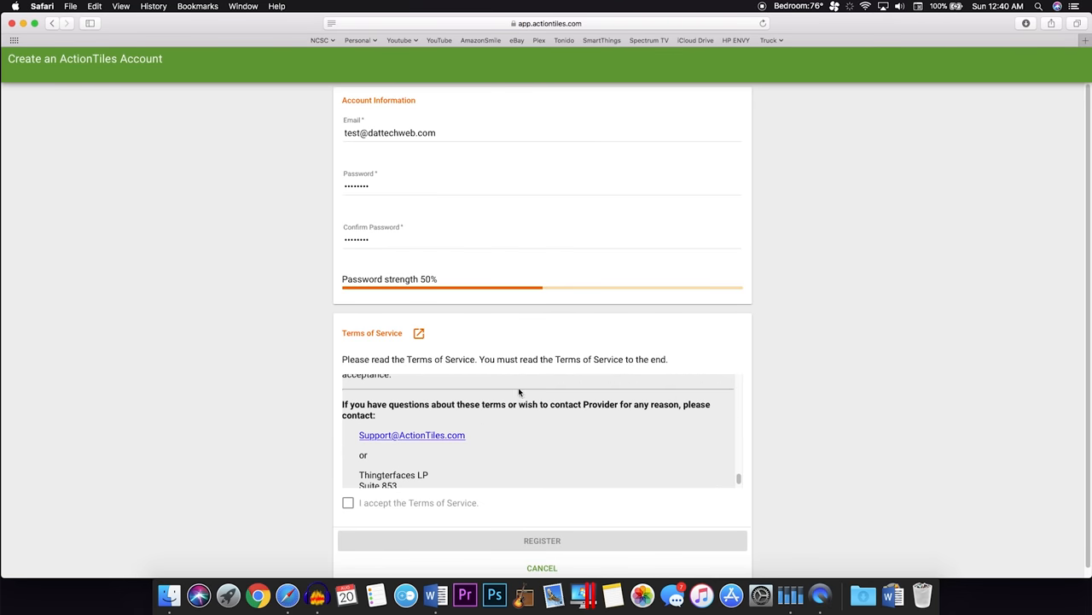
scroll("down", 3)
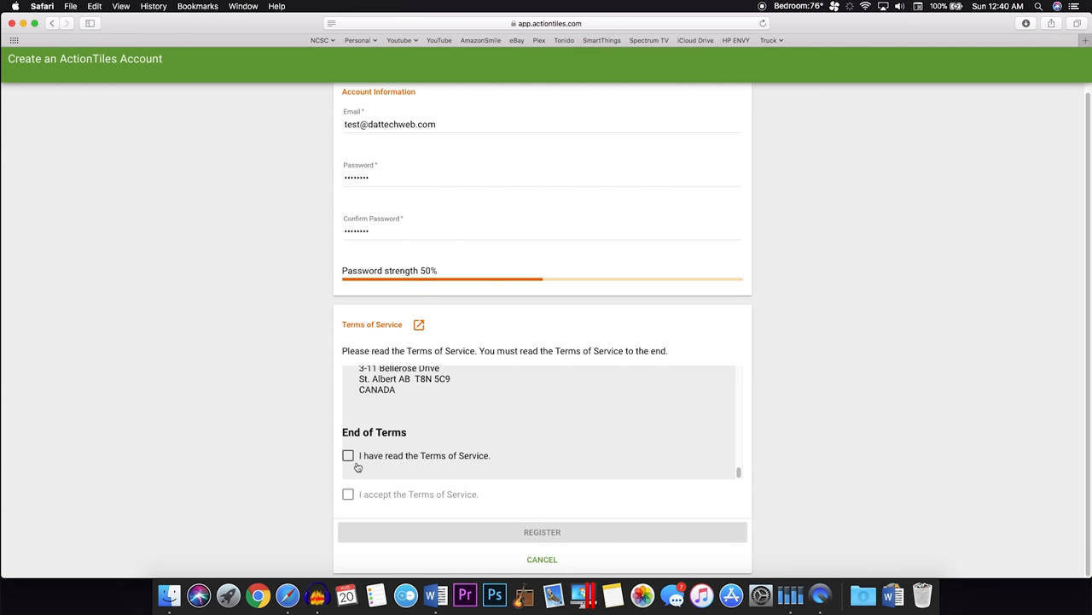
left_click(348, 455)
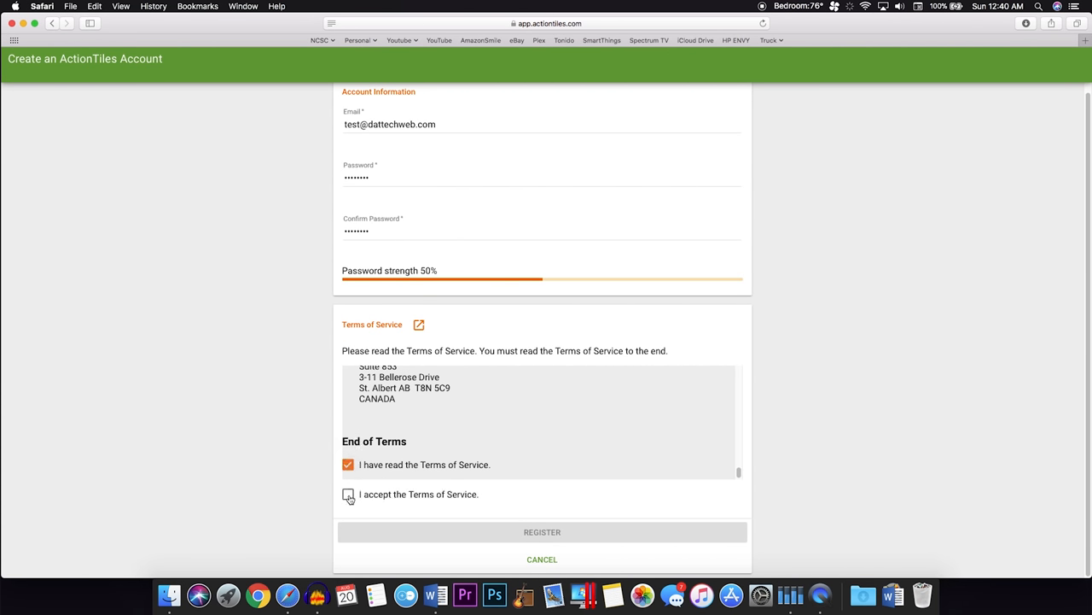
left_click(348, 495)
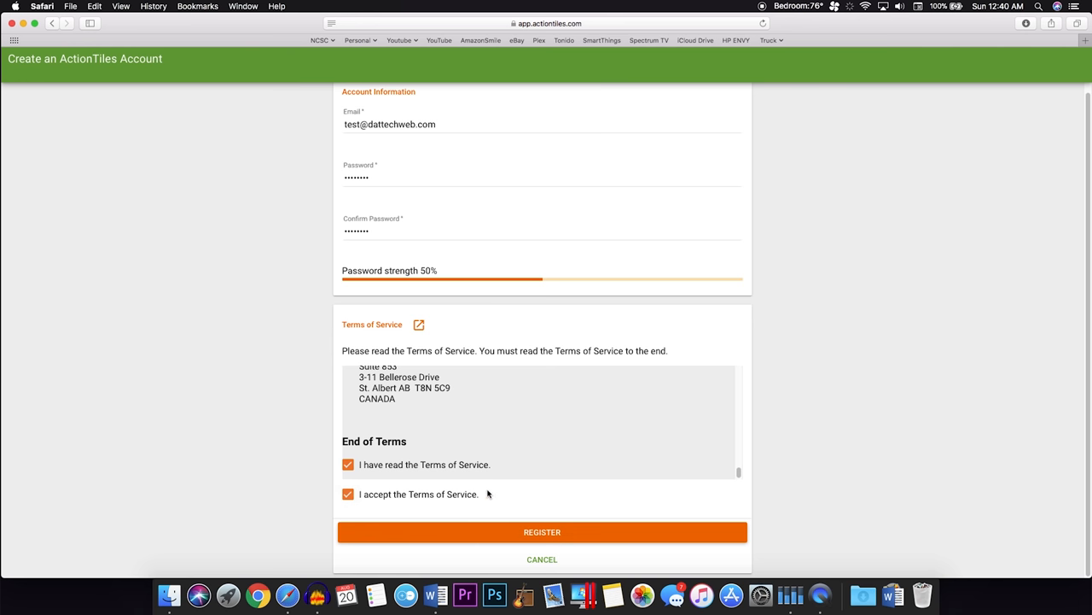
left_click(543, 533)
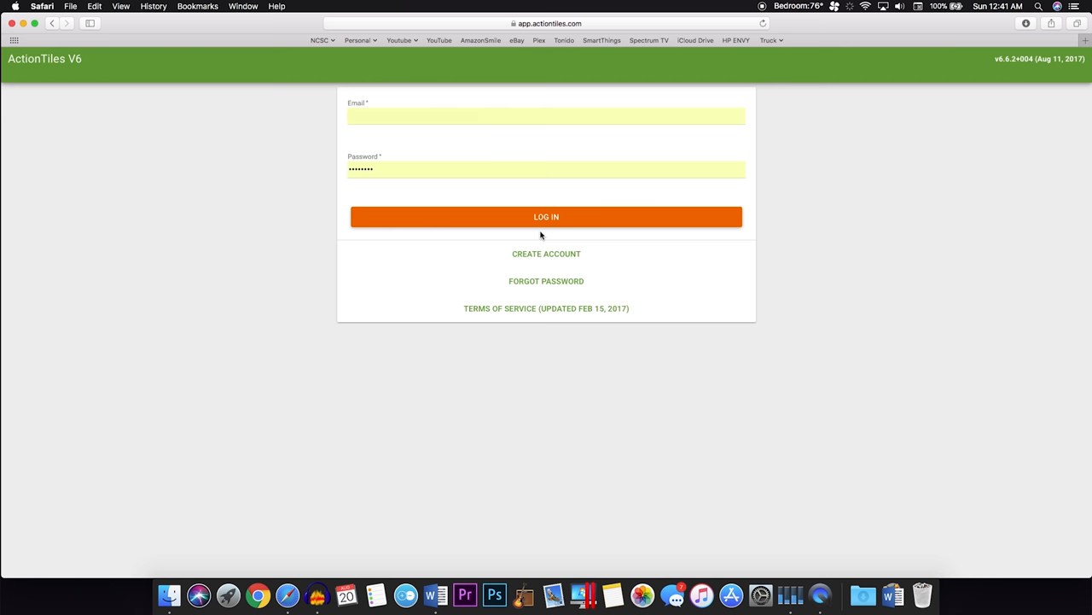
Log in with the new credentials and reach the My Panels list
left_click(546, 217)
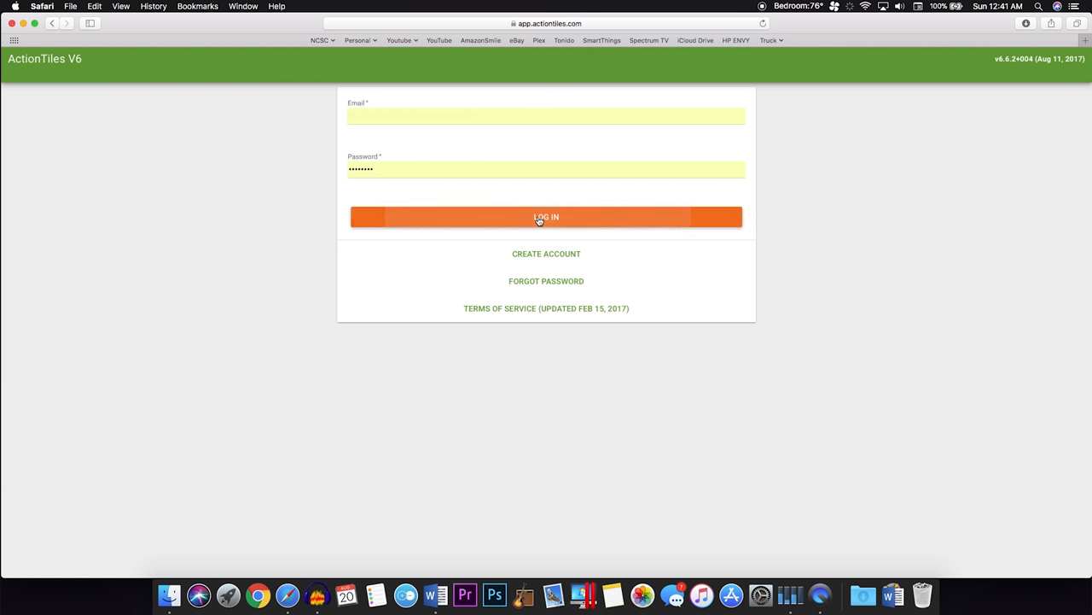
left_click(547, 216)
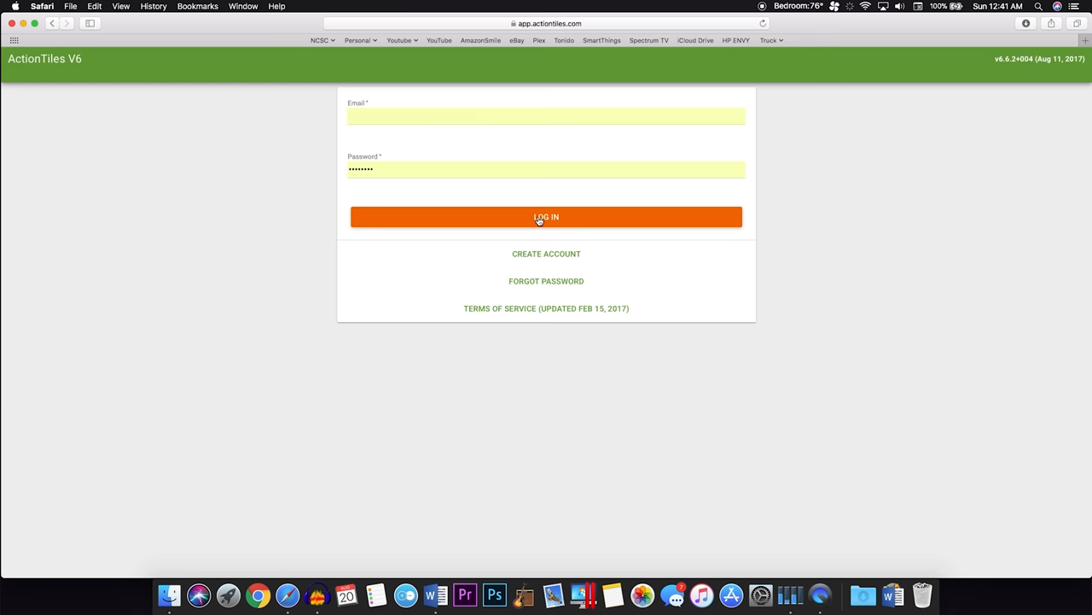
left_click(546, 217)
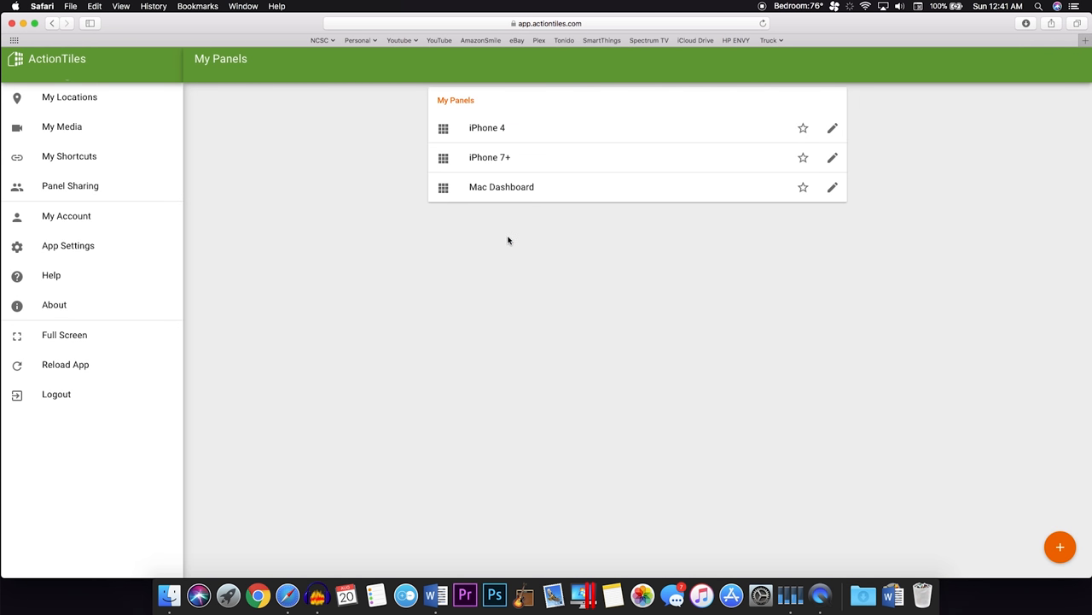
mouse_move(310, 244)
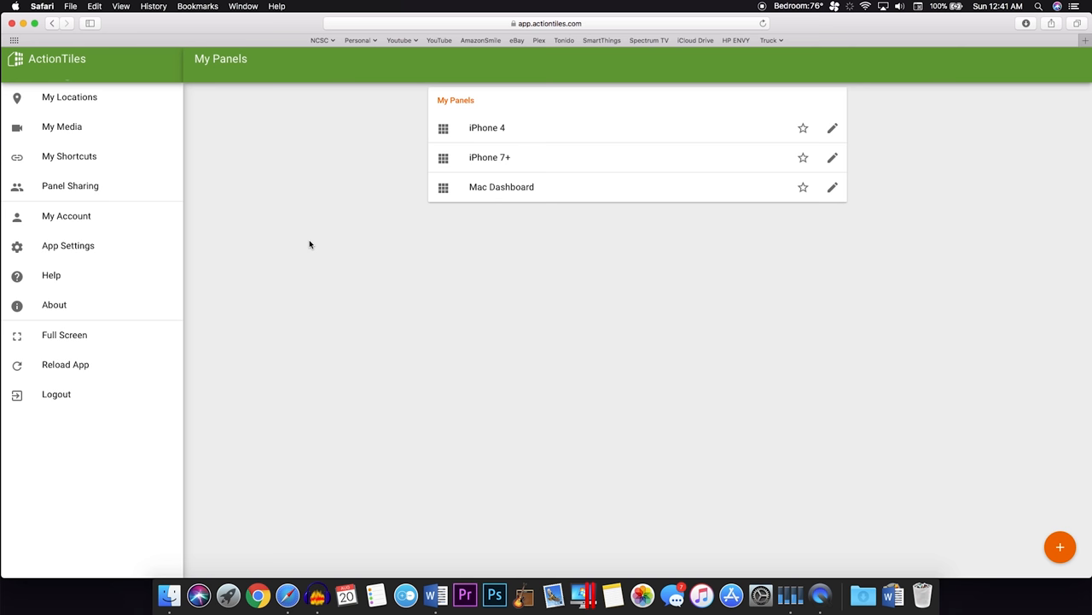
mouse_move(229, 263)
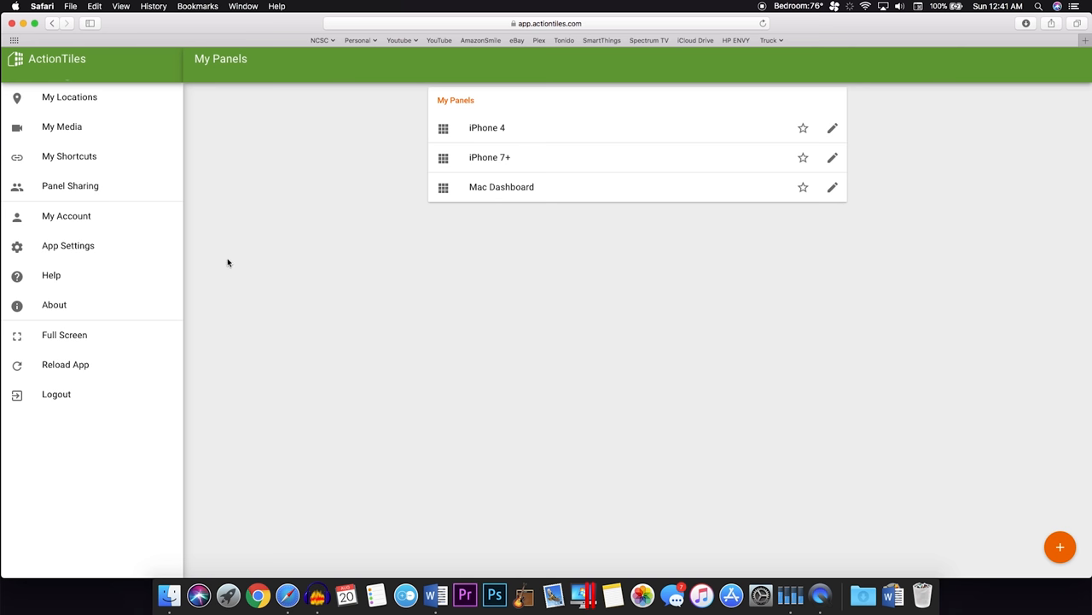
mouse_move(128, 157)
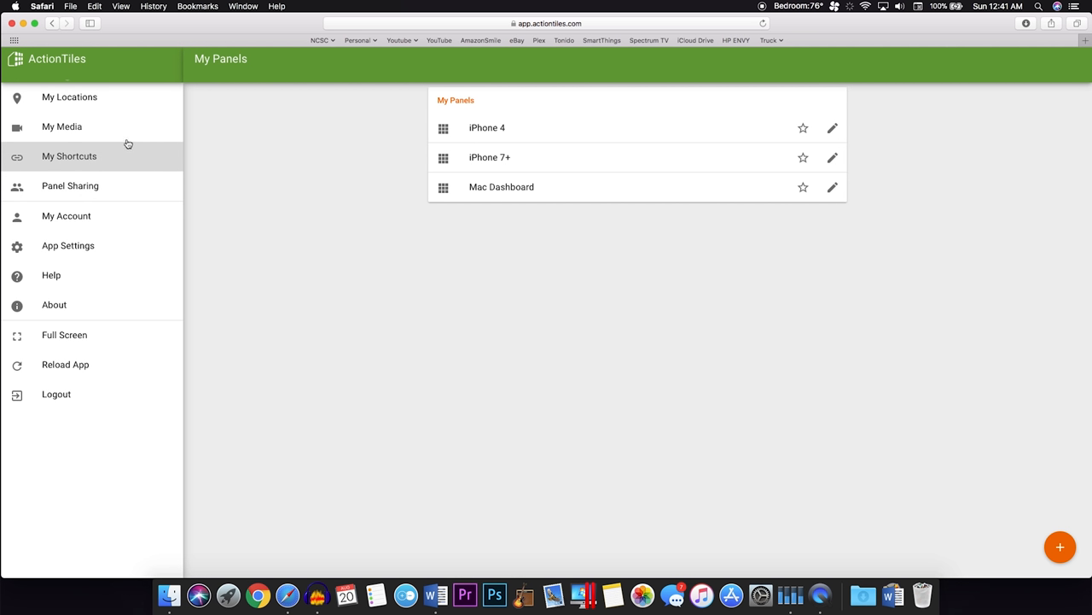
From My Locations, add a SmartThings location and continue past the authorization notice
left_click(68, 96)
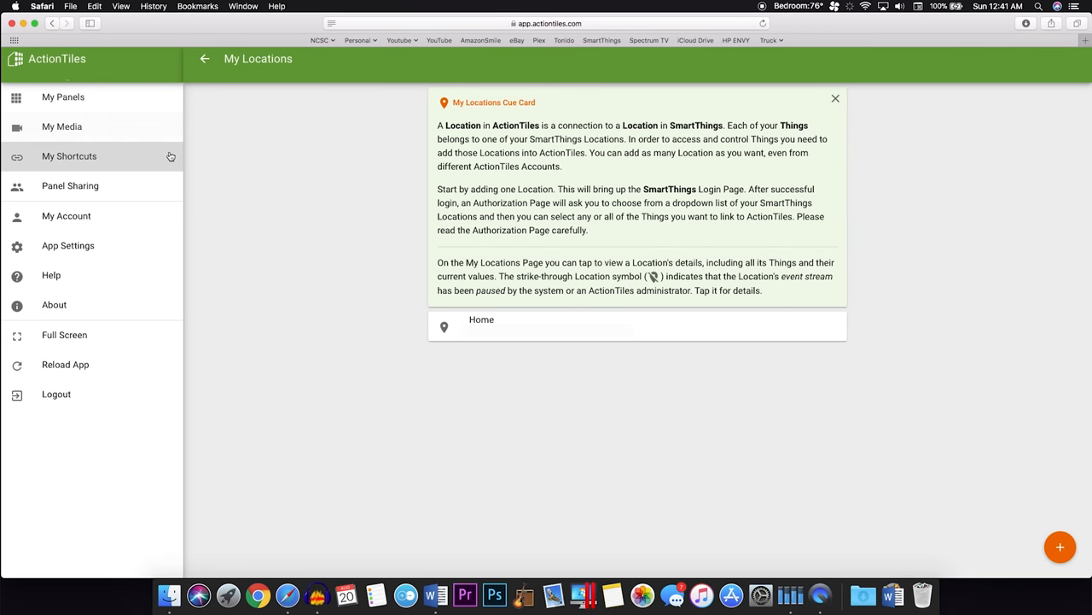
mouse_move(1060, 546)
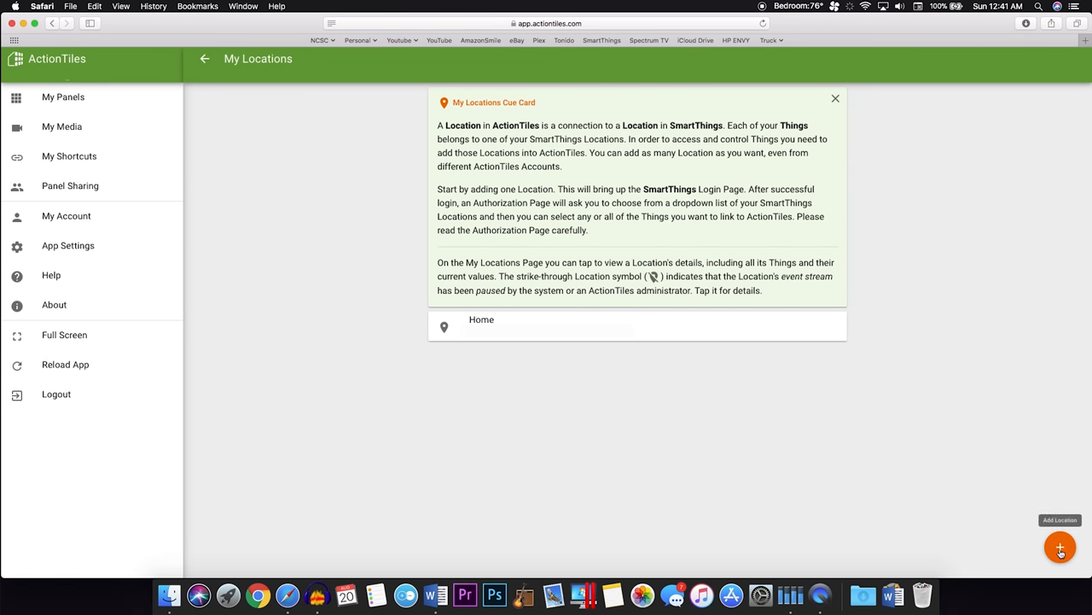
left_click(1060, 547)
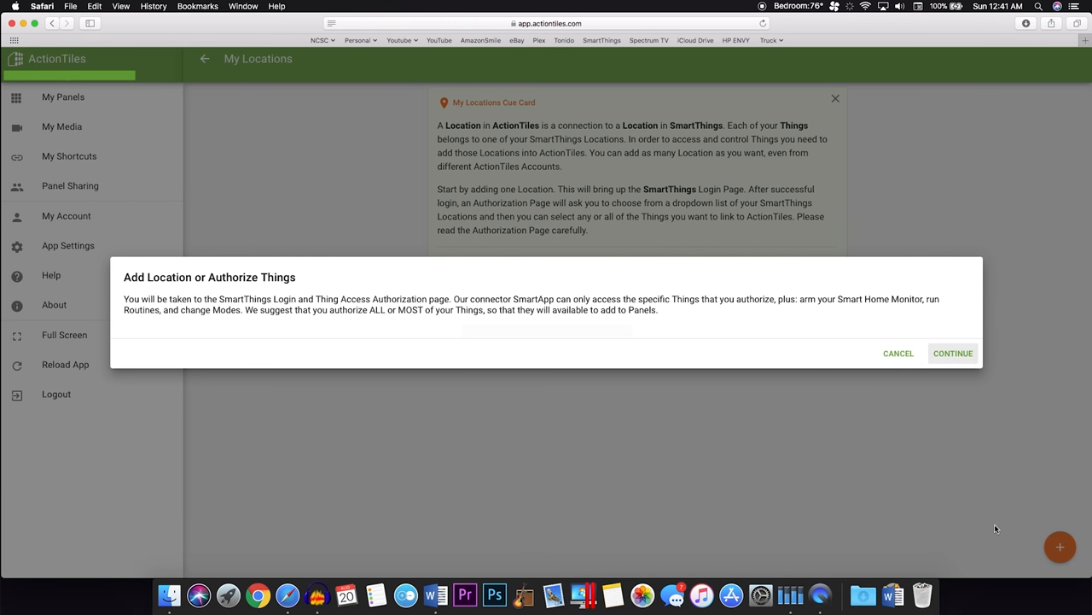
mouse_move(594, 369)
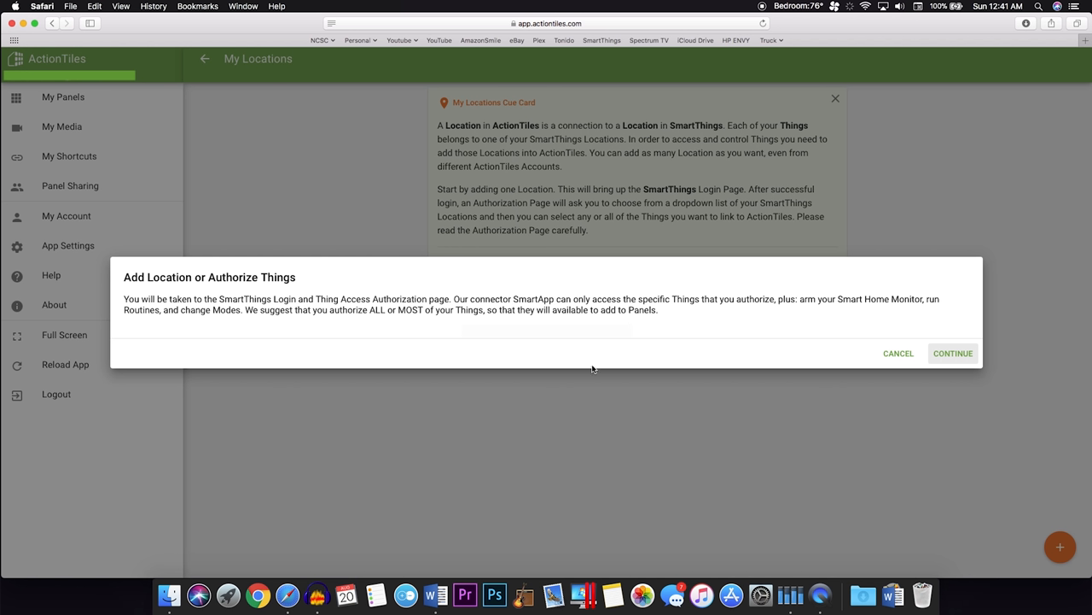
mouse_move(946, 340)
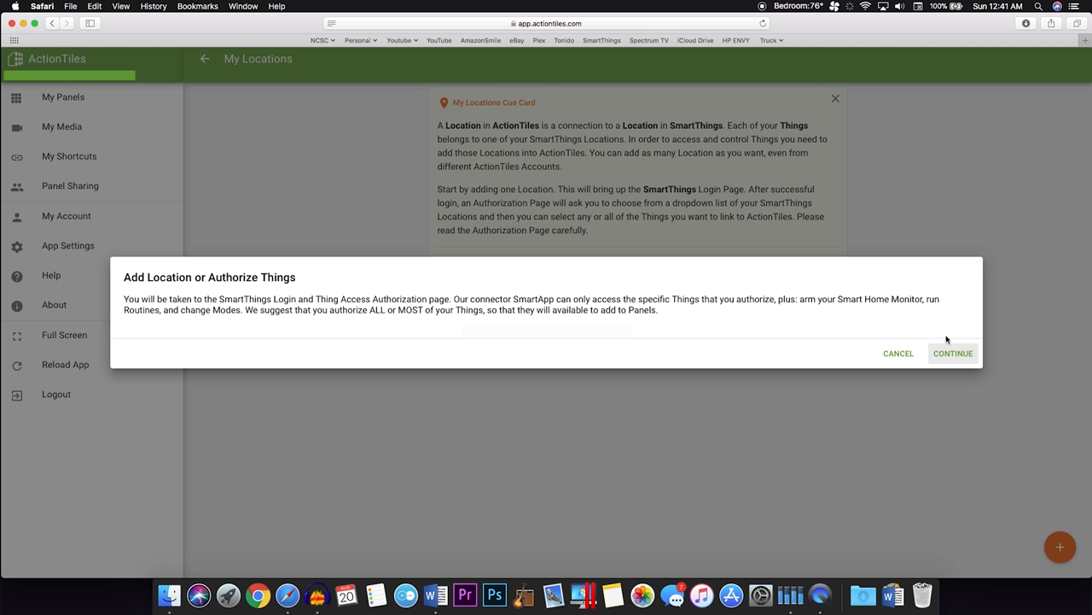
mouse_move(754, 328)
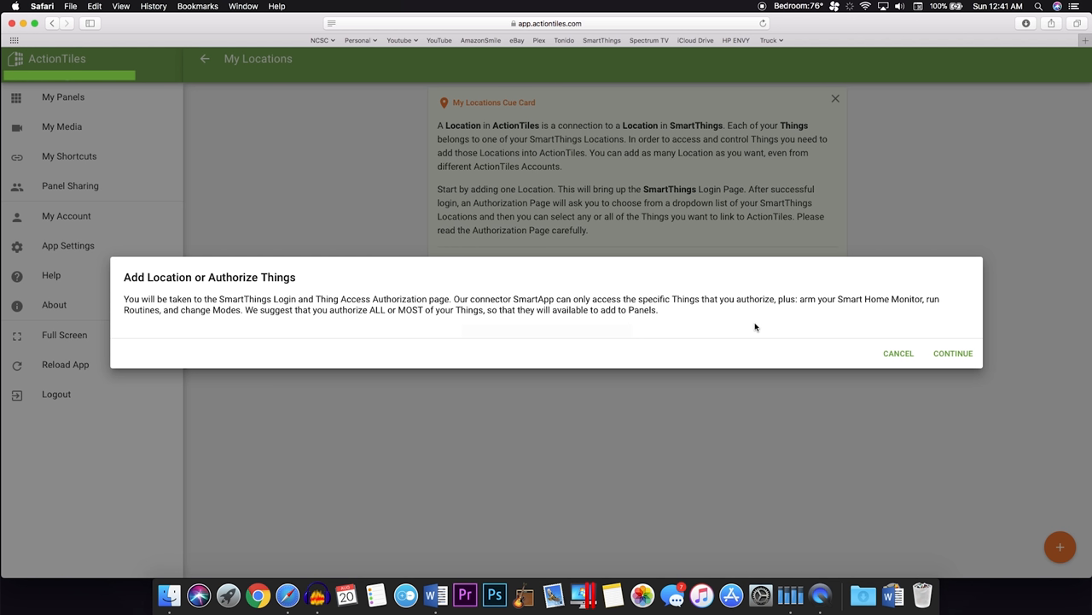
mouse_move(974, 341)
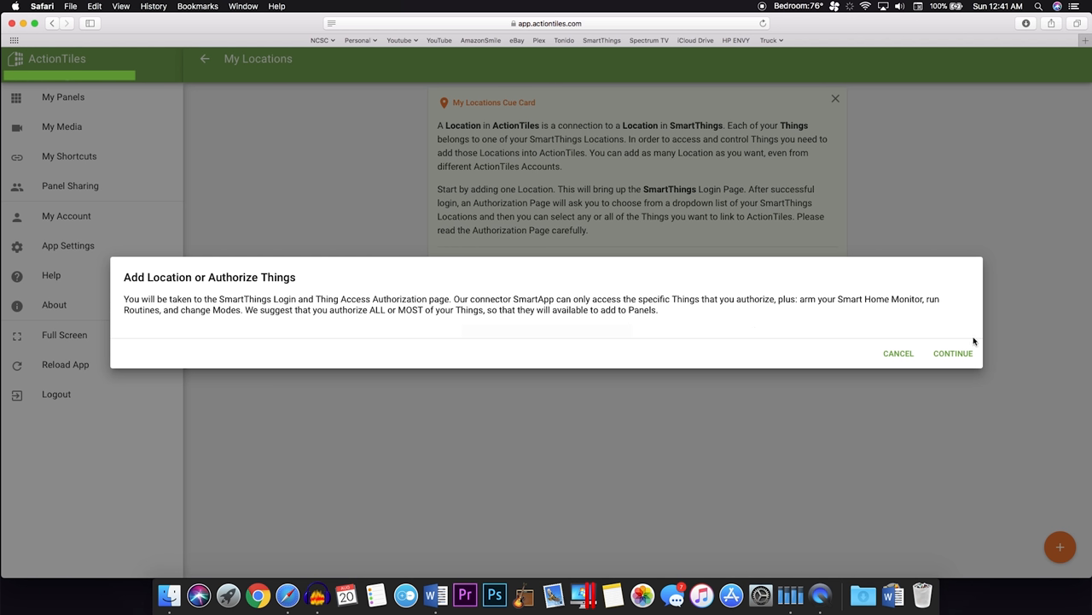
left_click(953, 352)
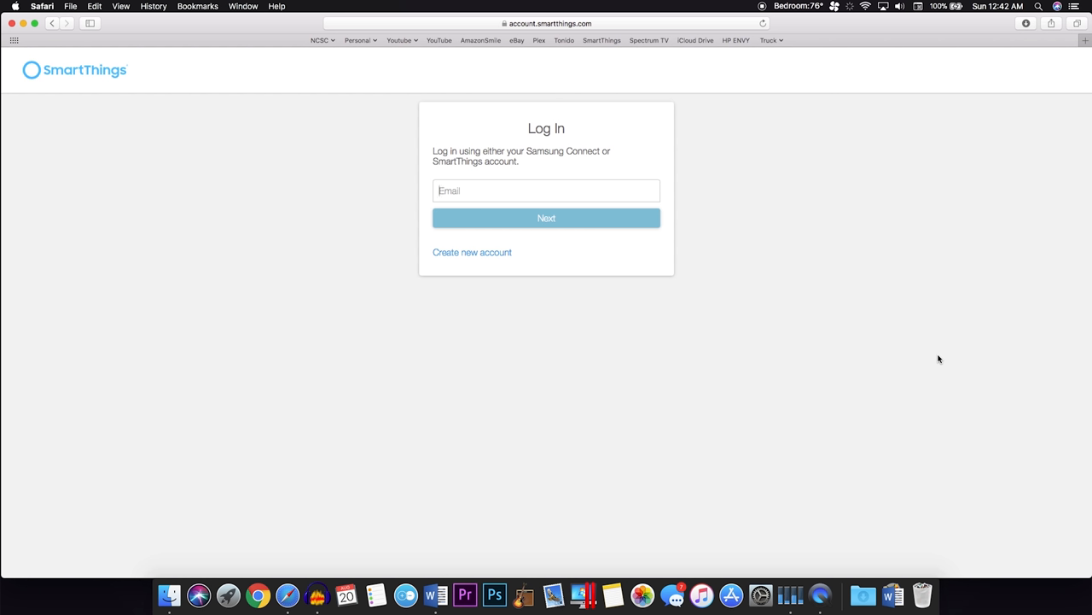
Sign in to SmartThings with the account email to reach the authorization page
left_click(546, 191)
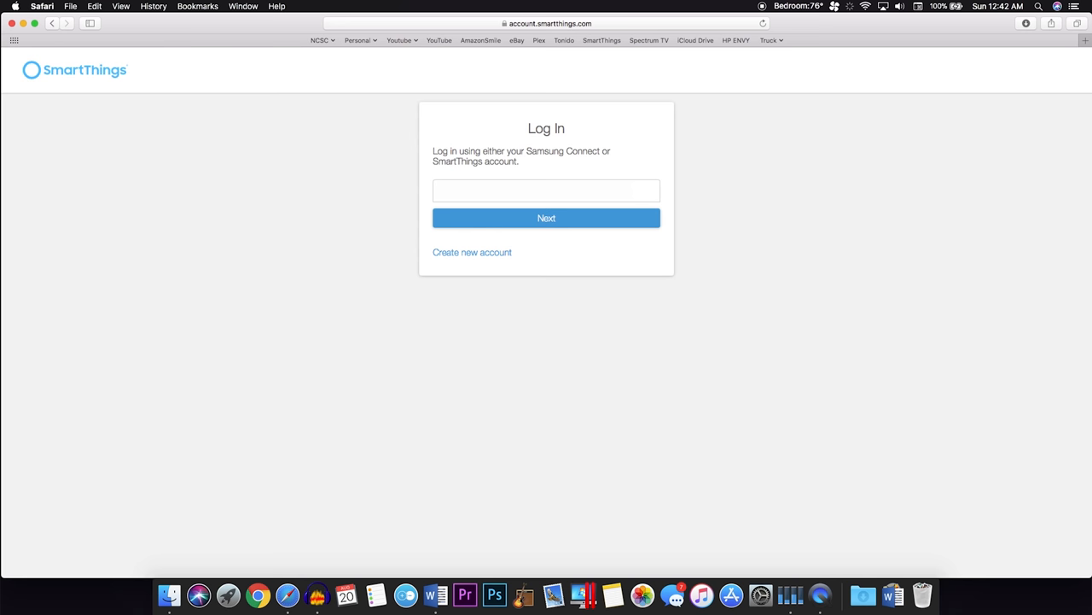
left_click(546, 219)
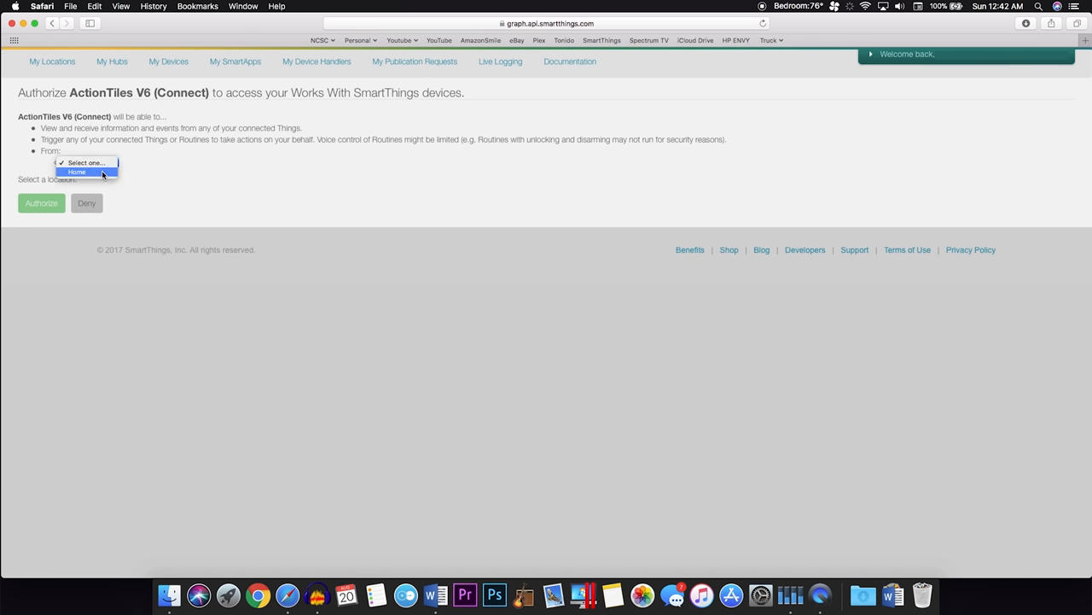
Authorize ActionTiles for the Home location with the checked Things
left_click(77, 171)
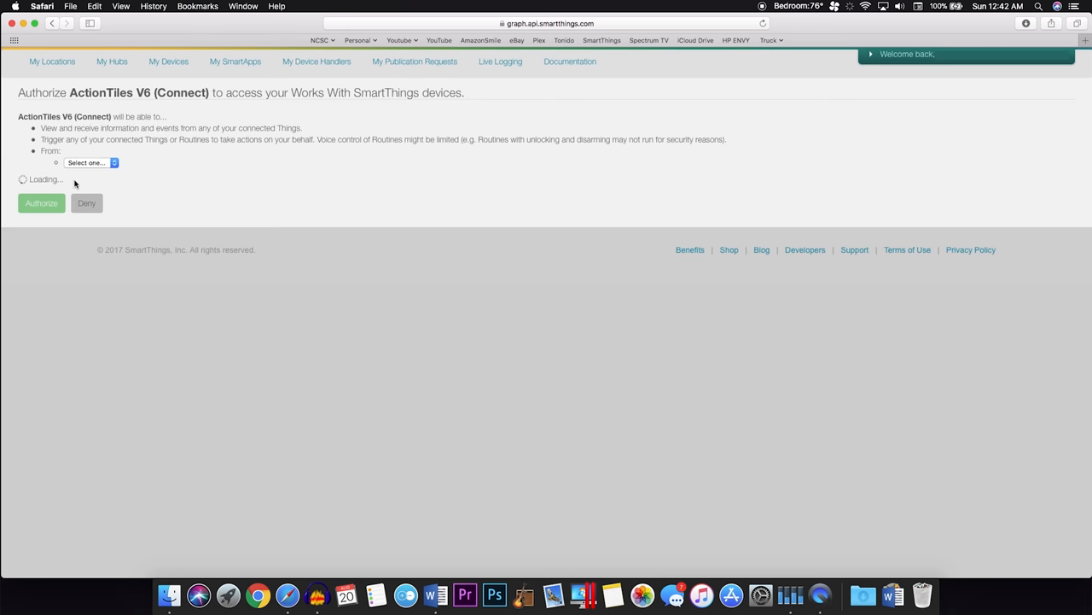
left_click(88, 162)
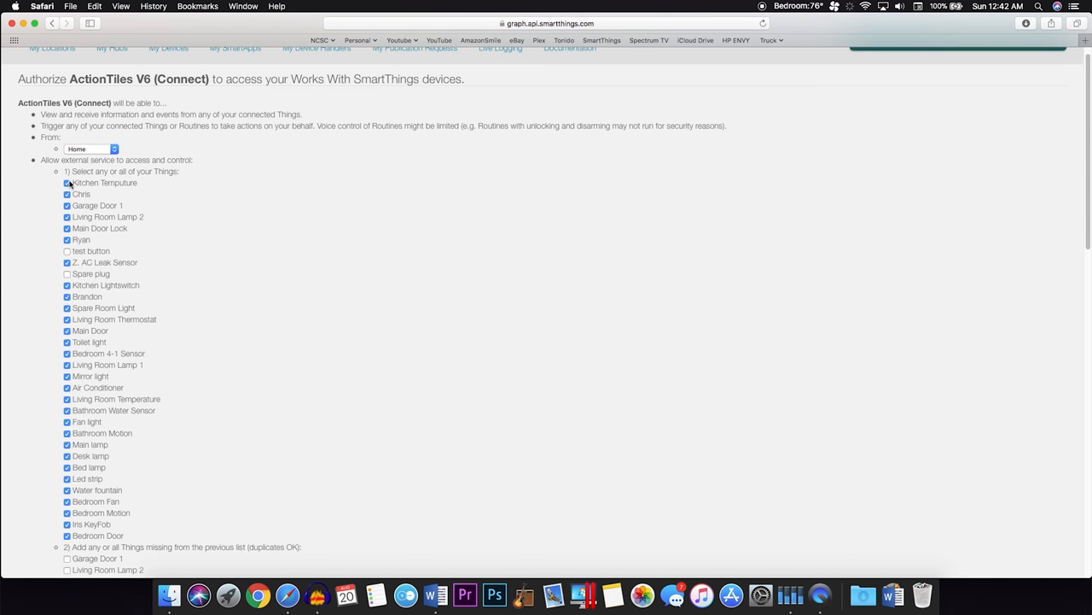
scroll("down", 3)
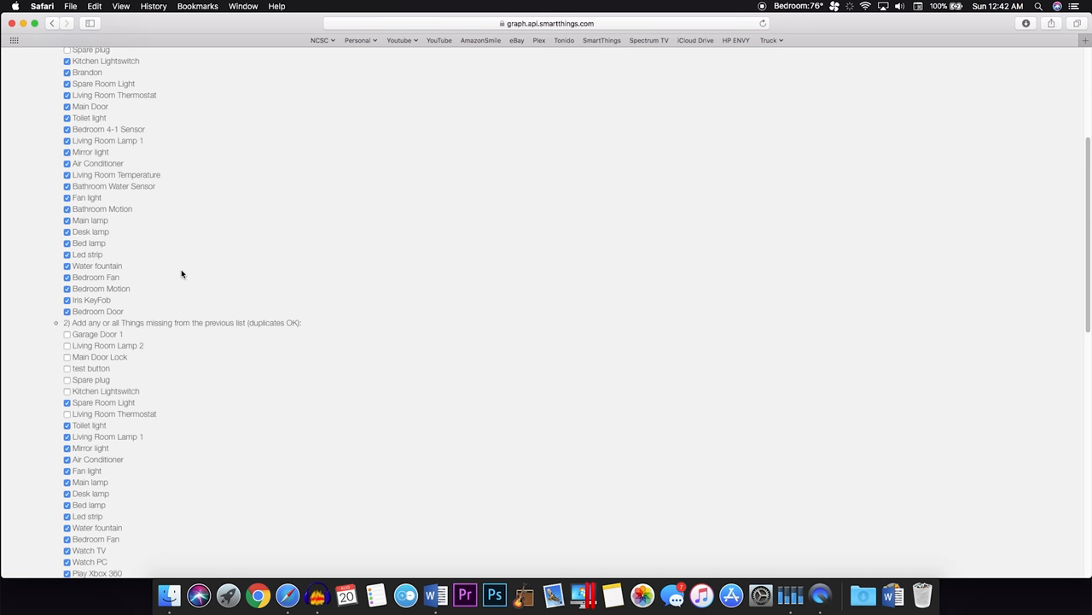
mouse_move(166, 307)
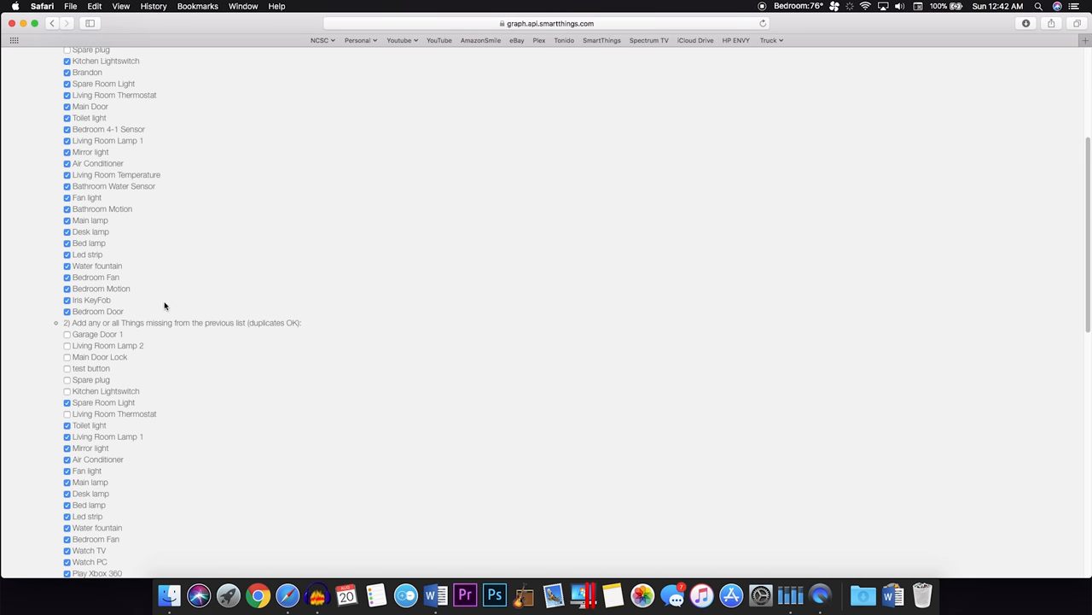
scroll("up", 3)
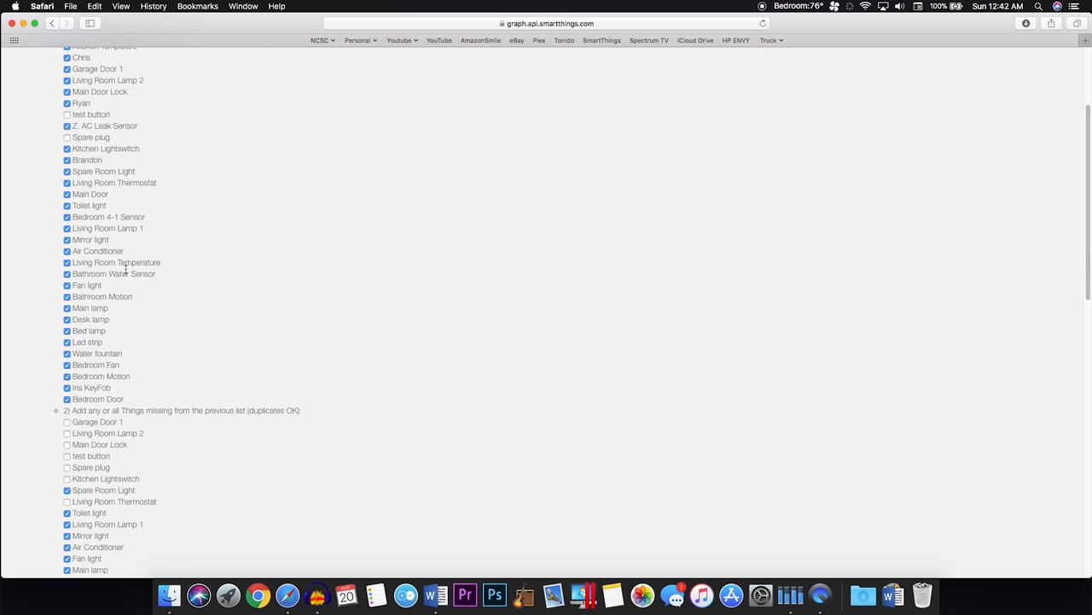
scroll("down", 3)
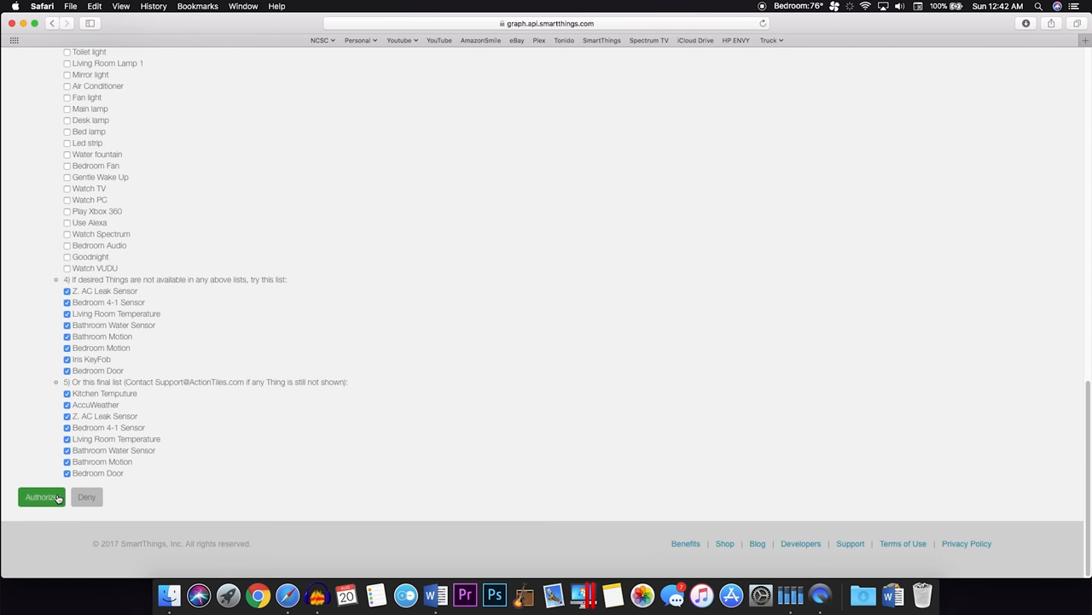
left_click(41, 495)
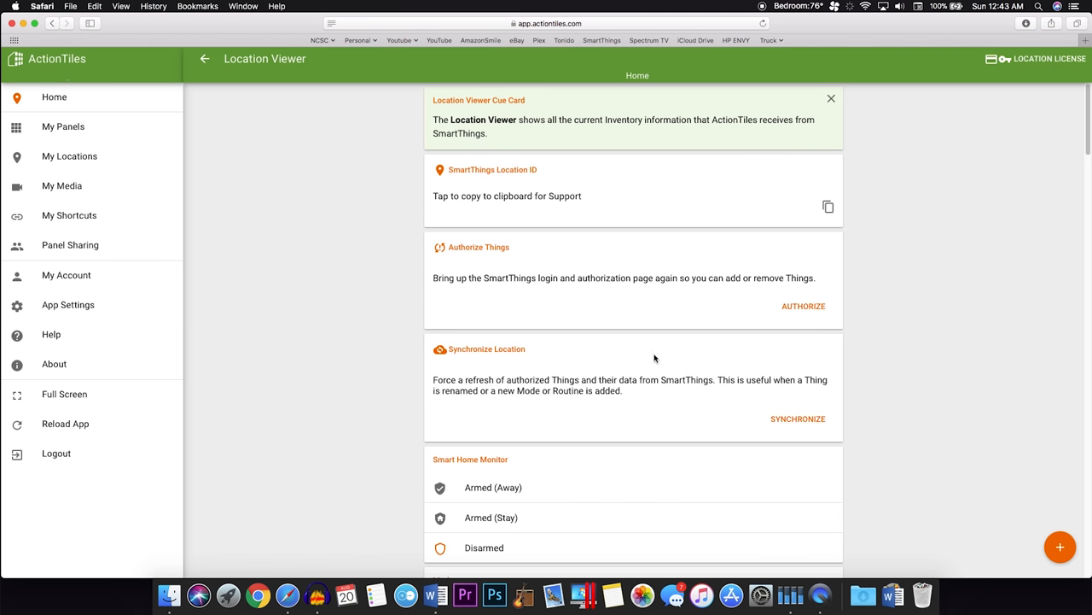
mouse_move(739, 321)
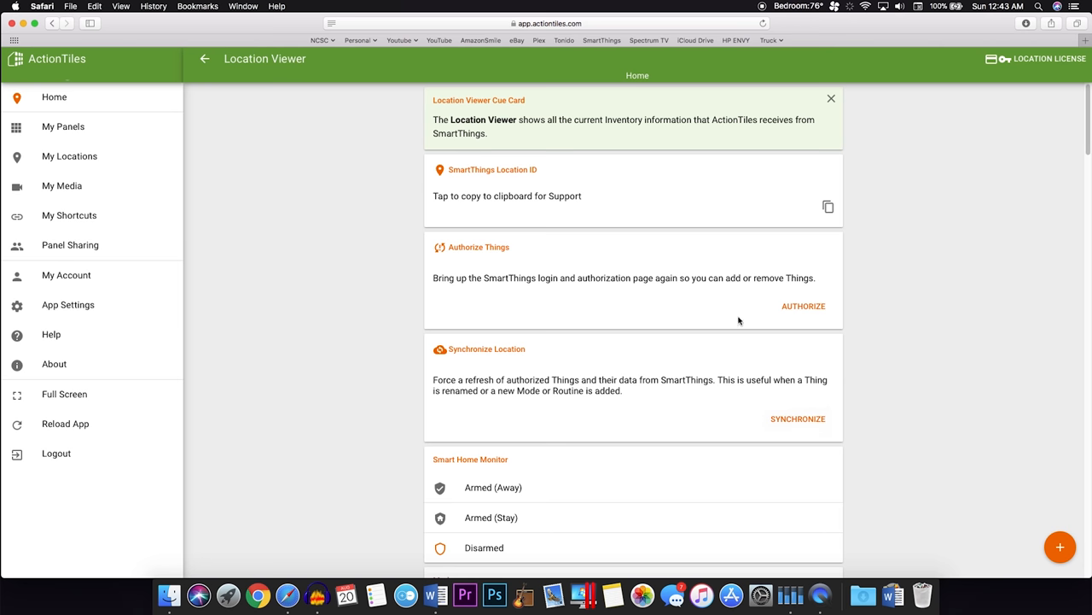
left_click(803, 306)
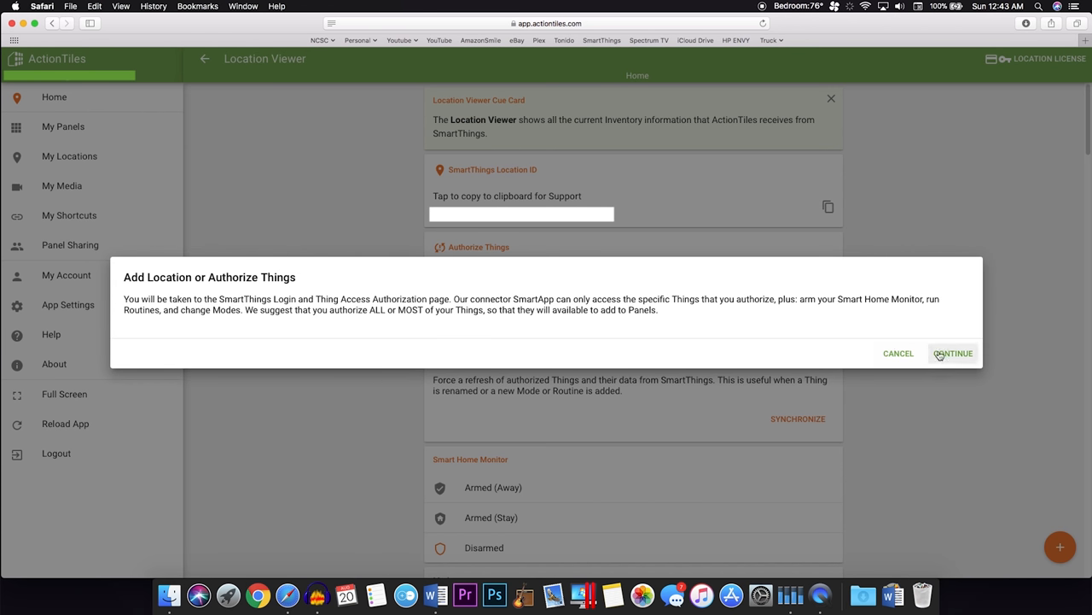
left_click(953, 353)
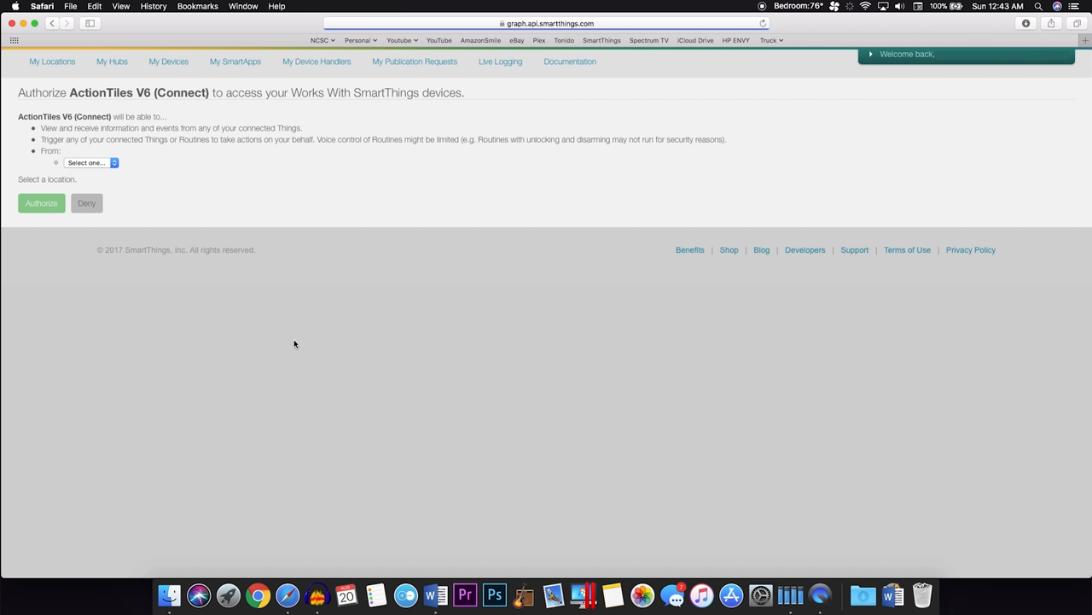
mouse_move(358, 395)
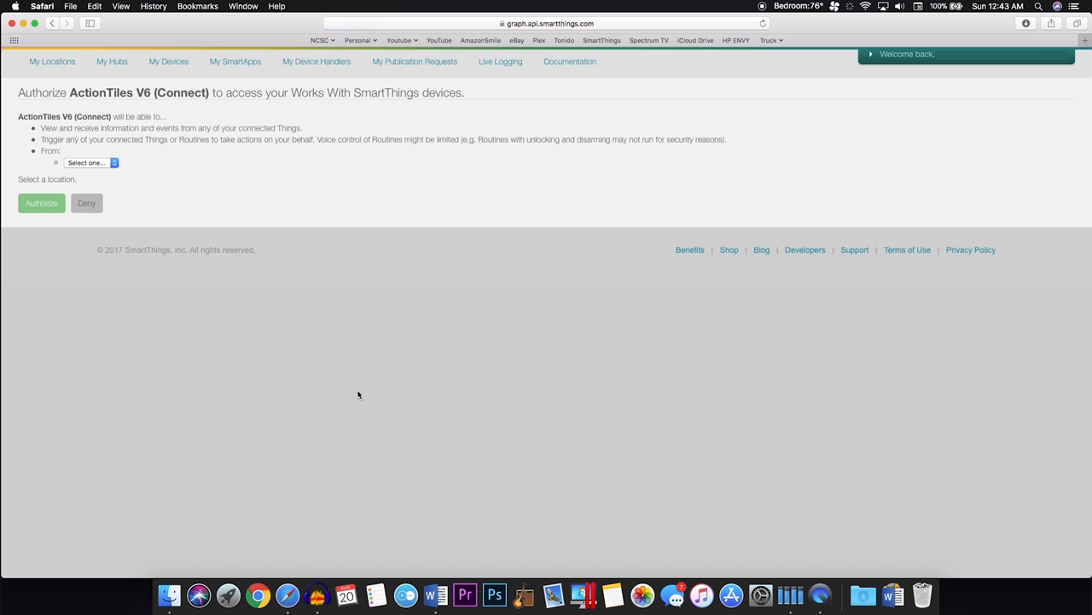
left_click(51, 23)
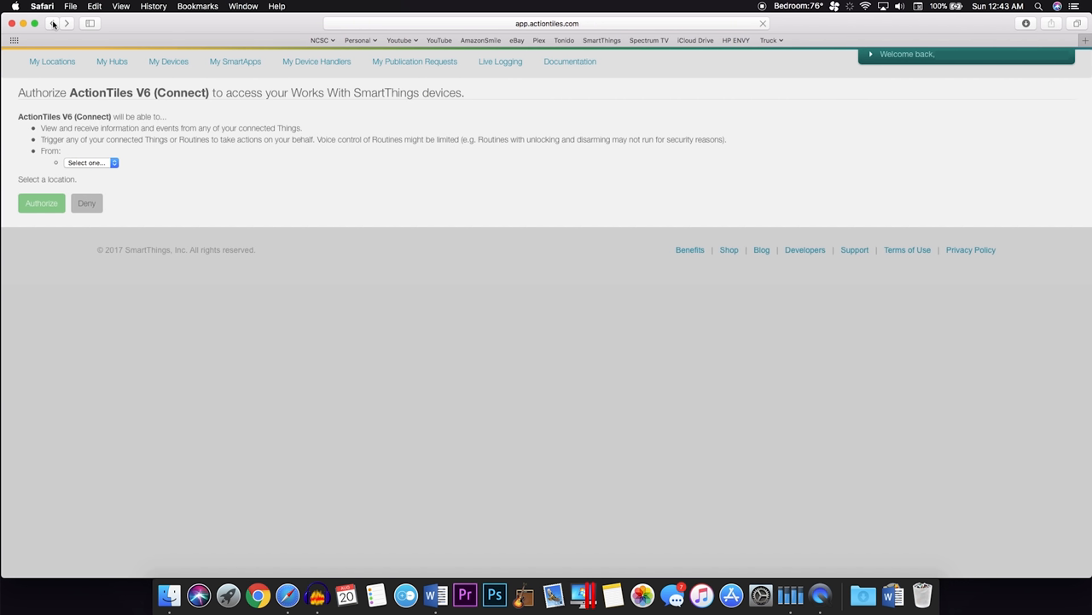
left_click(41, 203)
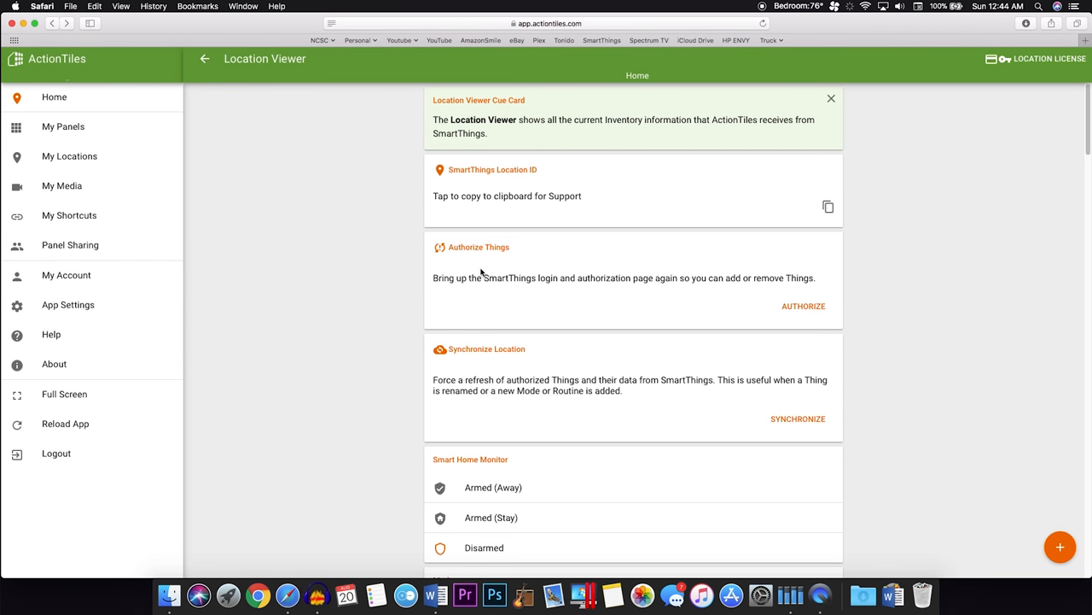
mouse_move(396, 257)
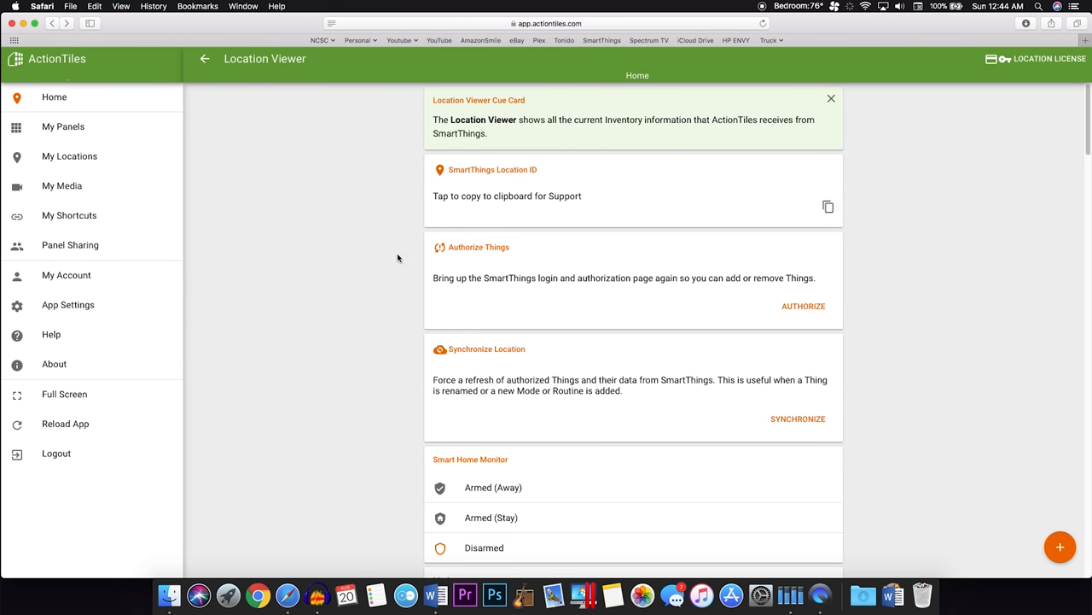
mouse_move(304, 290)
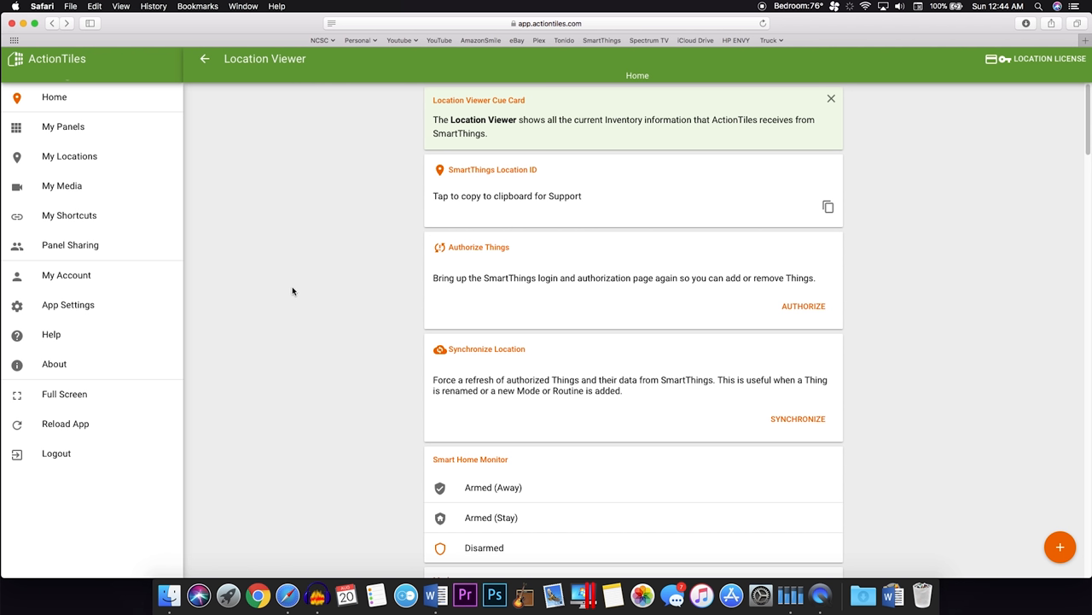
mouse_move(283, 301)
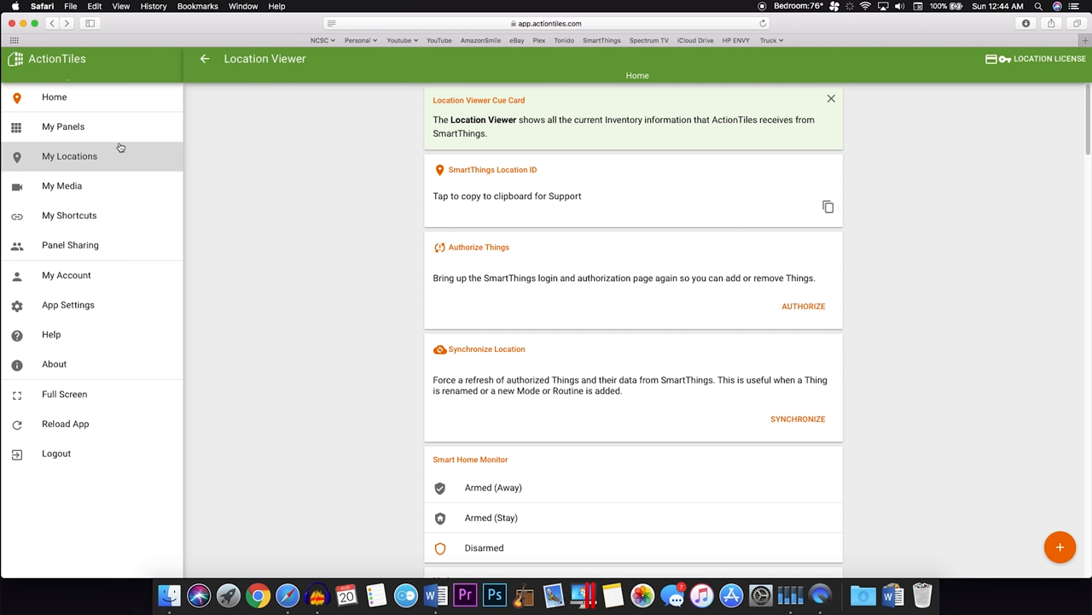
From My Panels, add a new panel named Test
left_click(62, 126)
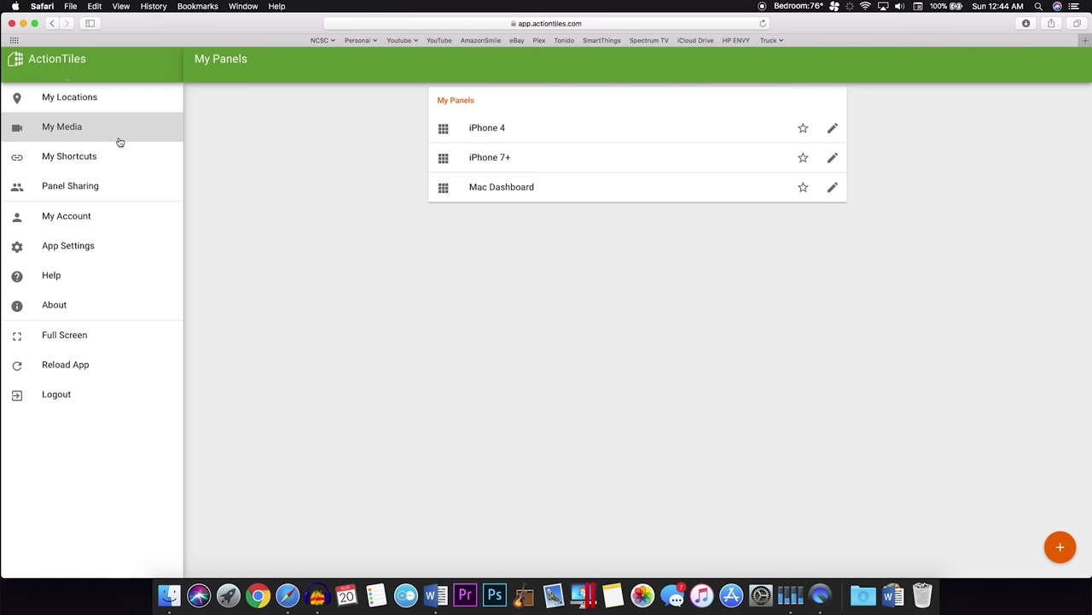
mouse_move(64, 215)
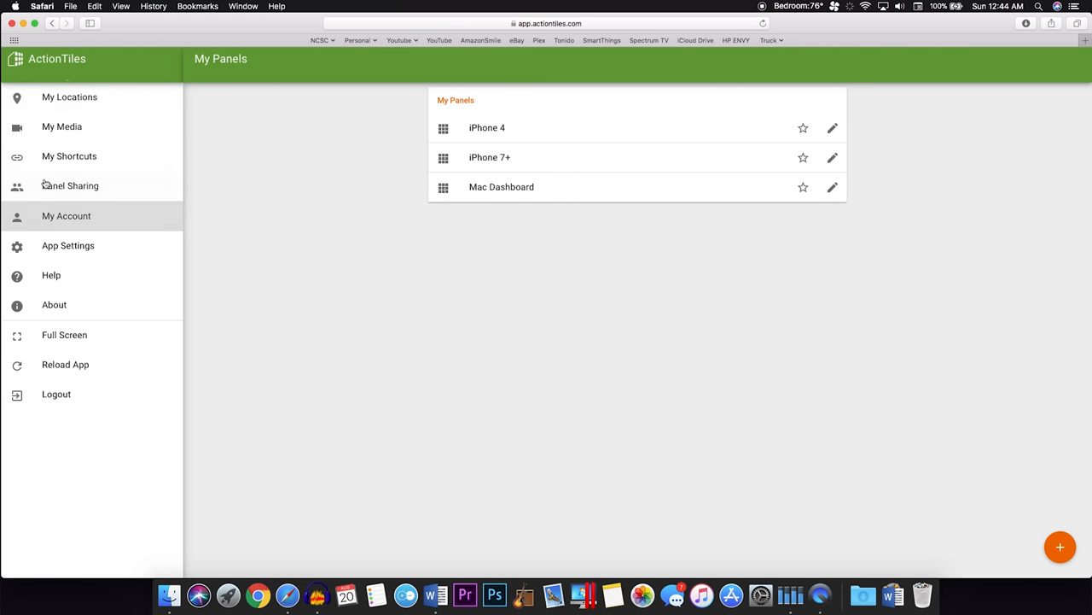
mouse_move(409, 332)
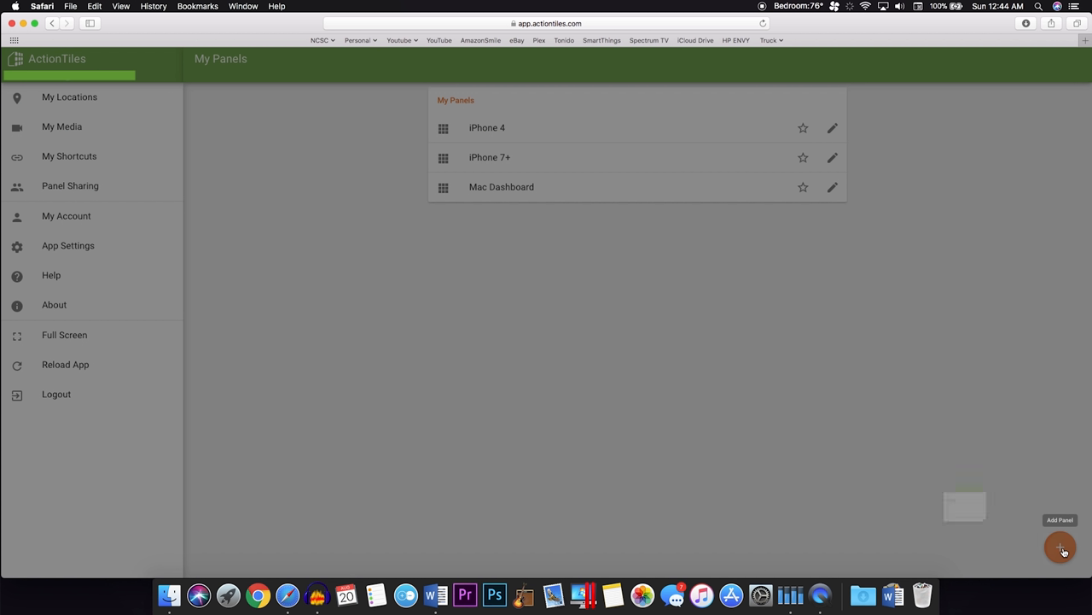
left_click(1060, 546)
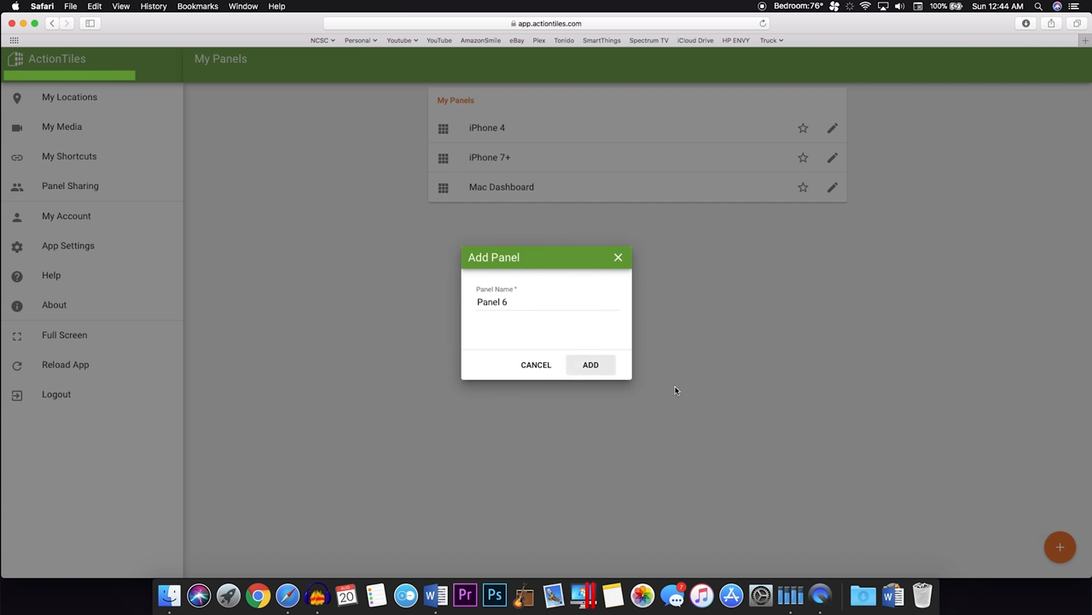
left_click(547, 300)
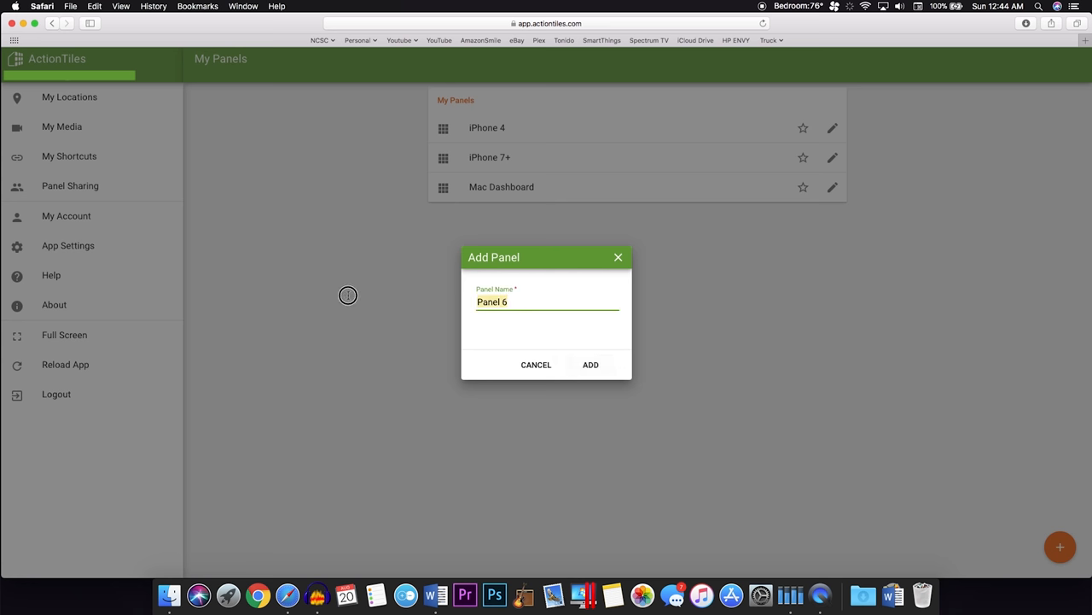
type("T")
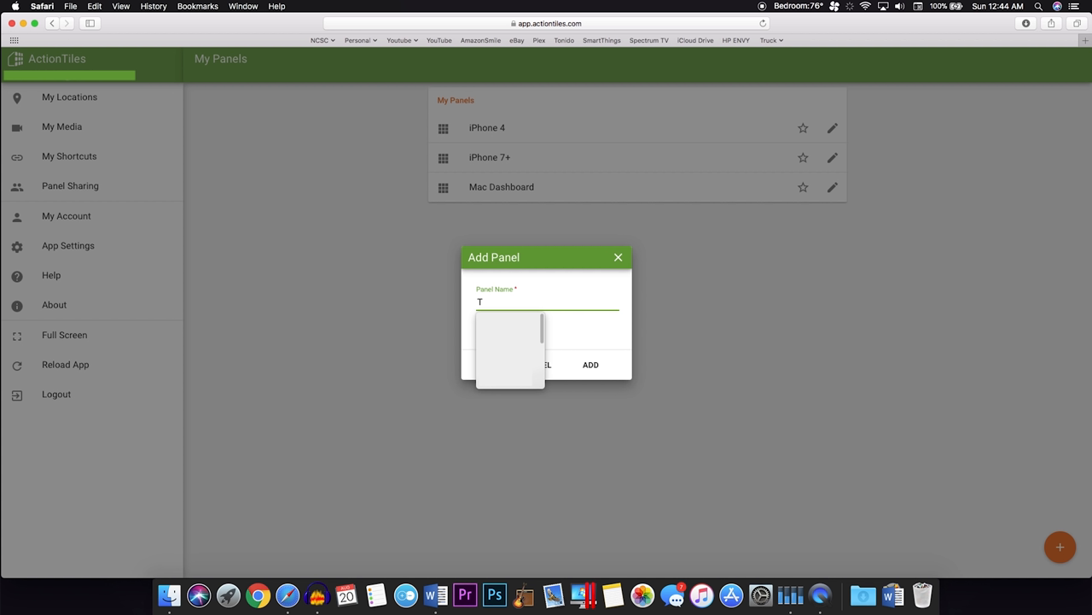
type("est")
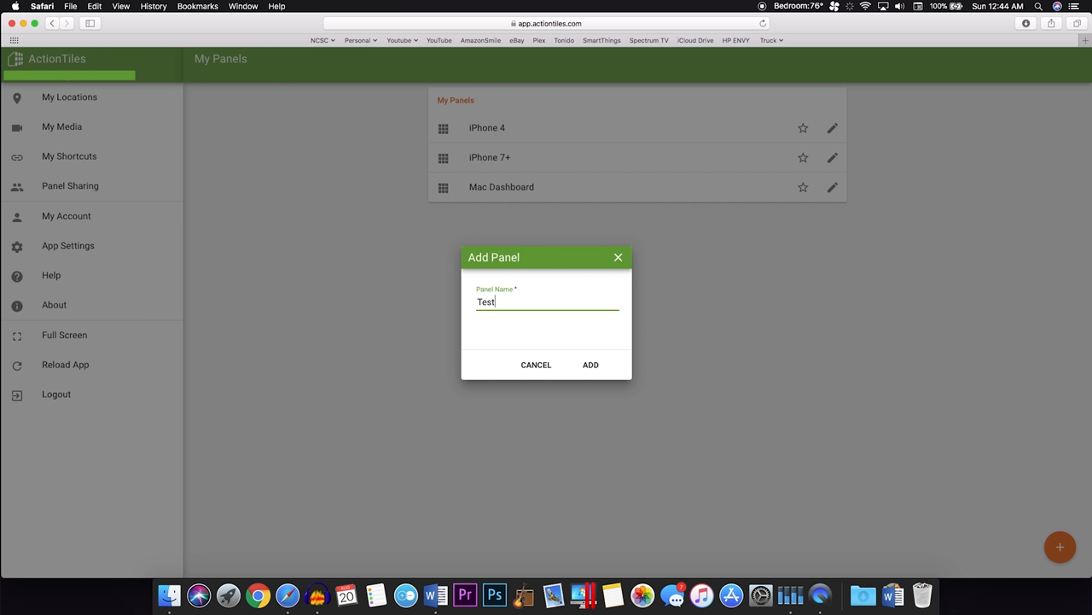
left_click(591, 365)
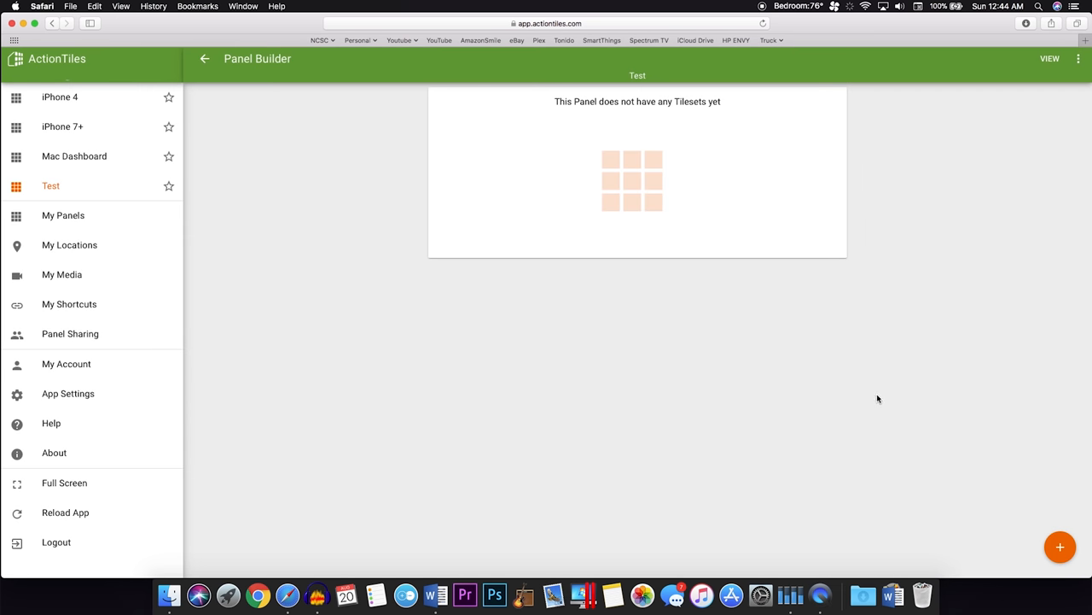
mouse_move(754, 420)
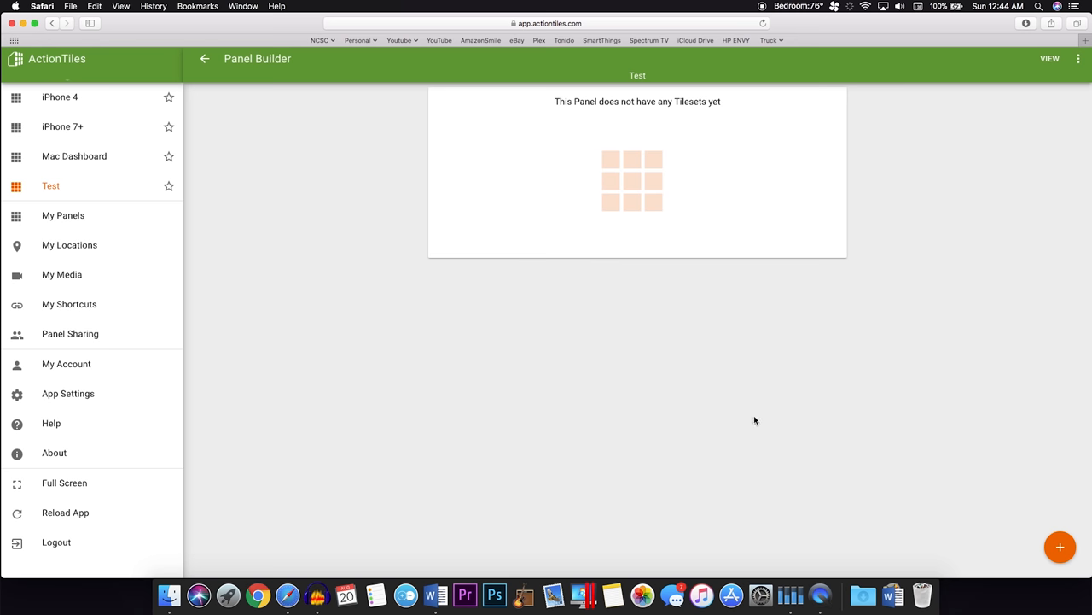
Create the panel's first tileset titled Info
left_click(1060, 547)
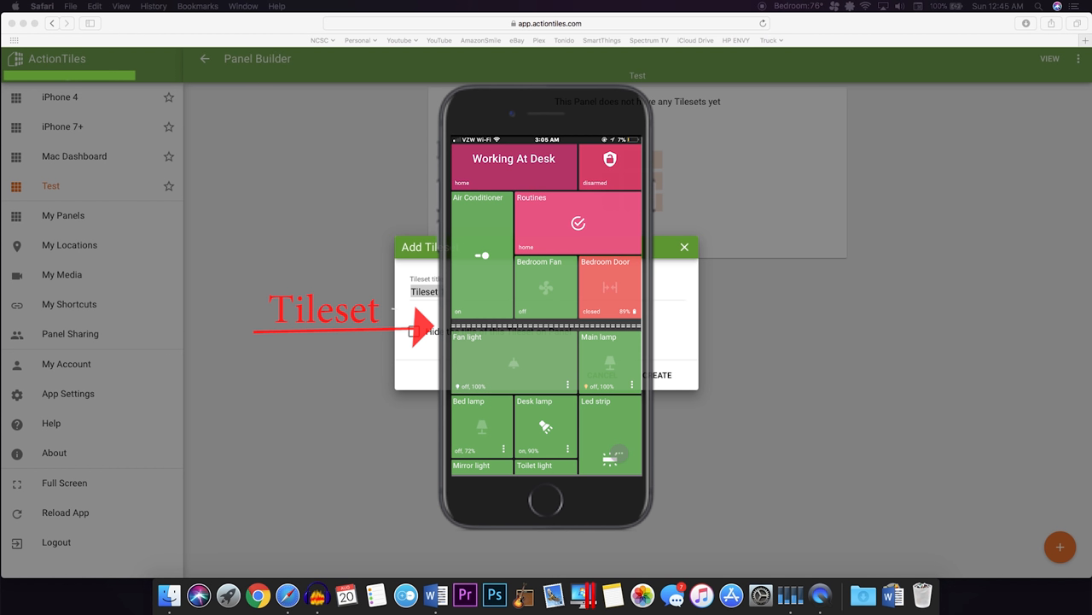
type("Info")
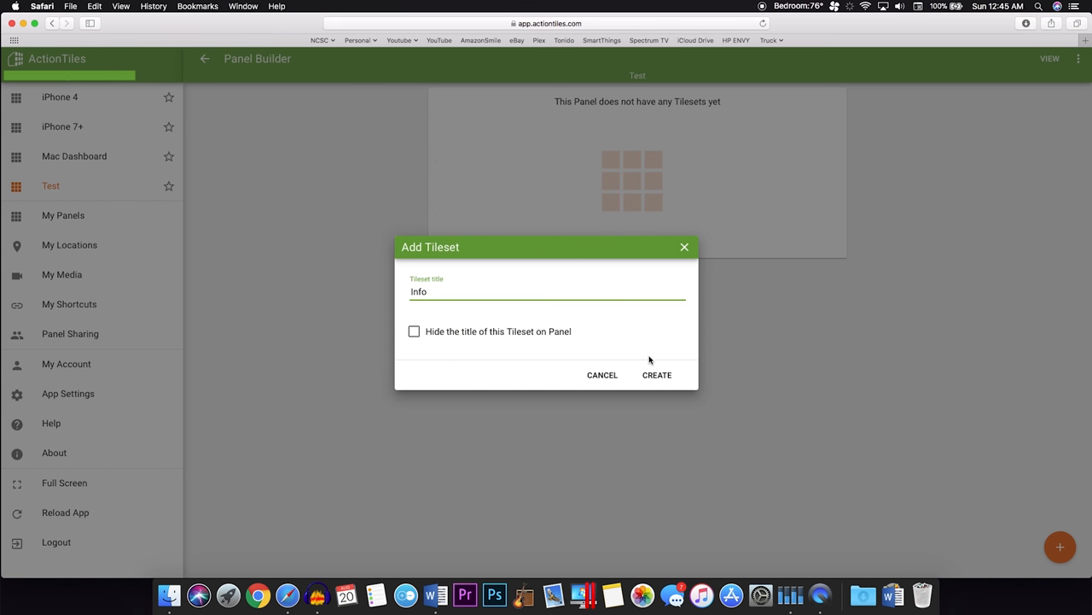
mouse_move(509, 339)
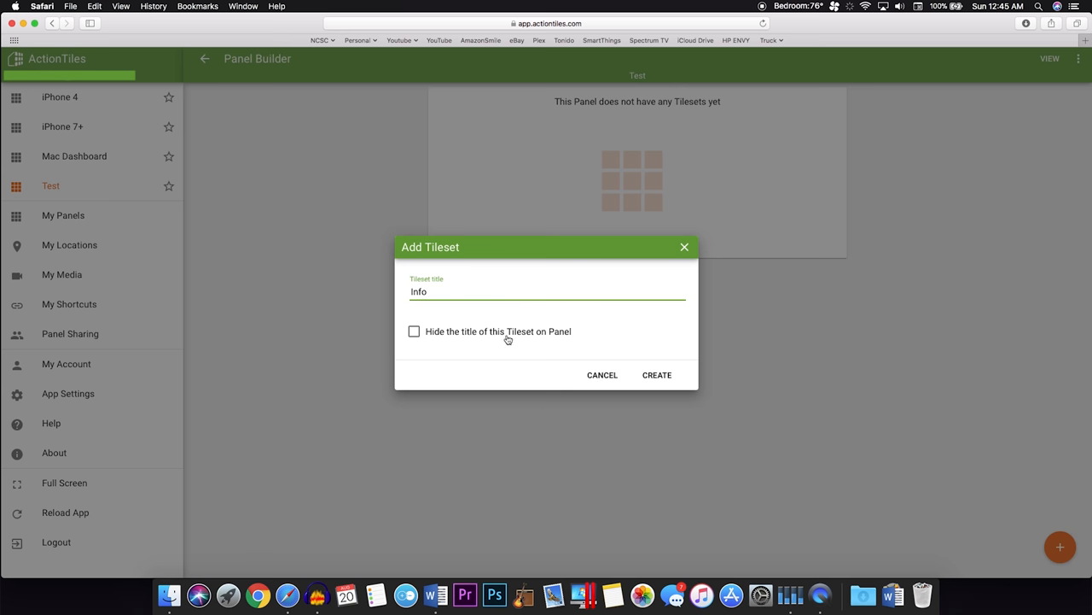
mouse_move(657, 375)
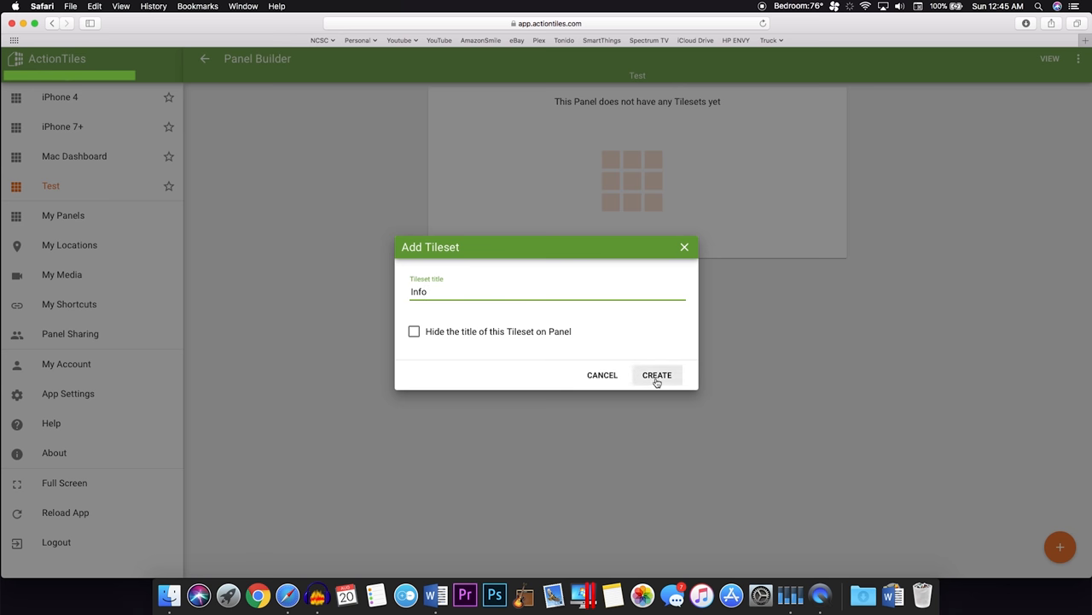
left_click(656, 375)
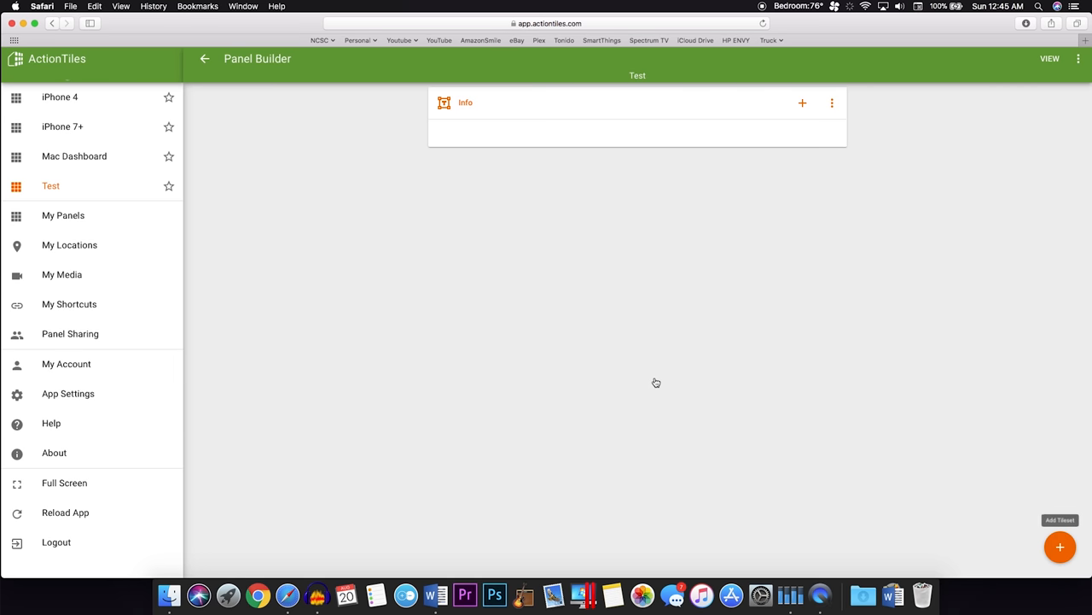
mouse_move(730, 242)
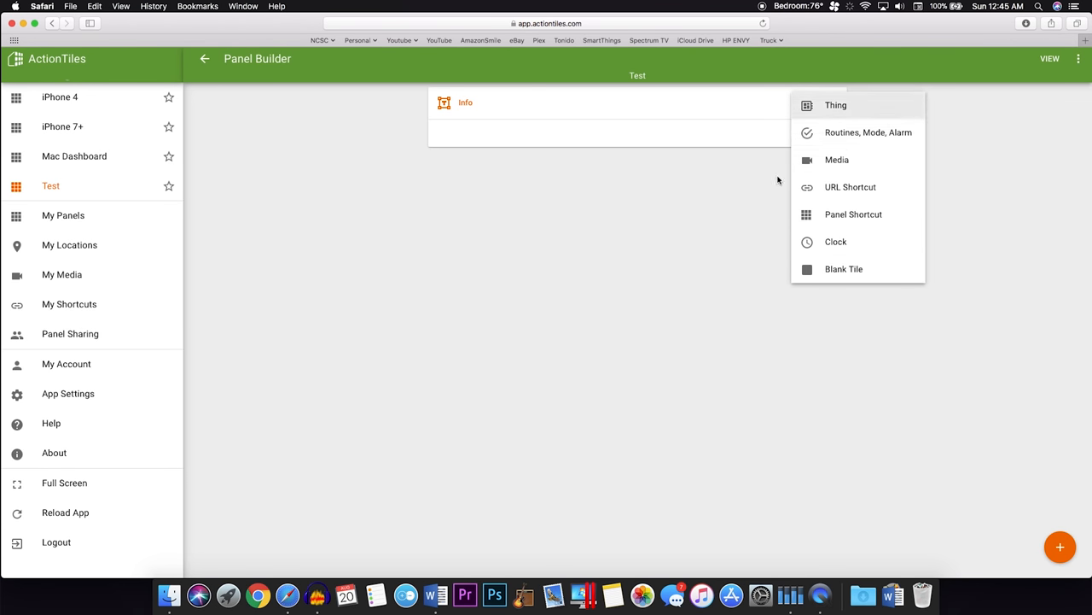
mouse_move(896, 136)
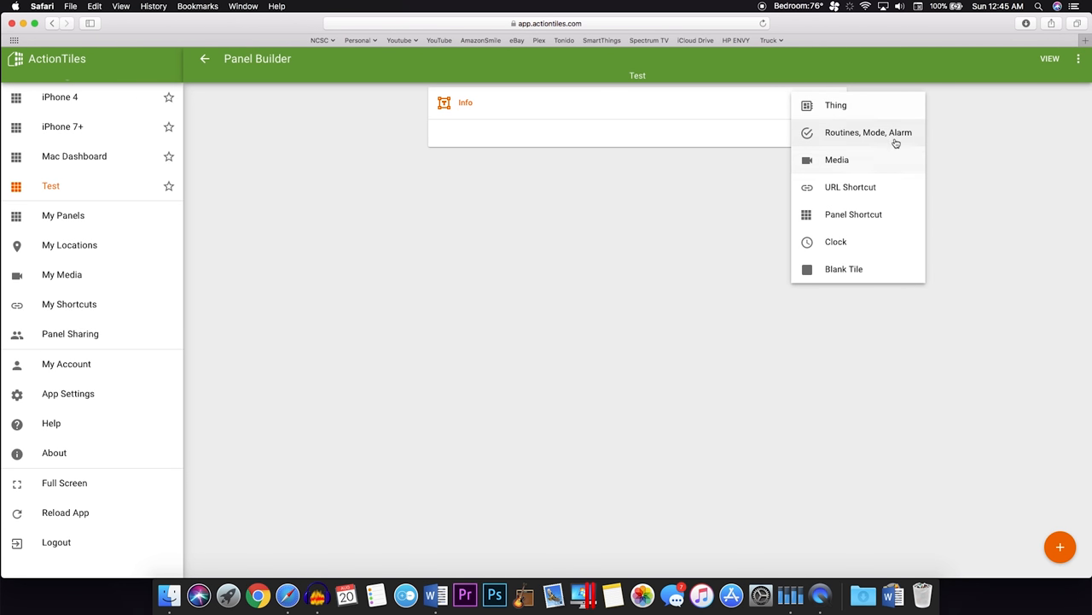
mouse_move(918, 171)
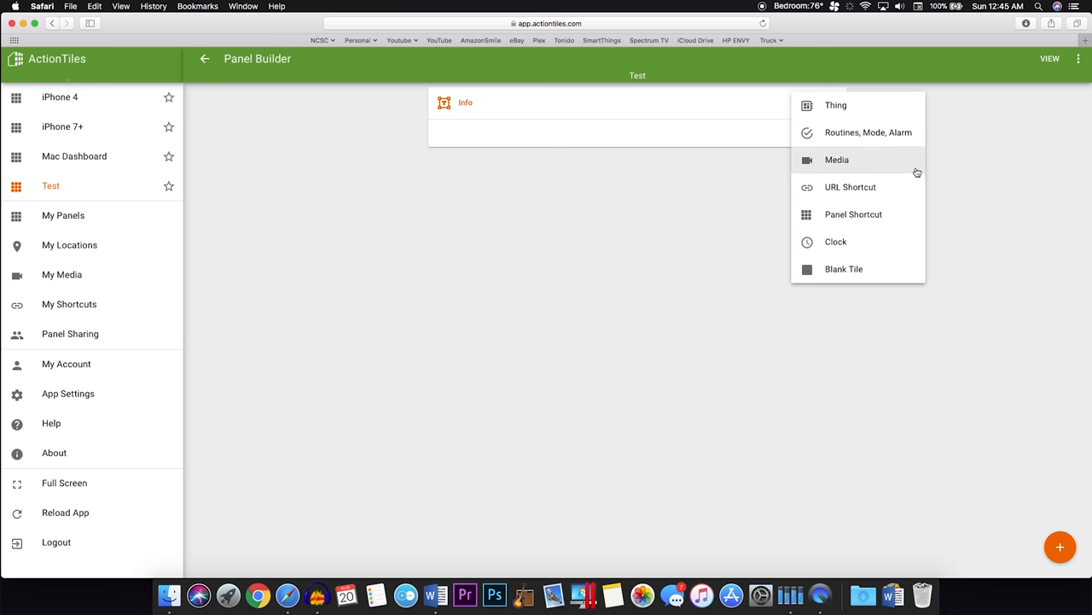
mouse_move(900, 198)
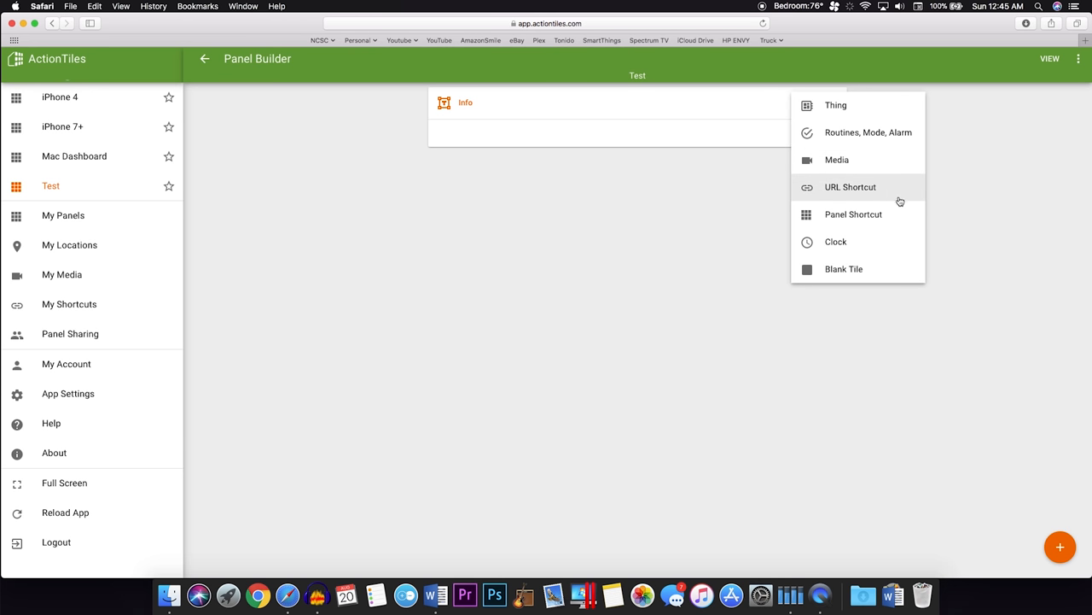
mouse_move(874, 247)
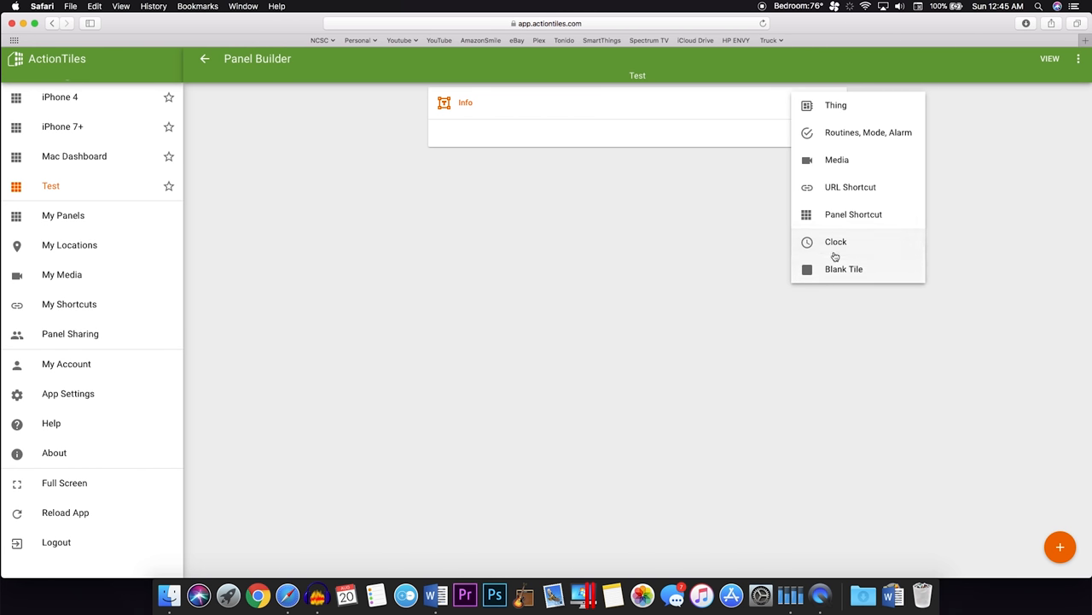
mouse_move(793, 157)
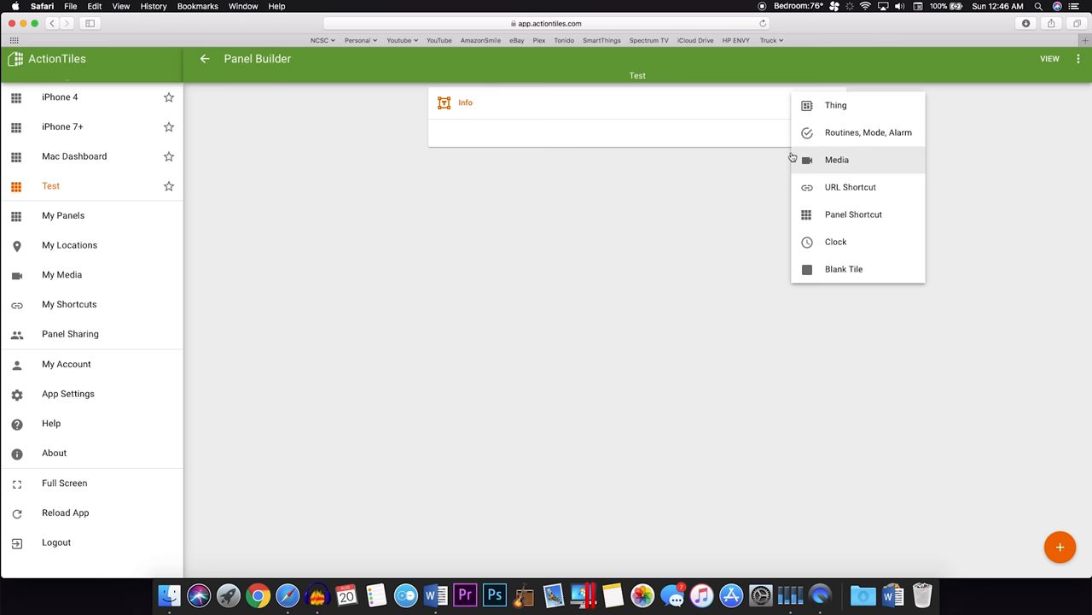
mouse_move(850, 106)
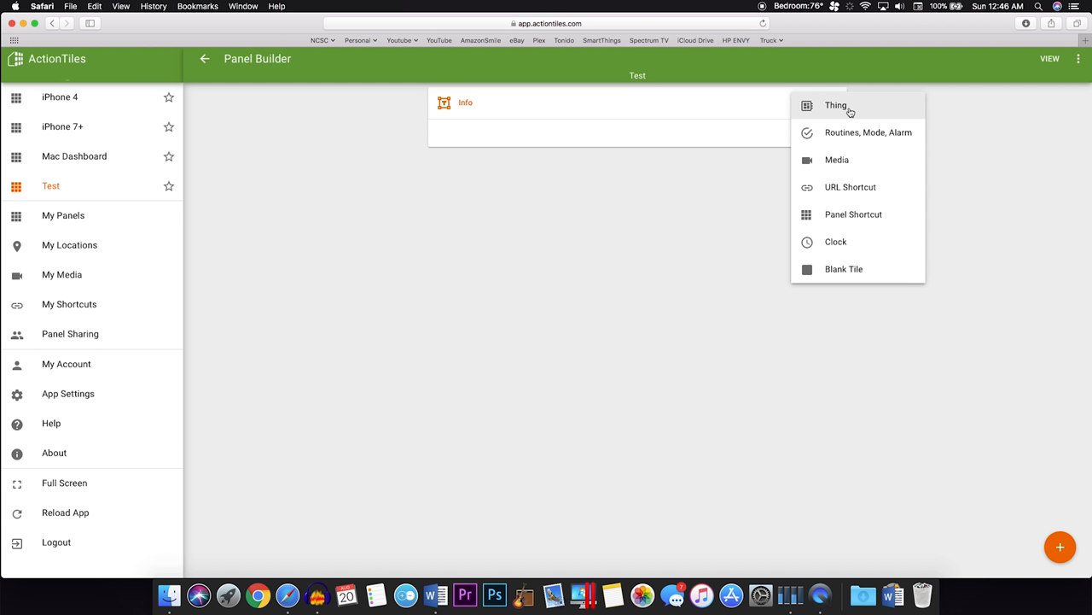
Add ten Thing tiles: AccuWeather temperature, contact, motion, presence sensors and Main Door Lock
left_click(837, 106)
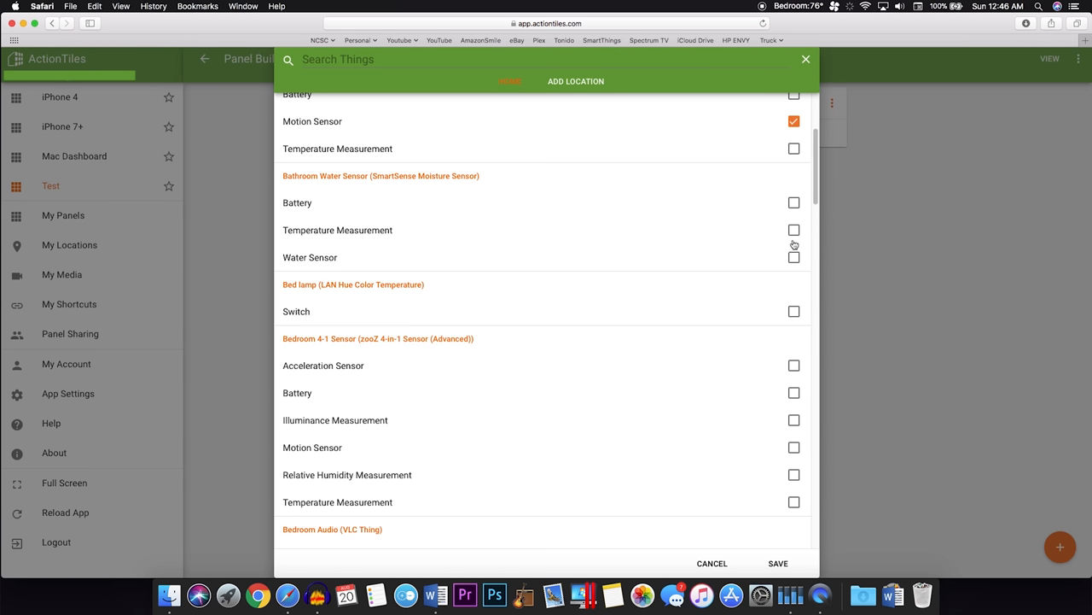
scroll("up", 3)
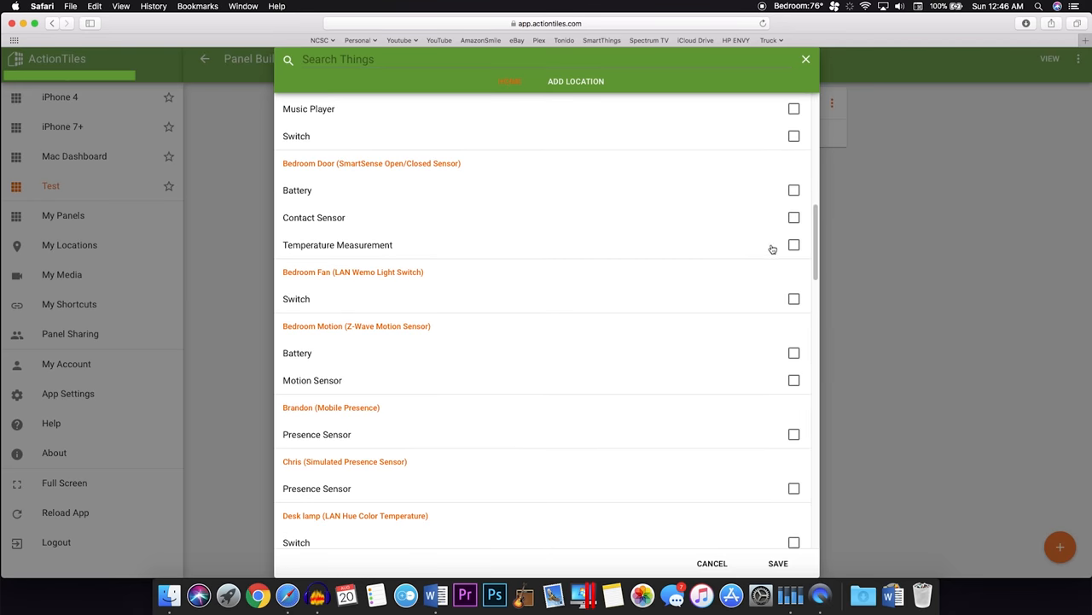
scroll("up", 3)
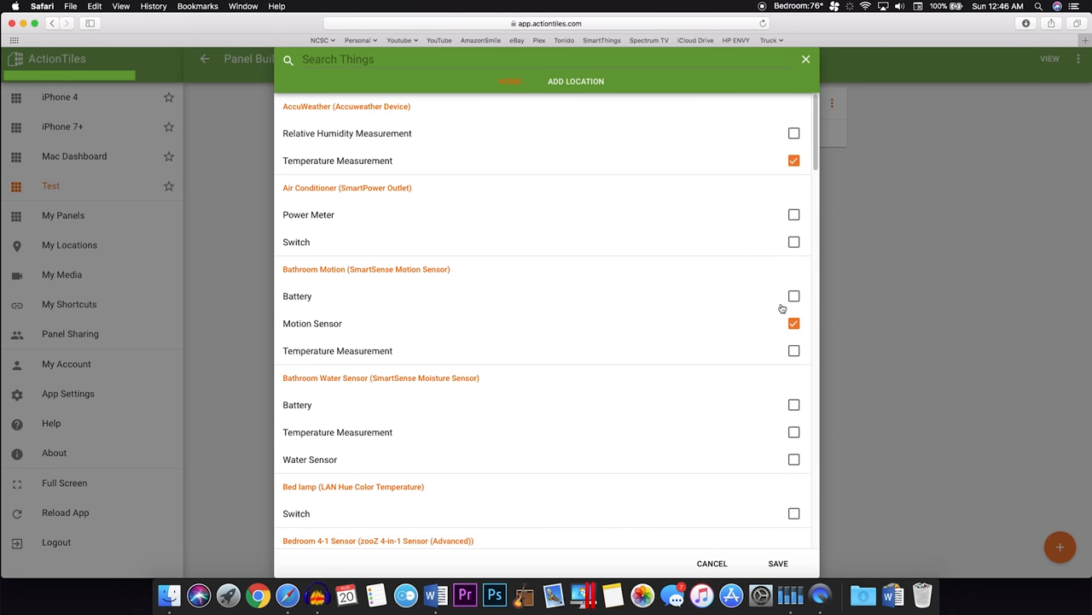
scroll("down", 3)
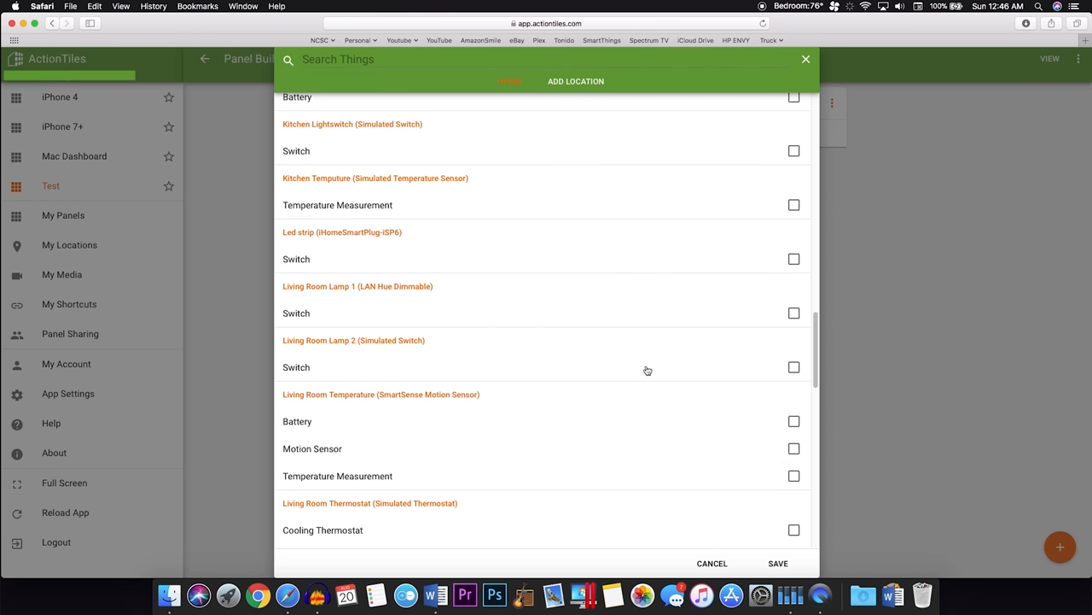
scroll("up", 3)
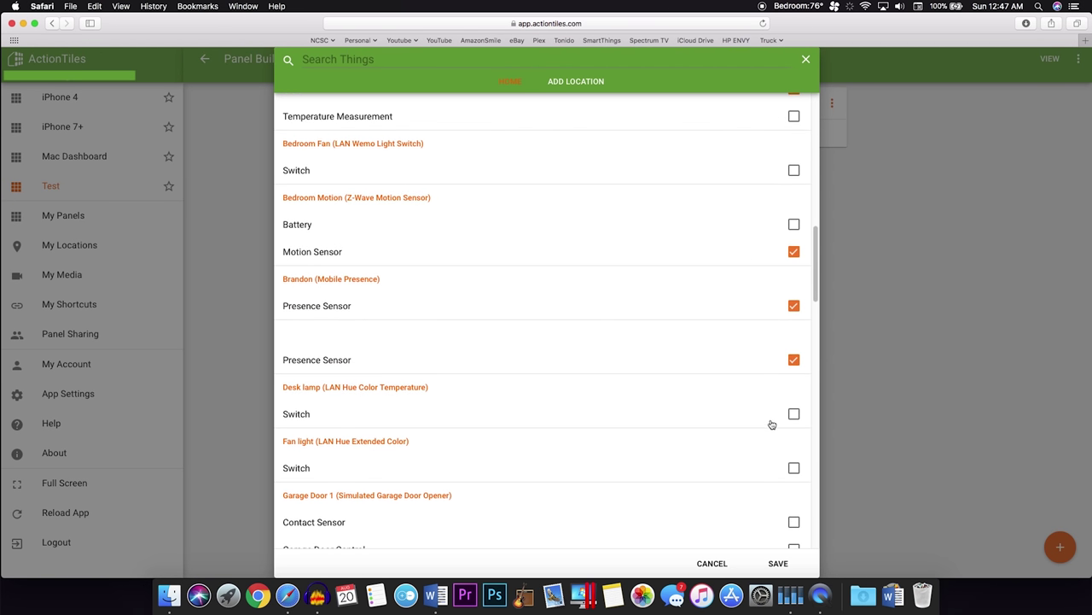
scroll("down", 3)
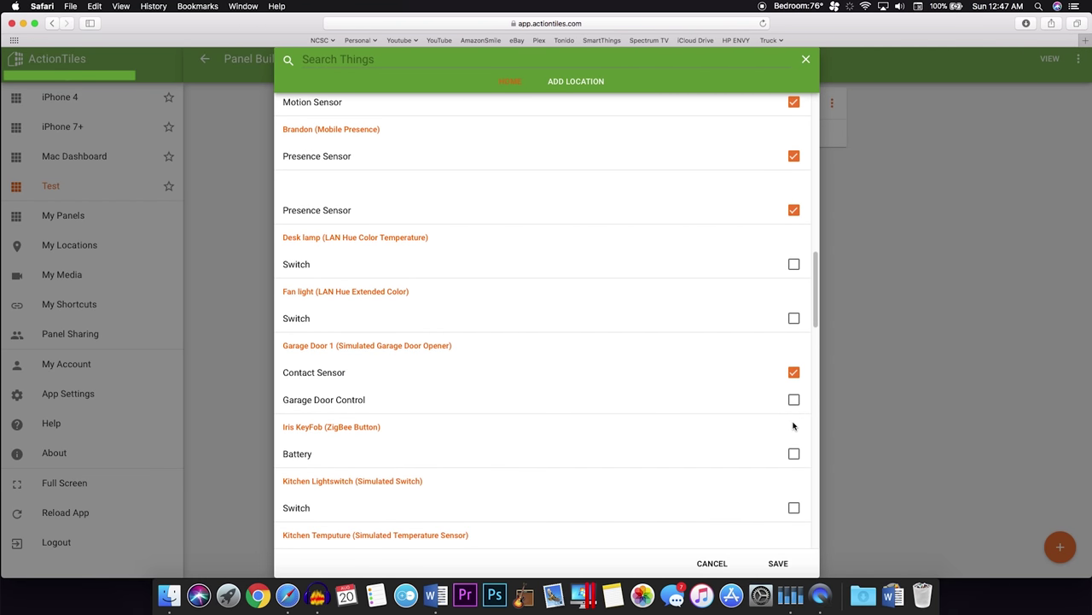
scroll("down", 3)
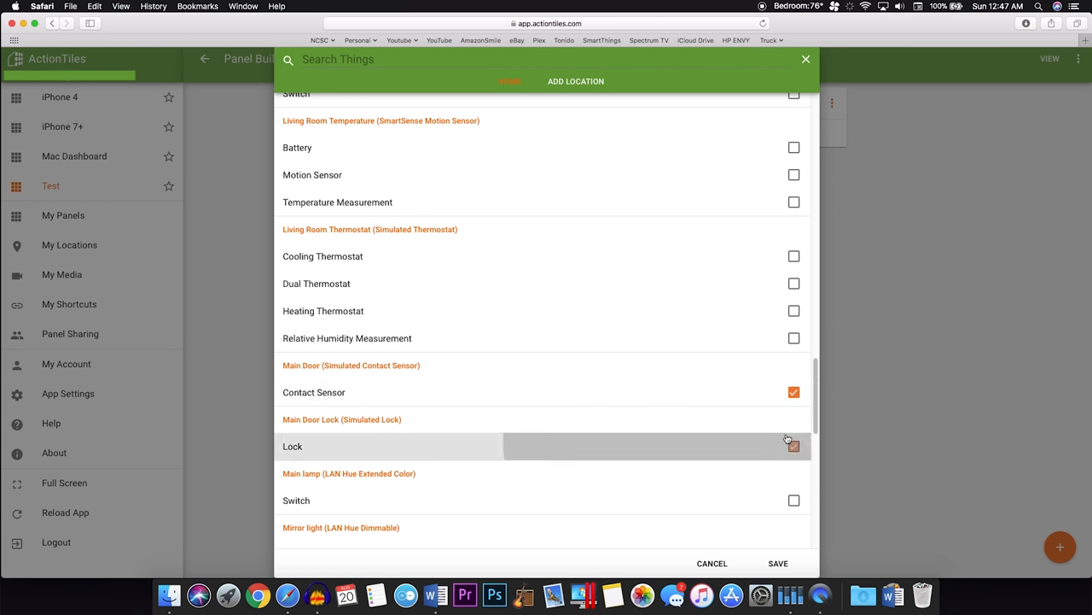
scroll("down", 3)
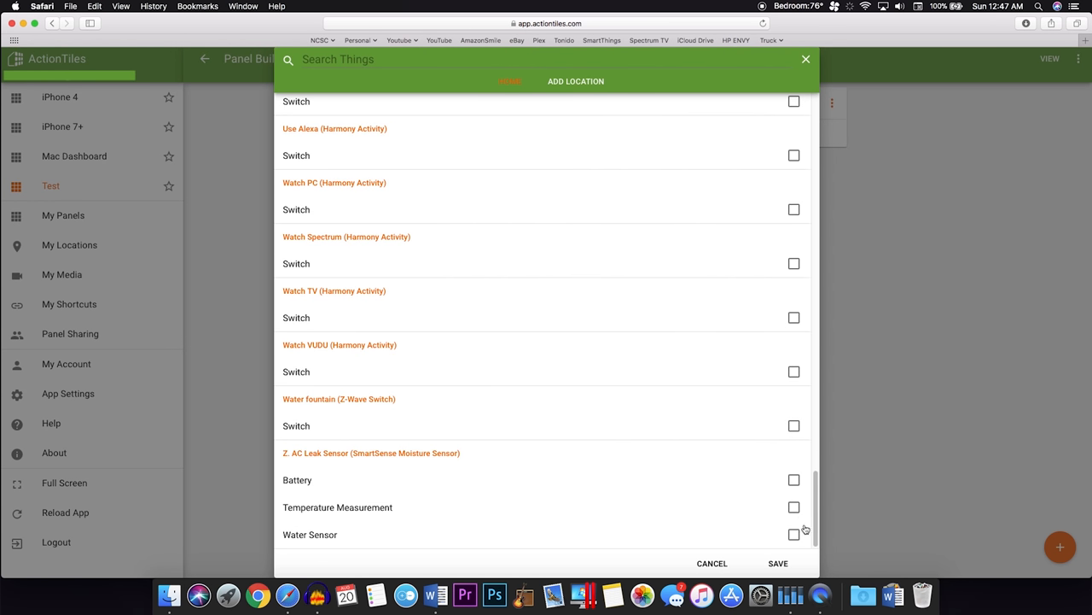
left_click(778, 563)
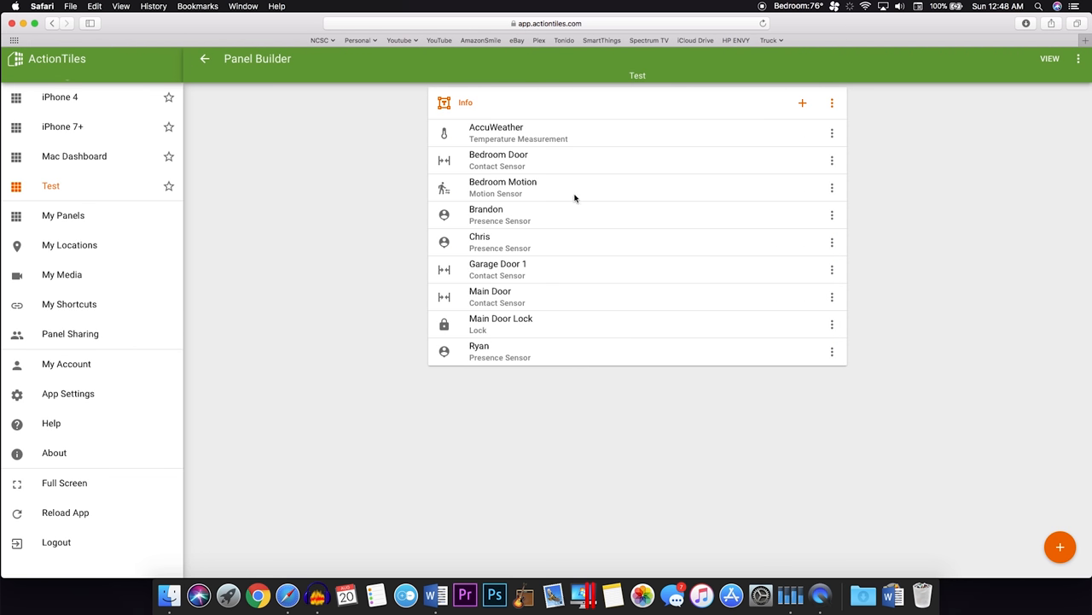
mouse_move(540, 130)
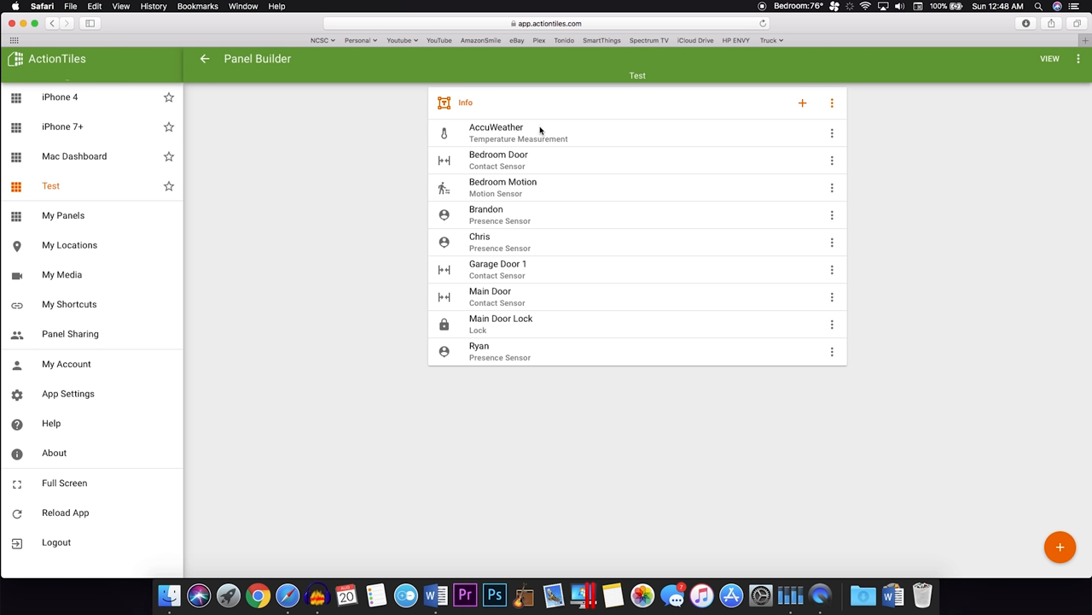
mouse_move(577, 164)
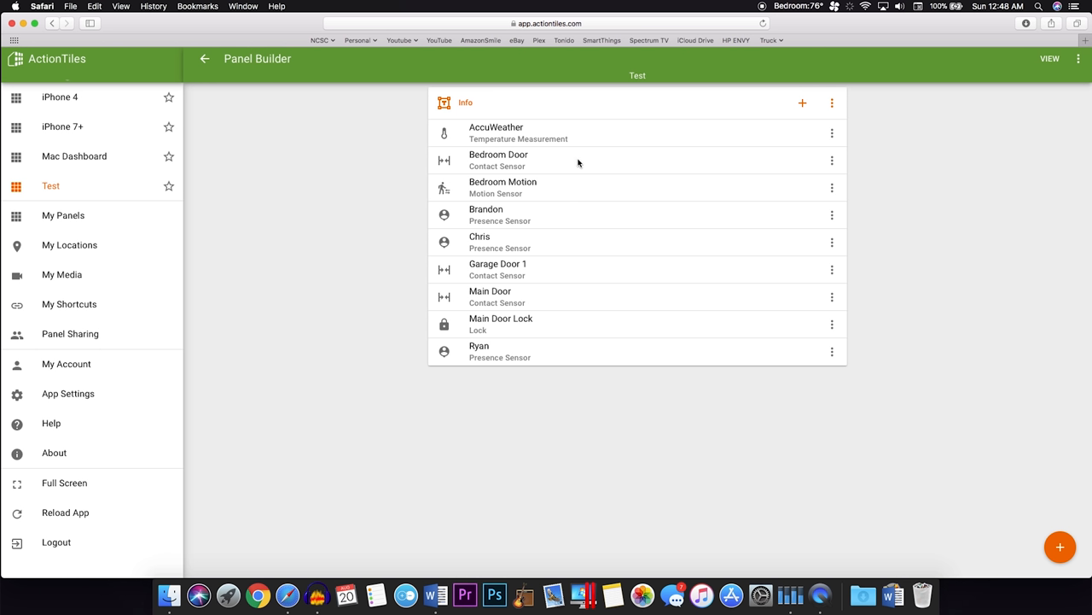
mouse_move(682, 154)
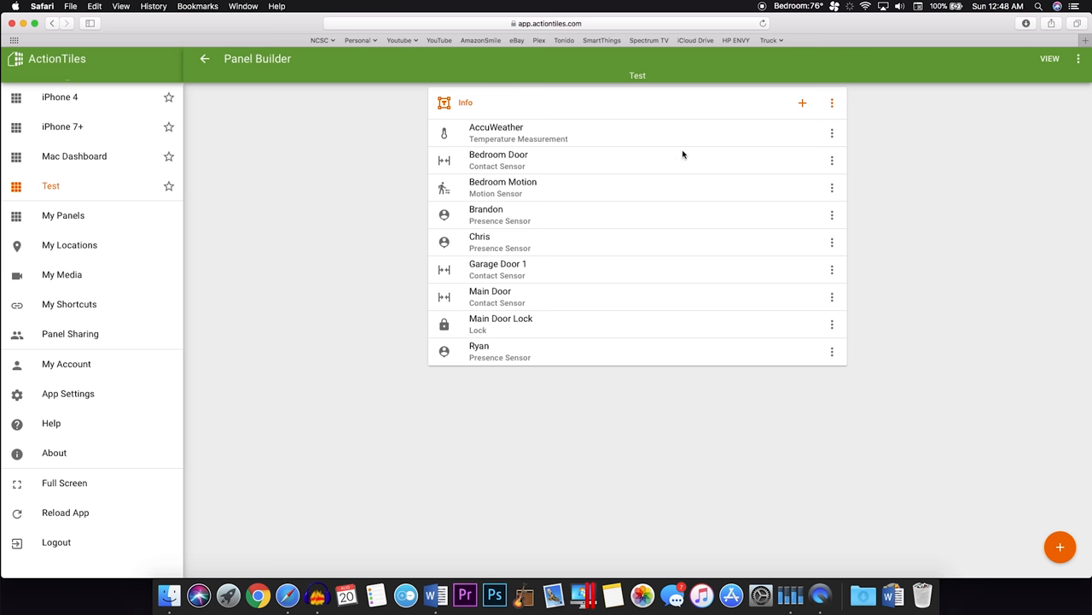
Enter Arrange Tiles mode and drag Bedroom Motion and other Info tiles up the list
left_click(1079, 58)
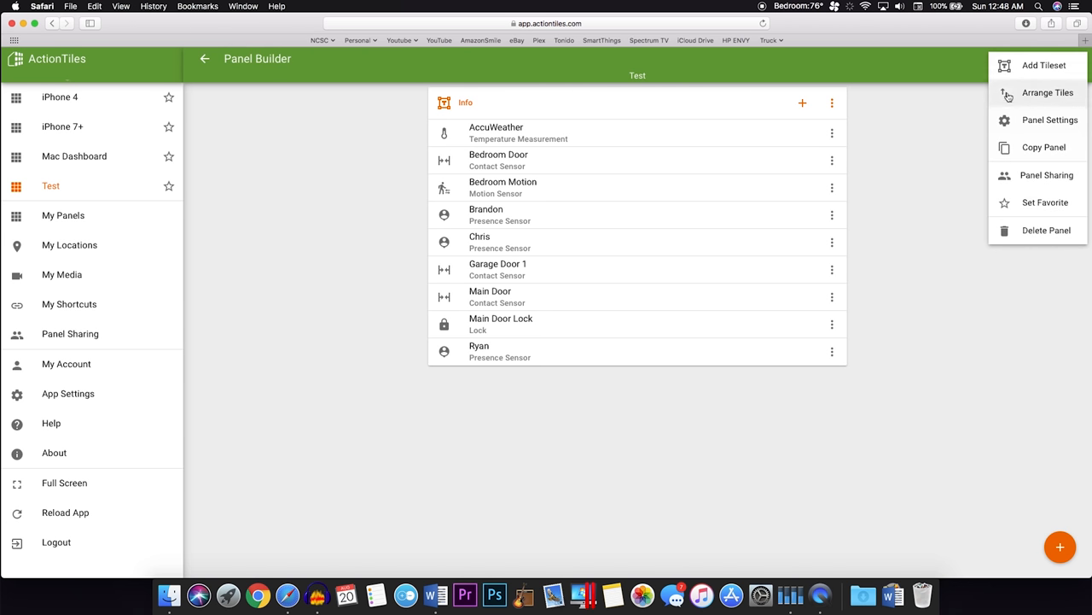
mouse_move(905, 129)
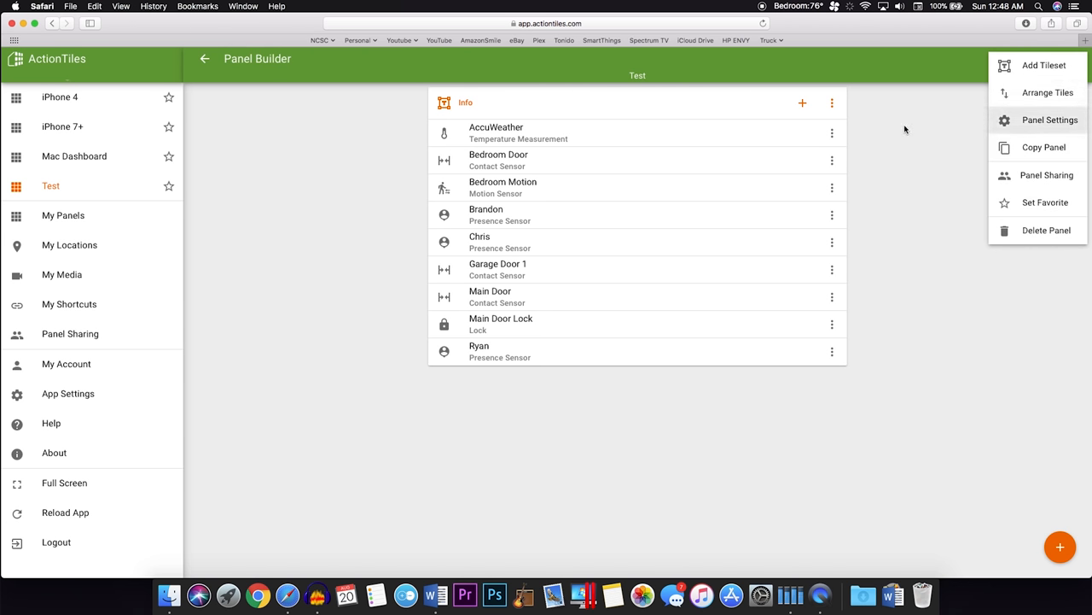
mouse_move(1056, 102)
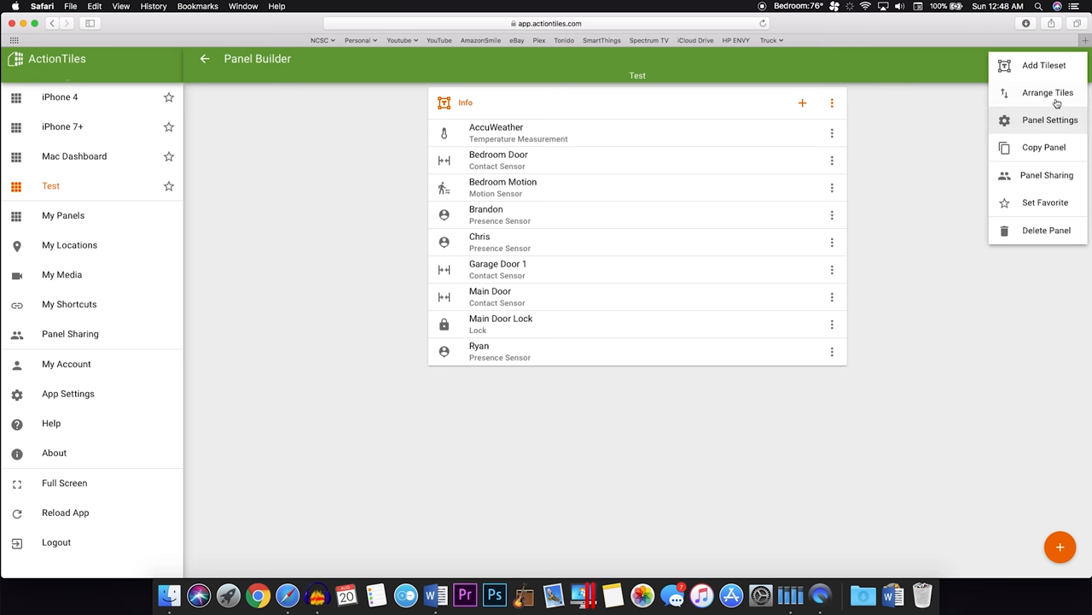
left_click(1048, 92)
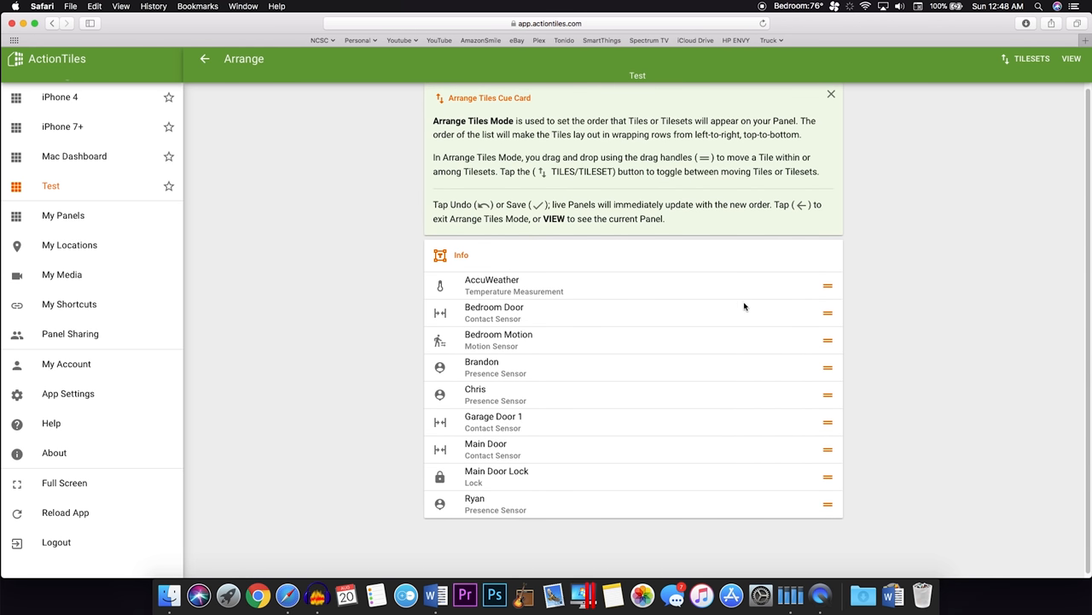
mouse_move(833, 414)
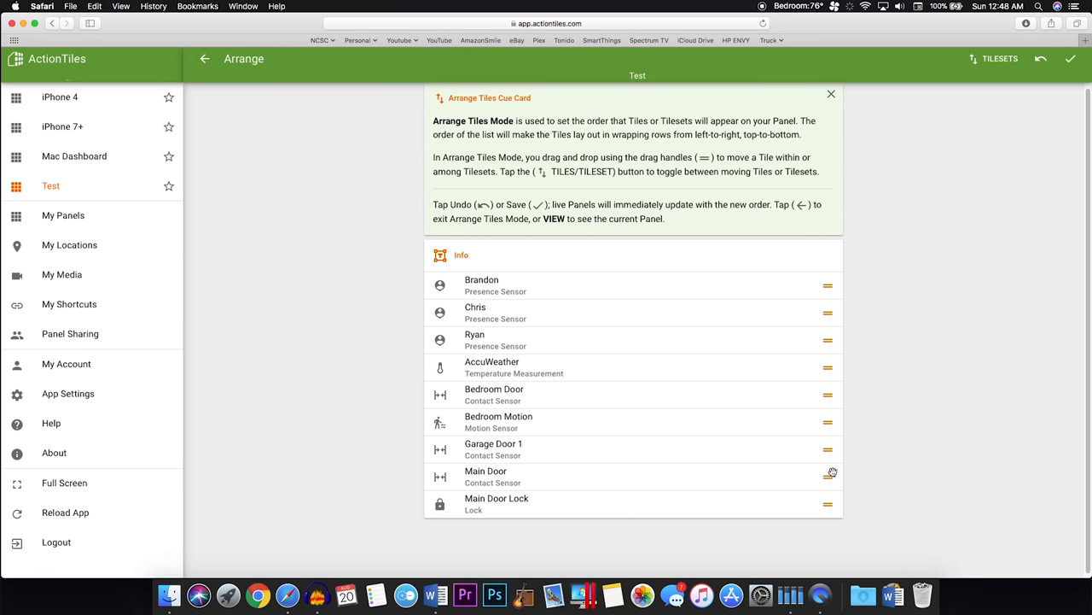
left_click_drag(827, 422, 826, 394)
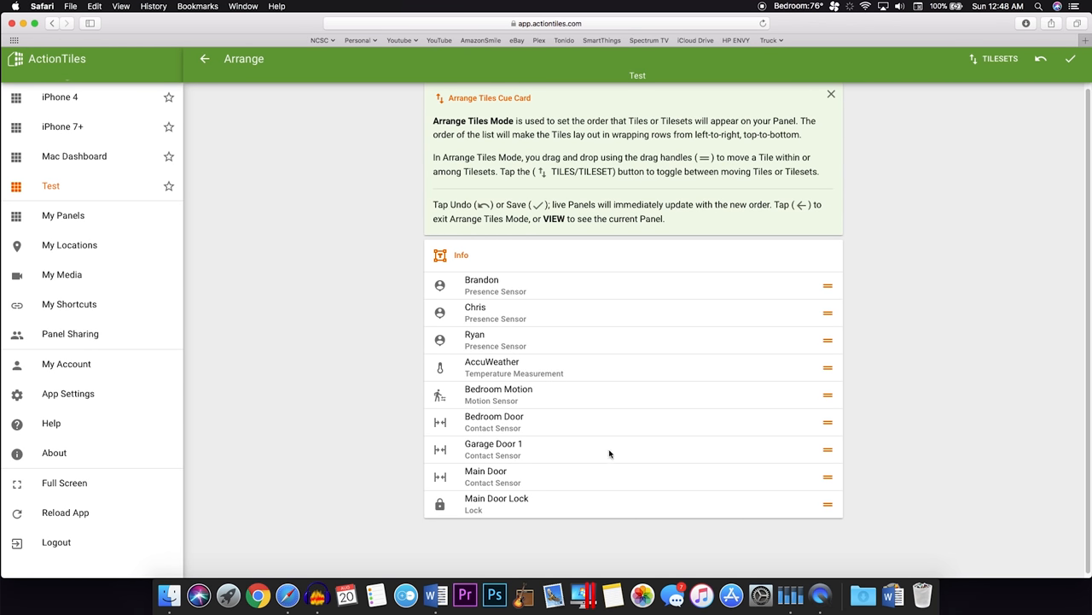
left_click_drag(826, 503, 827, 367)
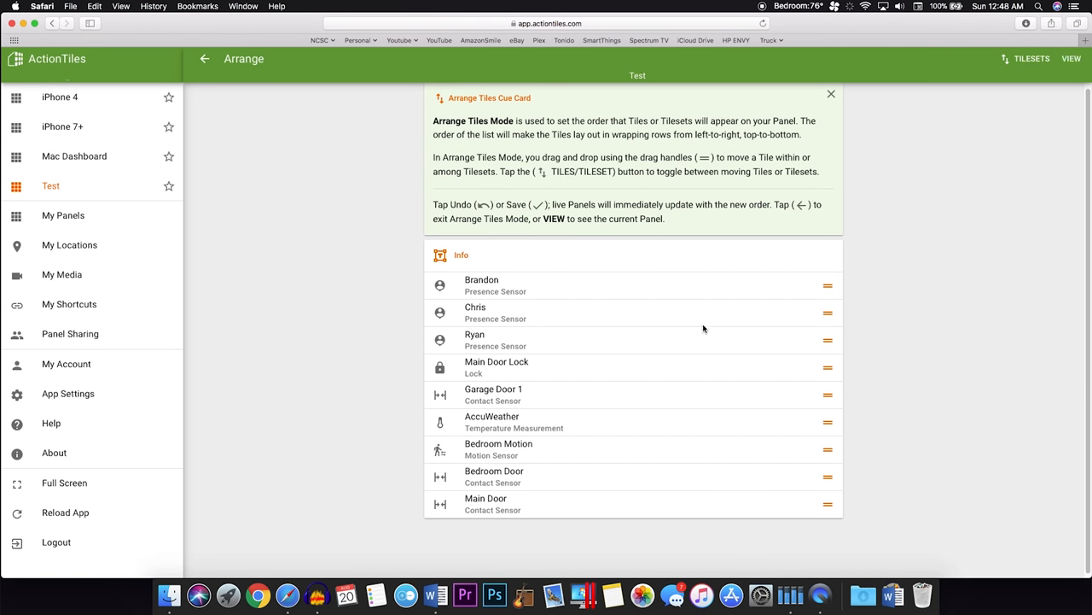
mouse_move(748, 311)
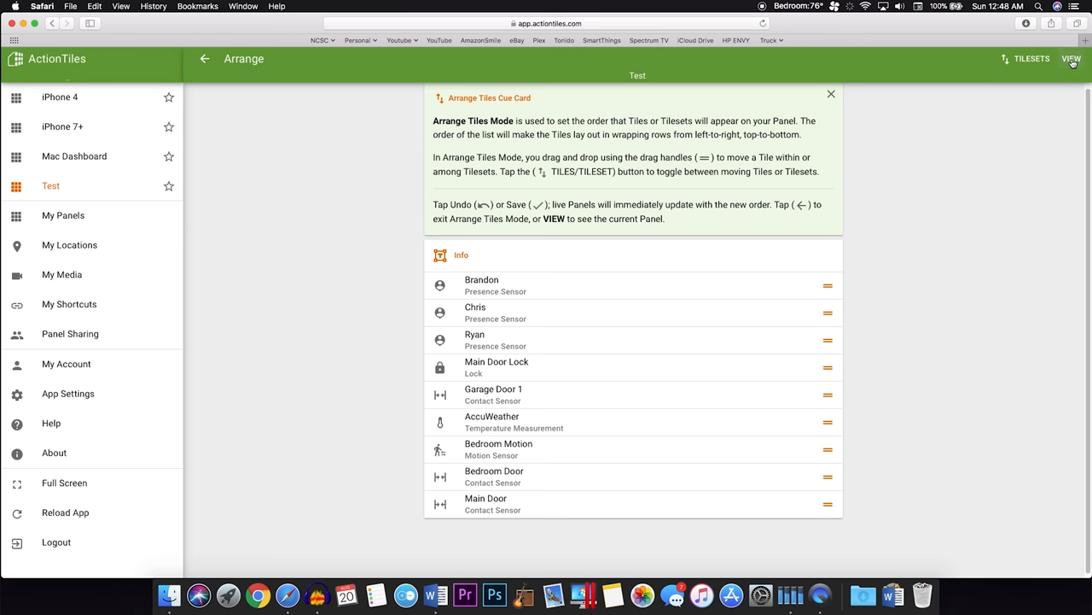
View the live Test panel, then go back to the Panel Builder
left_click(1072, 58)
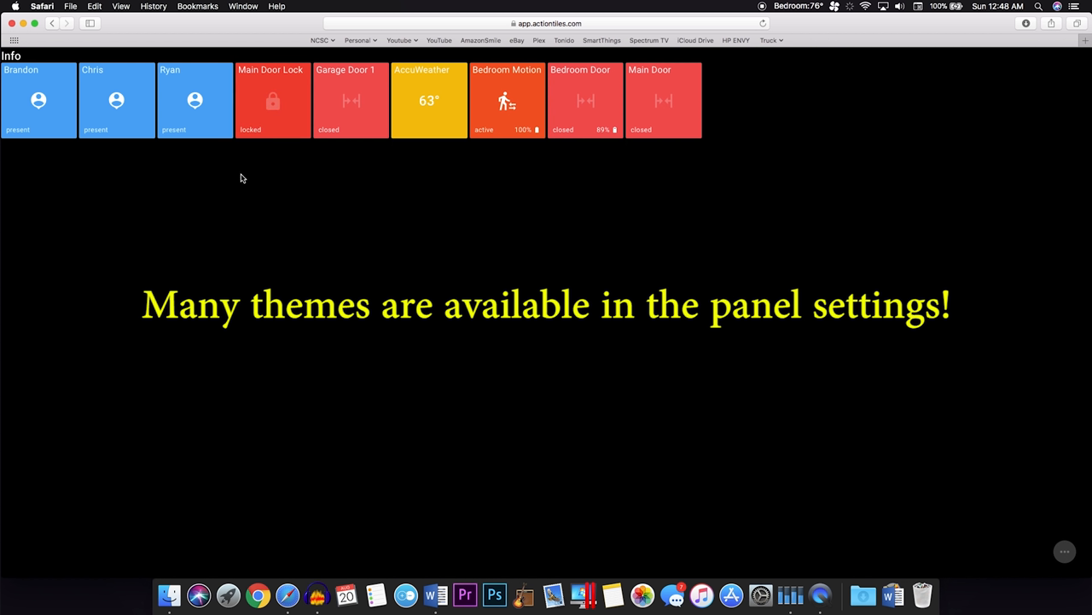
mouse_move(178, 136)
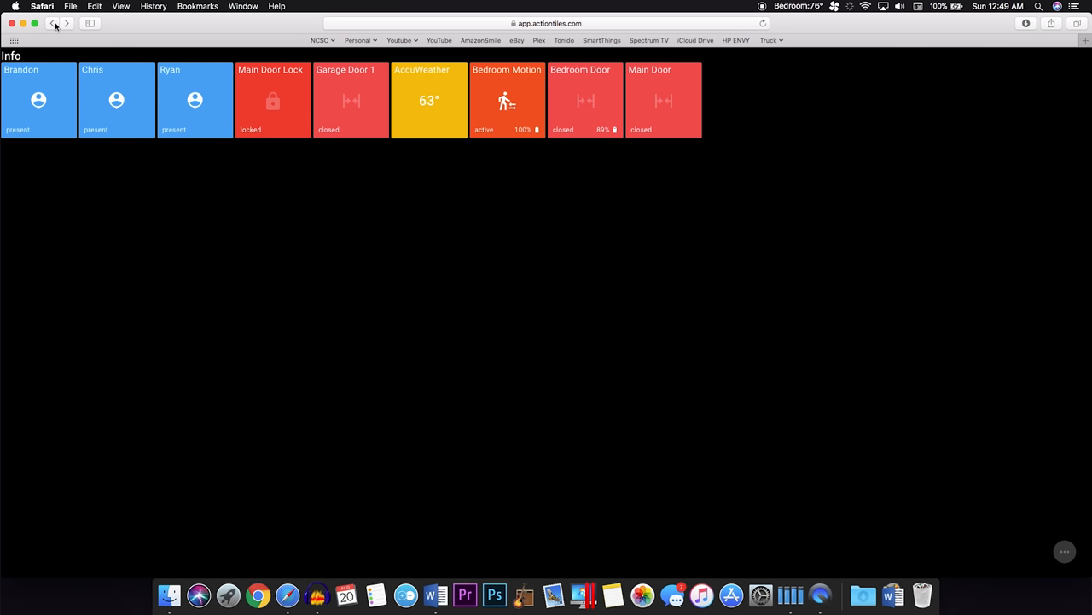
left_click(53, 24)
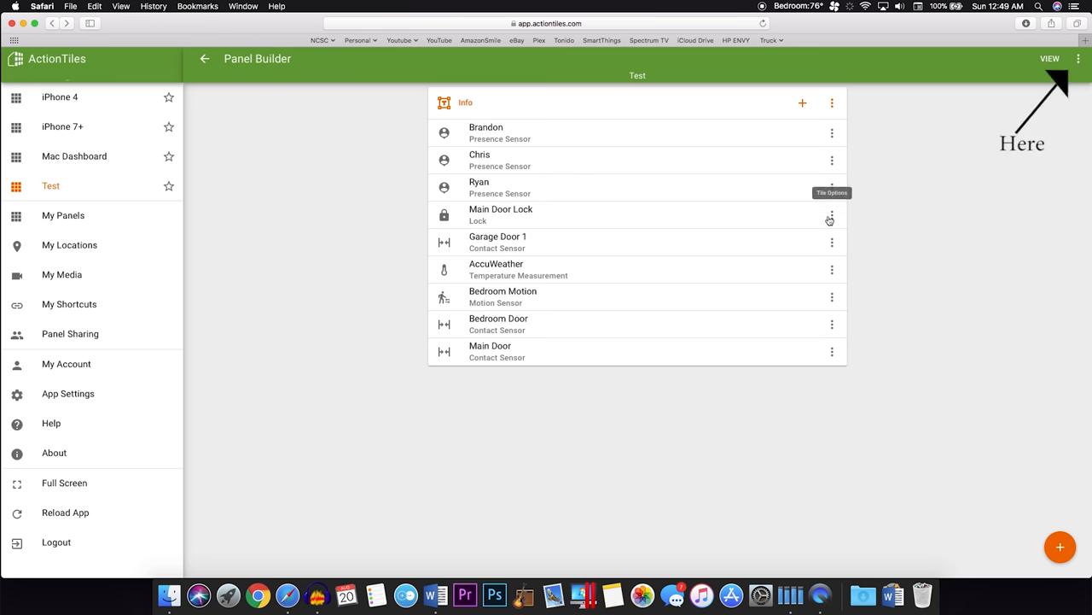
Set Main Door Lock's tile width to 2 in Tile Settings and save
left_click(831, 216)
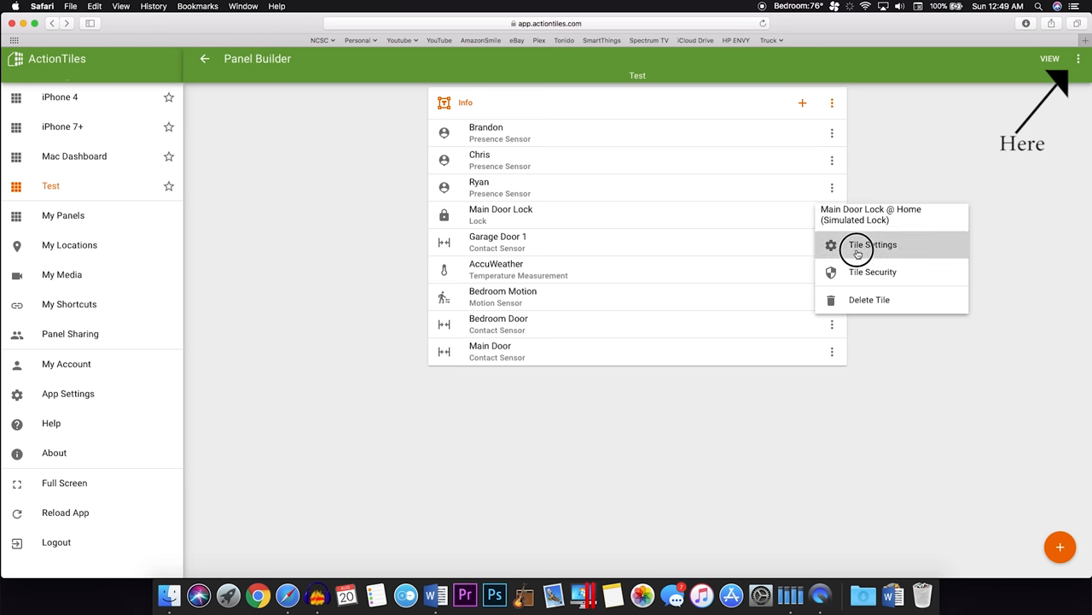
left_click(872, 246)
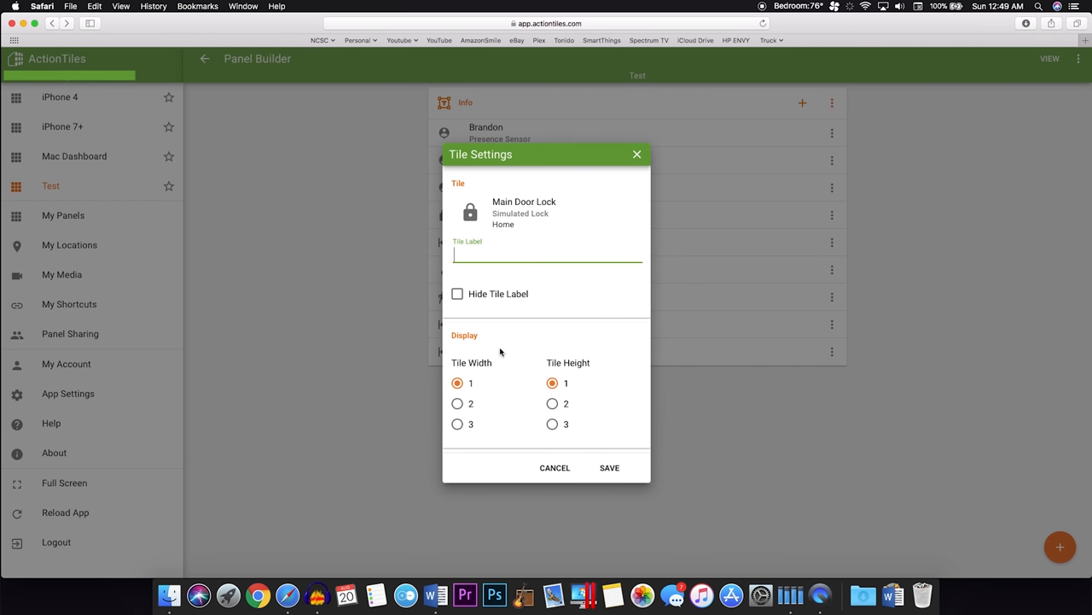
mouse_move(536, 399)
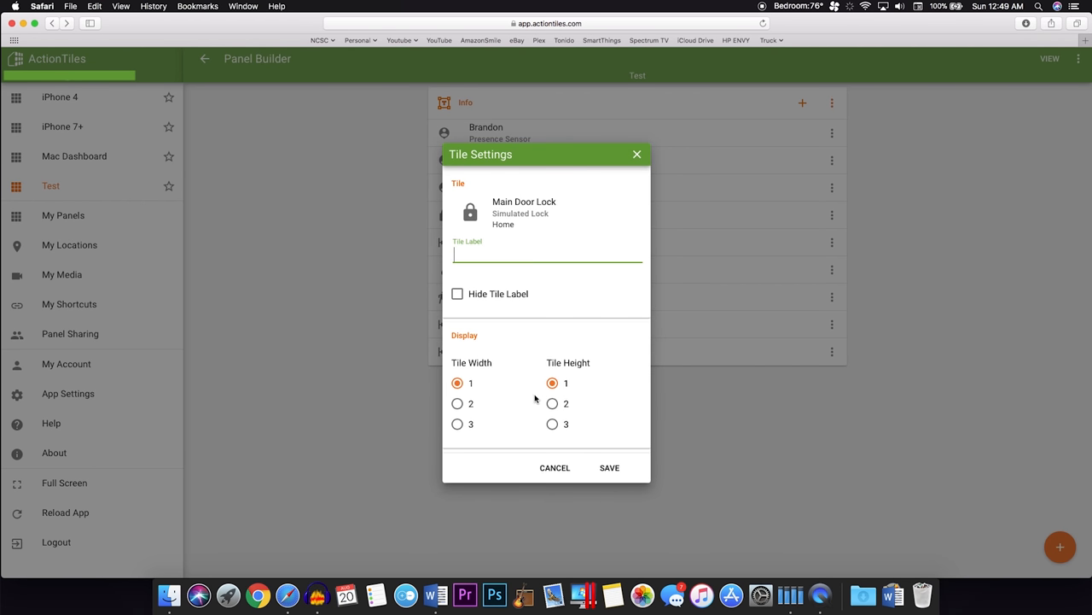
left_click(555, 468)
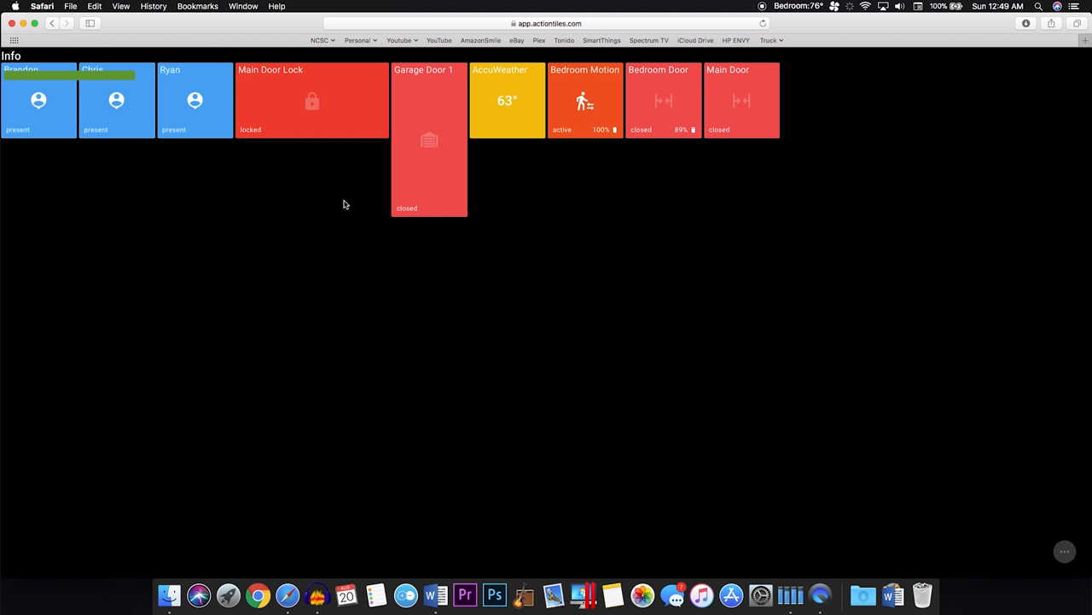
mouse_move(546, 165)
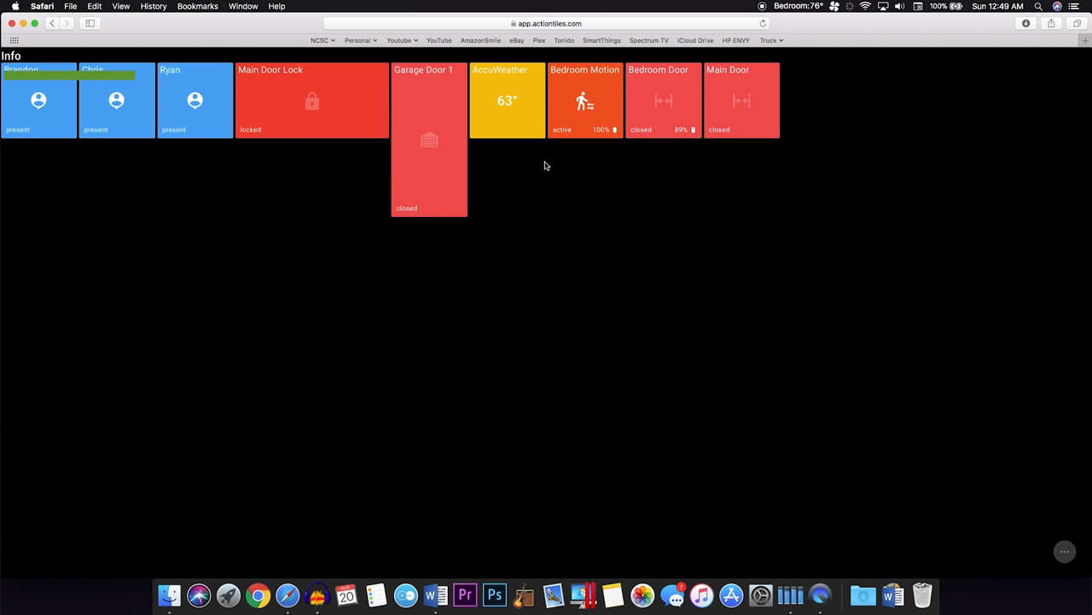
mouse_move(360, 232)
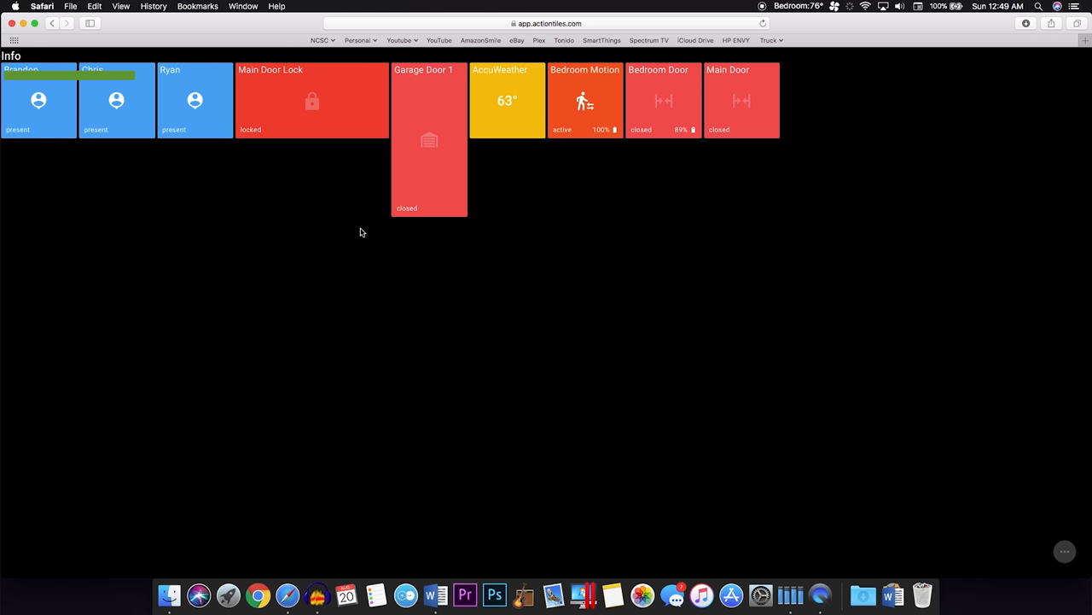
mouse_move(478, 222)
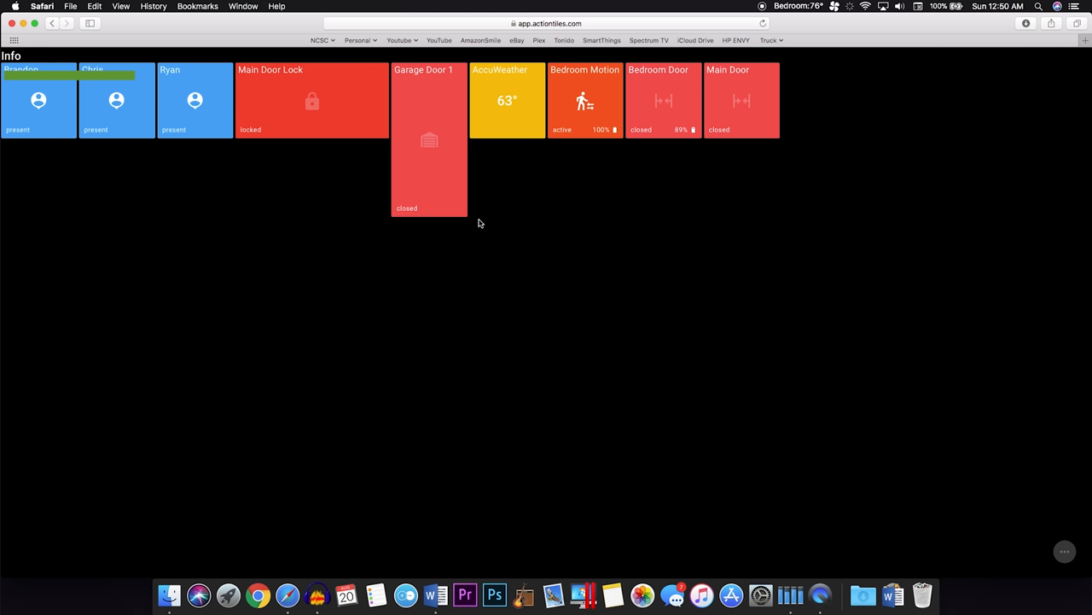
mouse_move(383, 144)
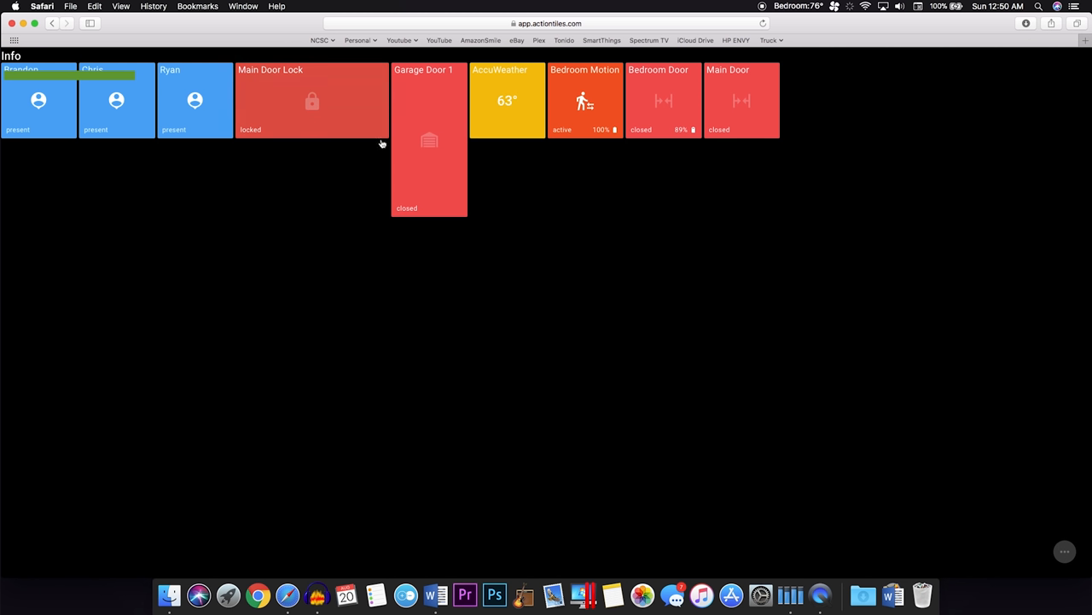
Unlock Main Door Lock from its tile, confirm, then lock it again
left_click(311, 99)
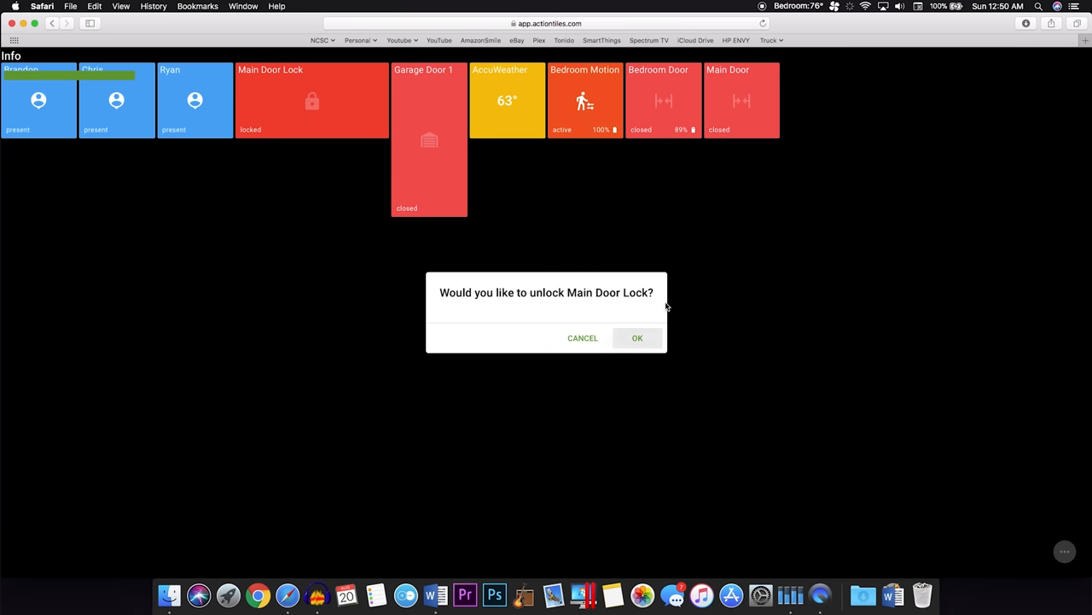
left_click(636, 338)
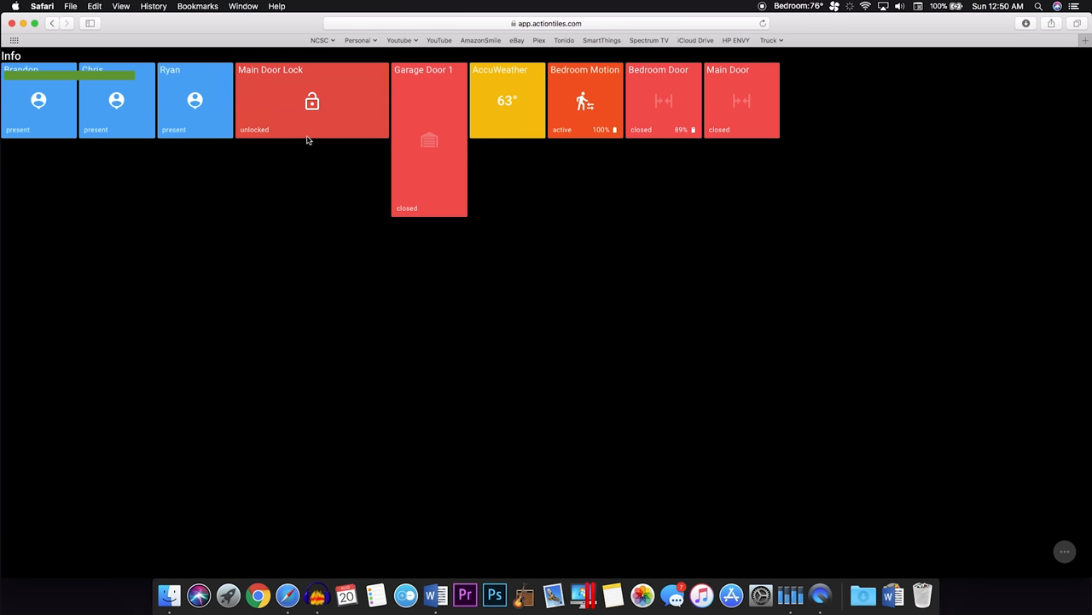
left_click(310, 99)
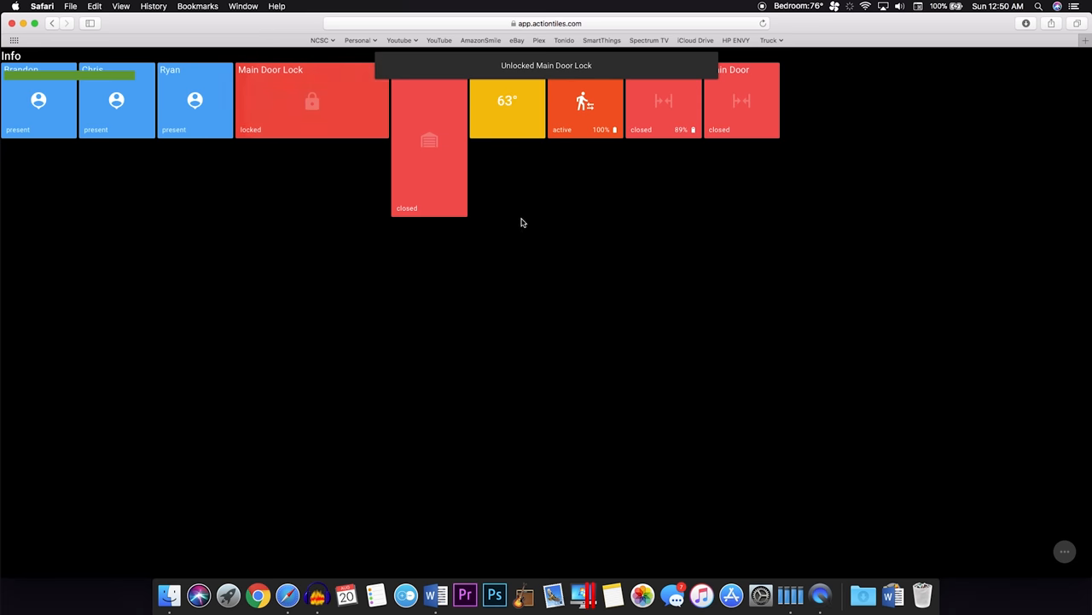
left_click(312, 101)
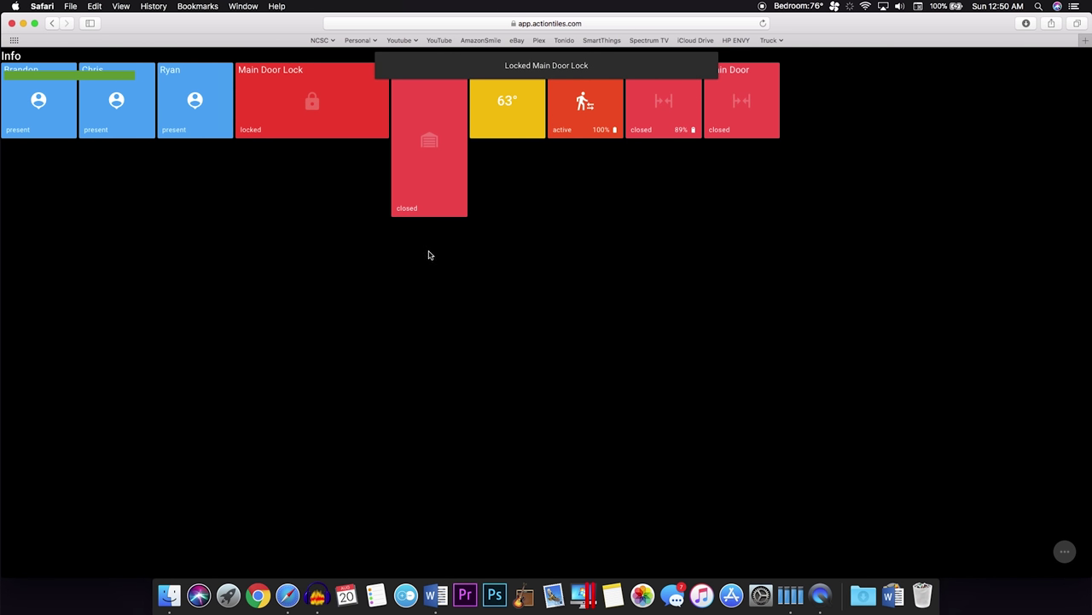
mouse_move(430, 254)
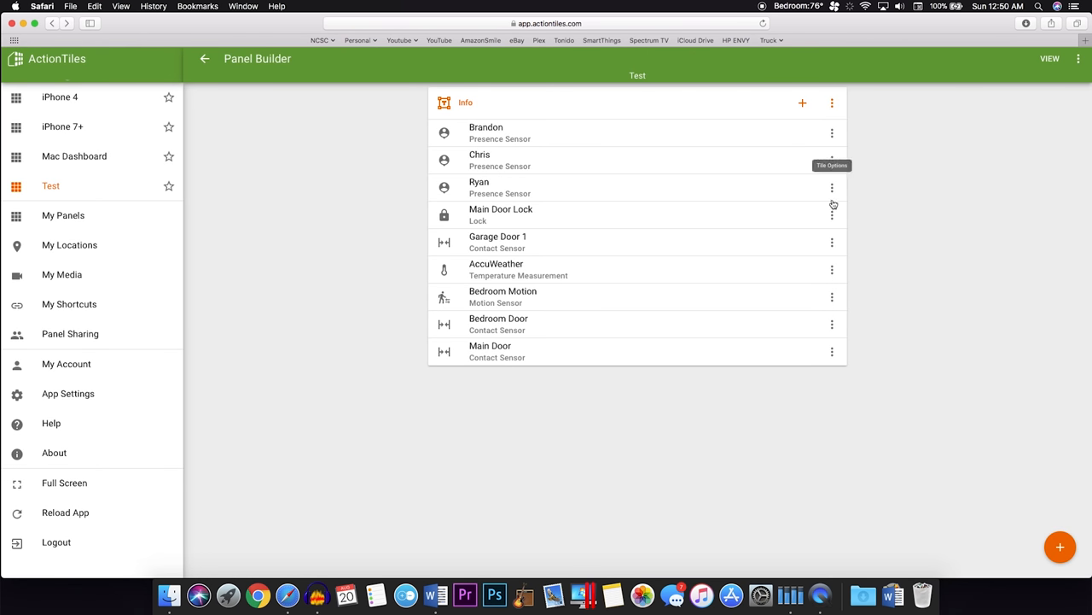
Reach Panel Security in the Test panel's settings and enable a PIN code
left_click(1079, 58)
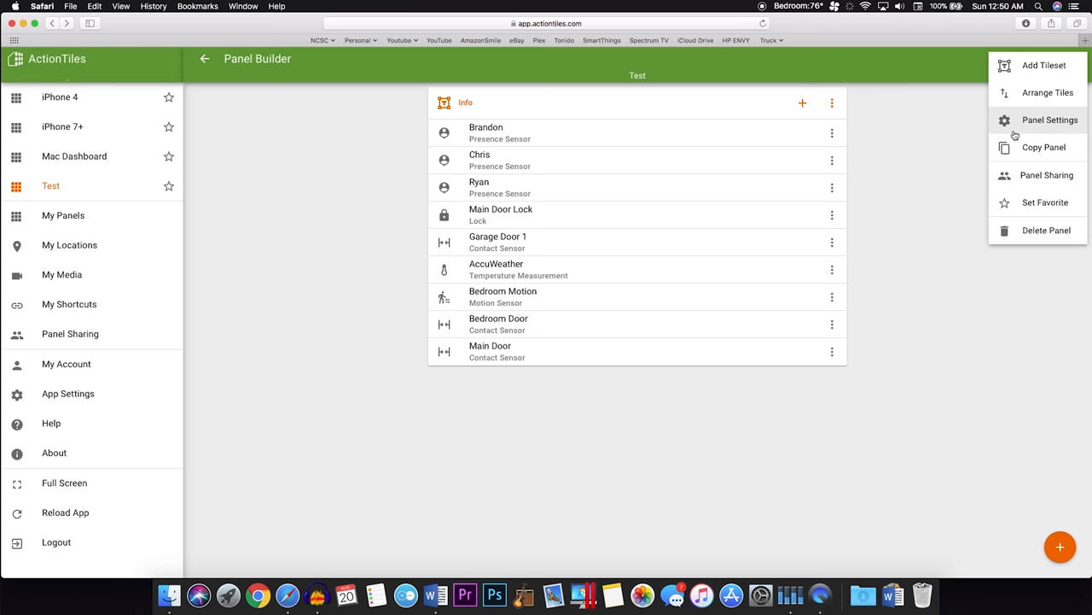
mouse_move(1048, 128)
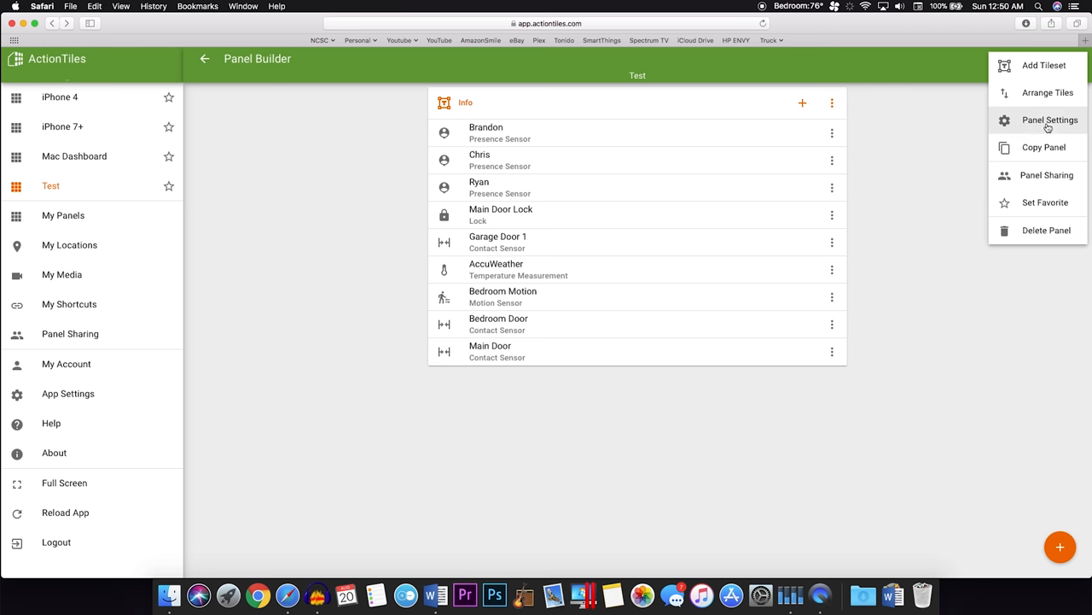
left_click(1049, 119)
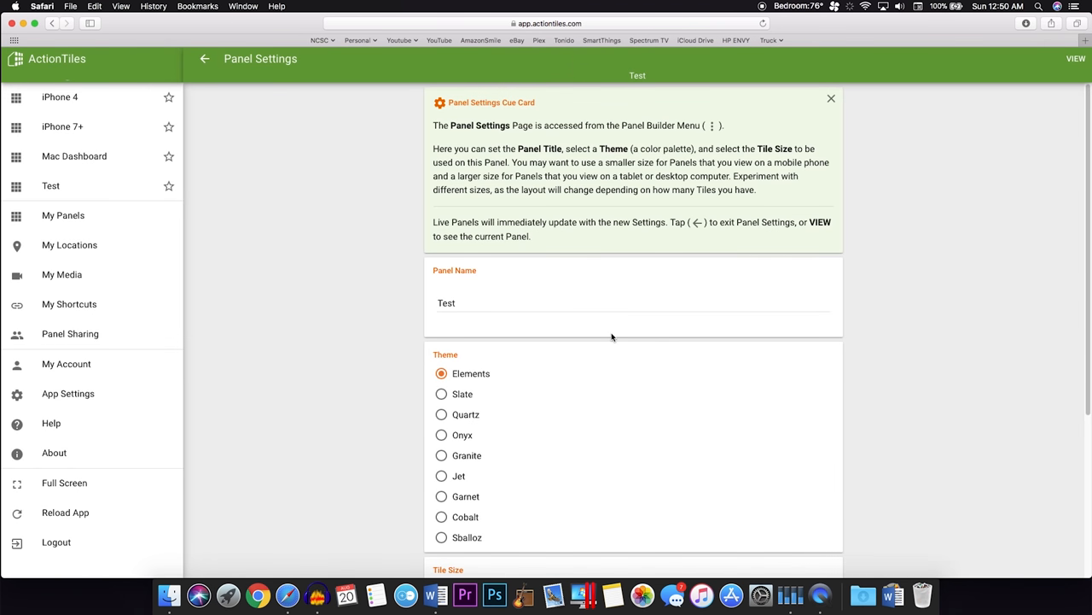
scroll("down", 3)
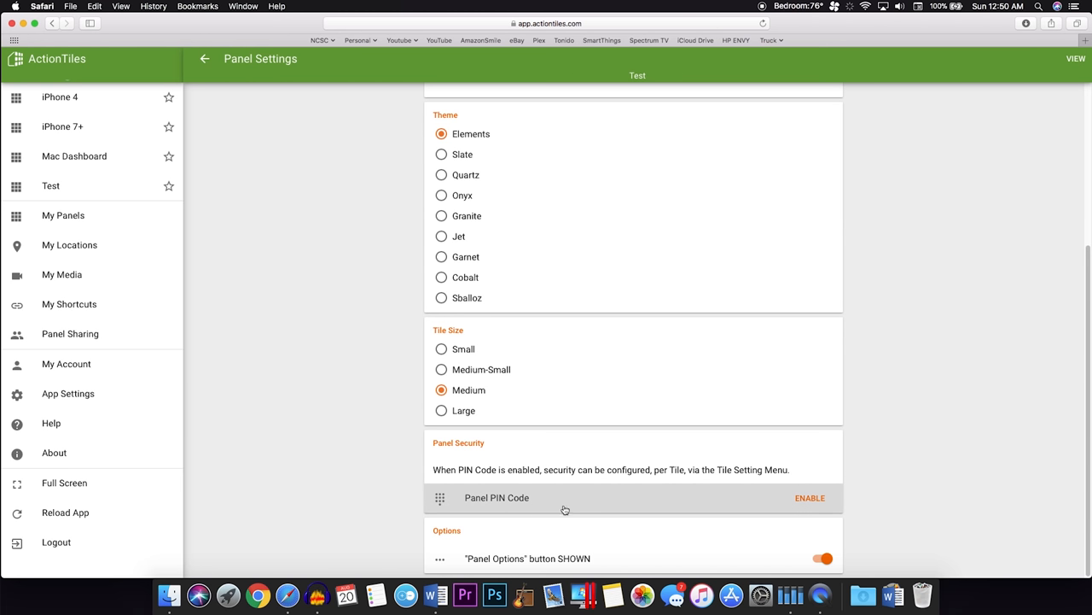
left_click(809, 498)
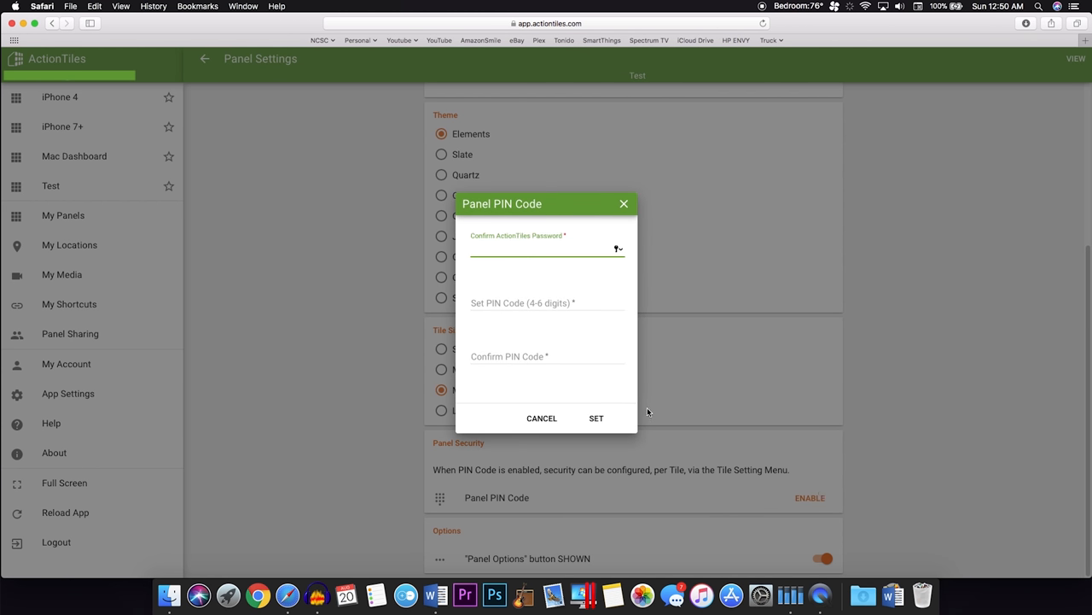
left_click(547, 249)
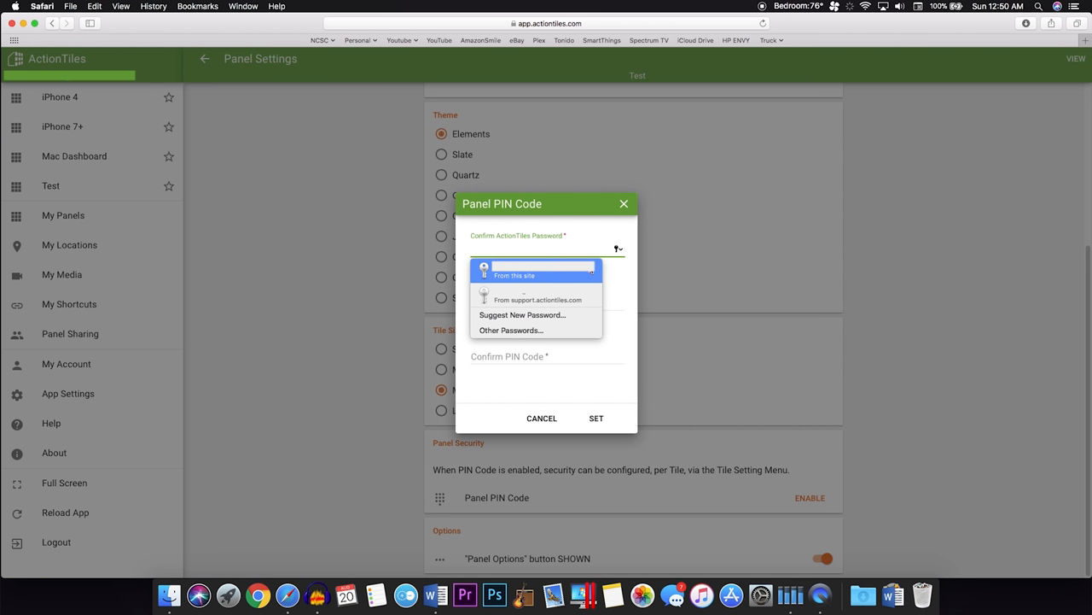
left_click(514, 271)
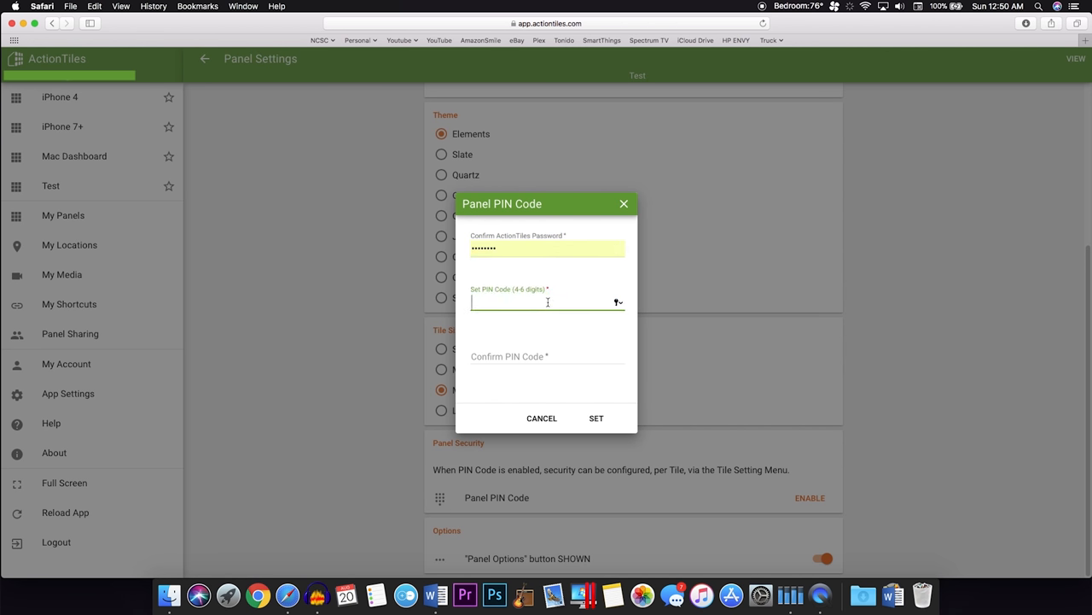
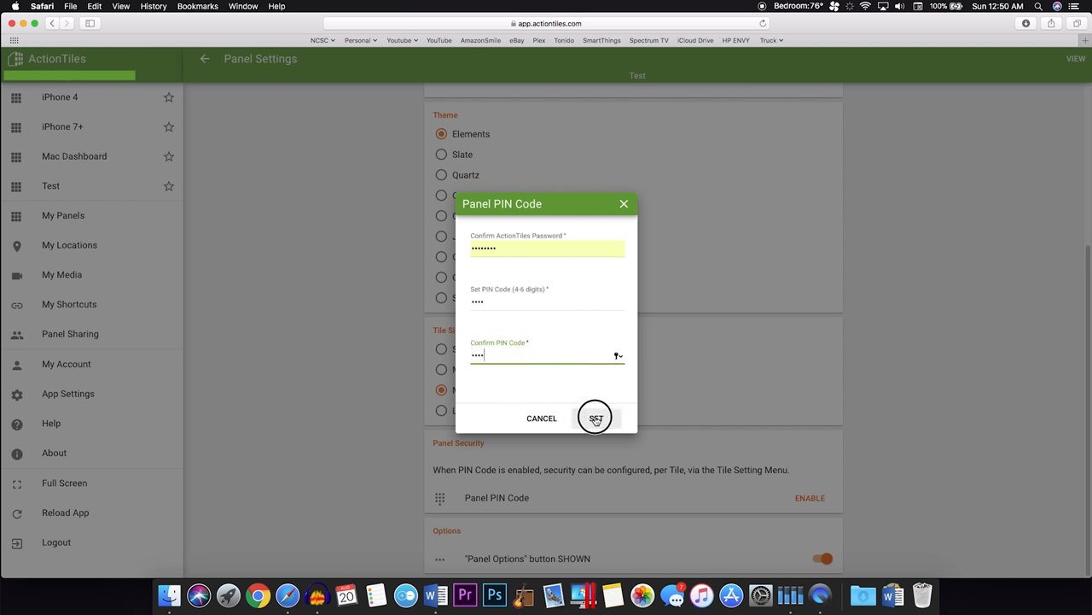
left_click(596, 416)
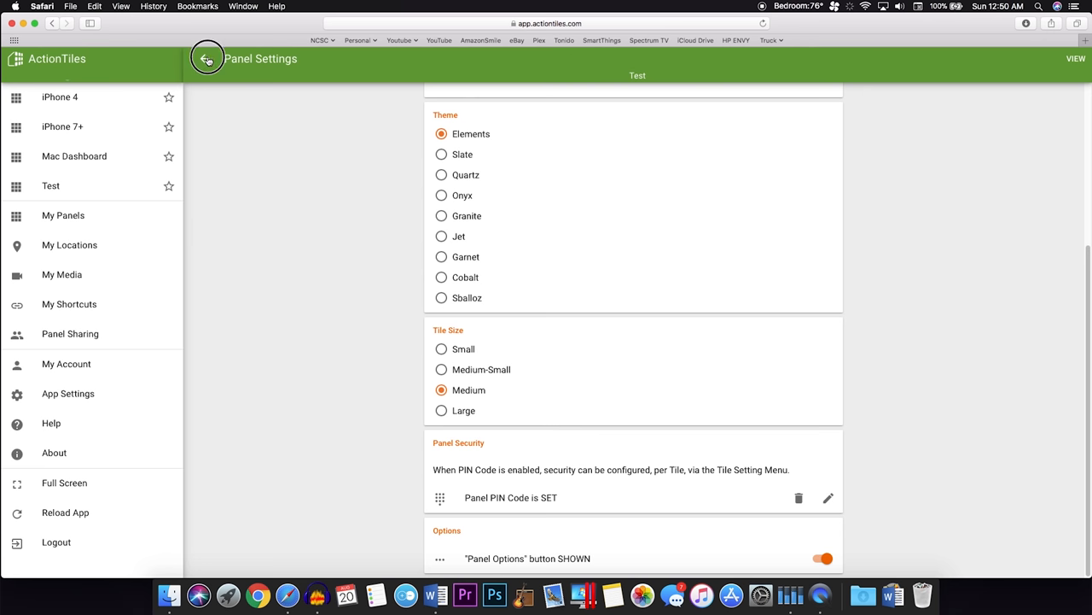
Set Main Door Lock's tile security to PIN Protected and save
left_click(207, 58)
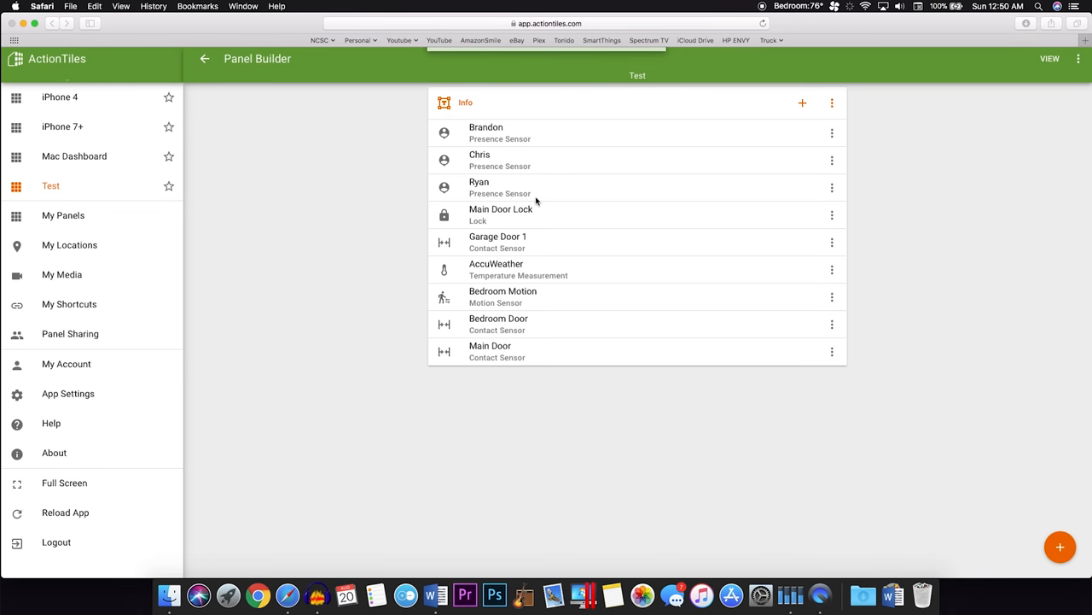
mouse_move(830, 215)
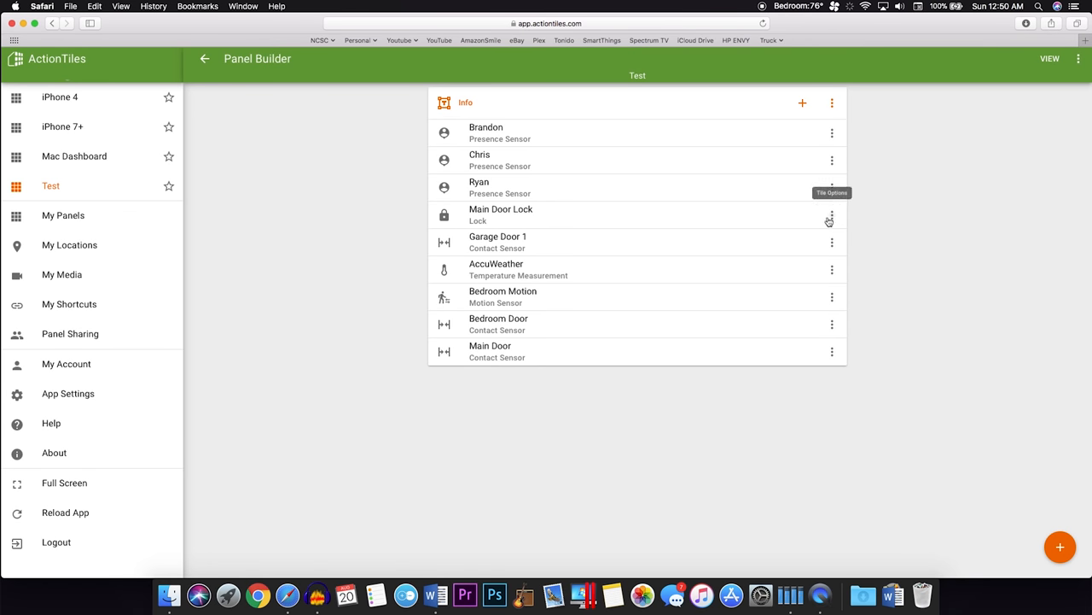
left_click(833, 215)
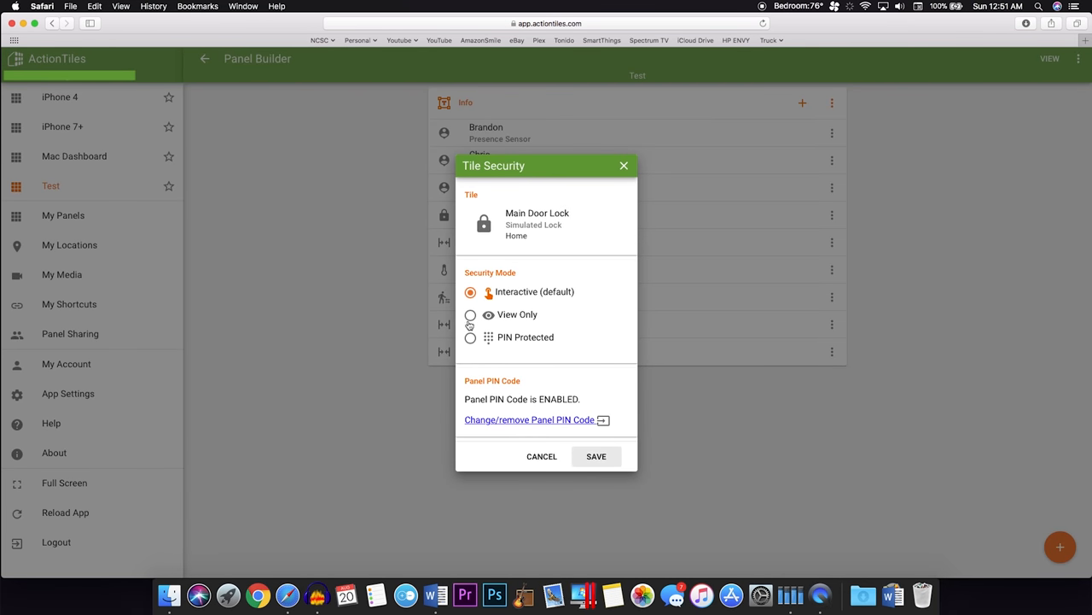
left_click(471, 336)
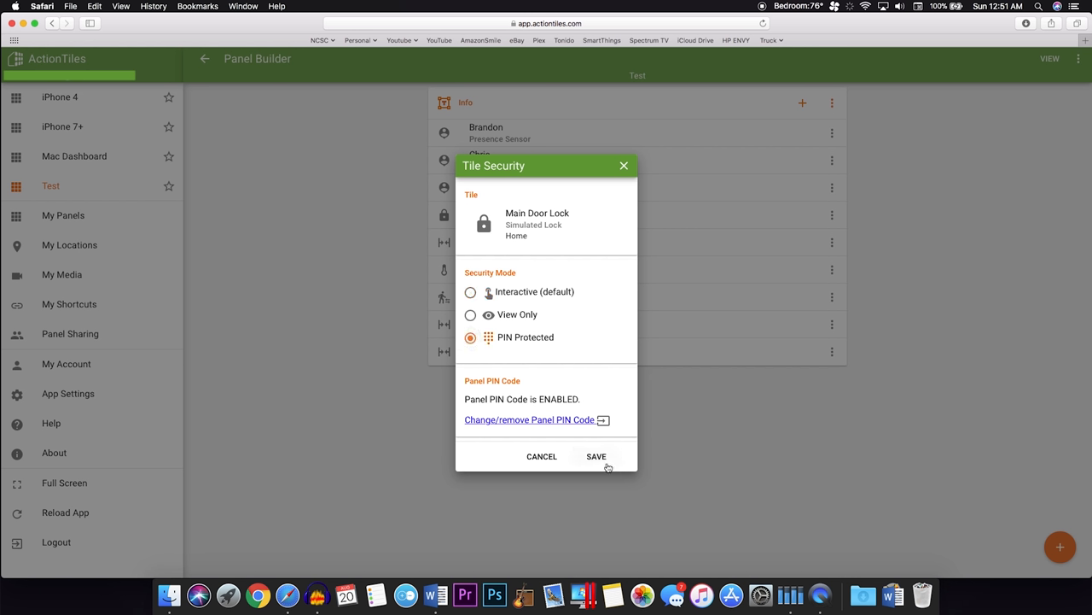
mouse_move(533, 395)
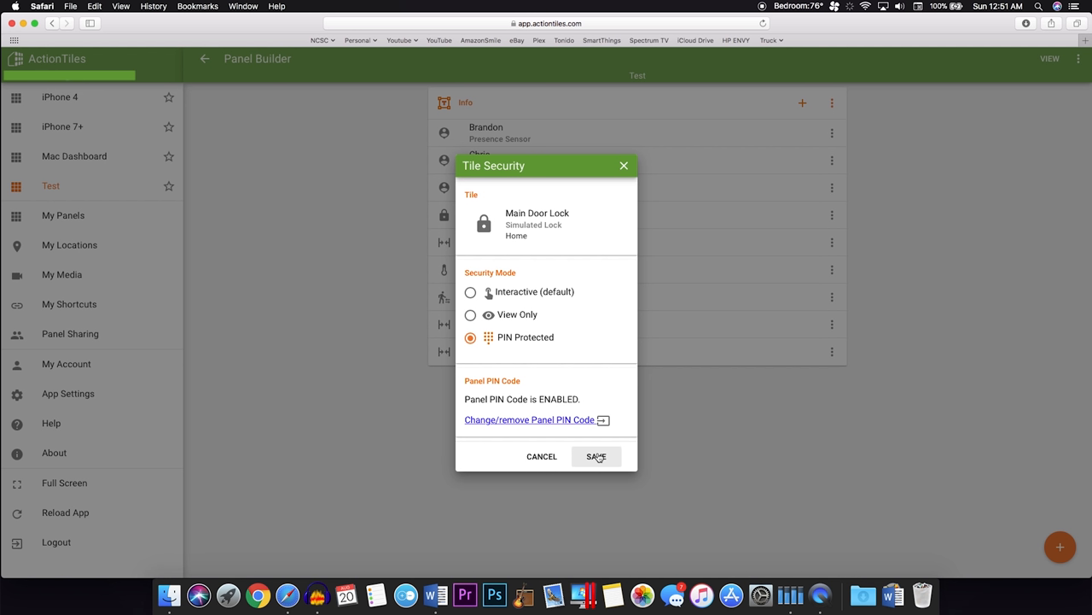
left_click(595, 456)
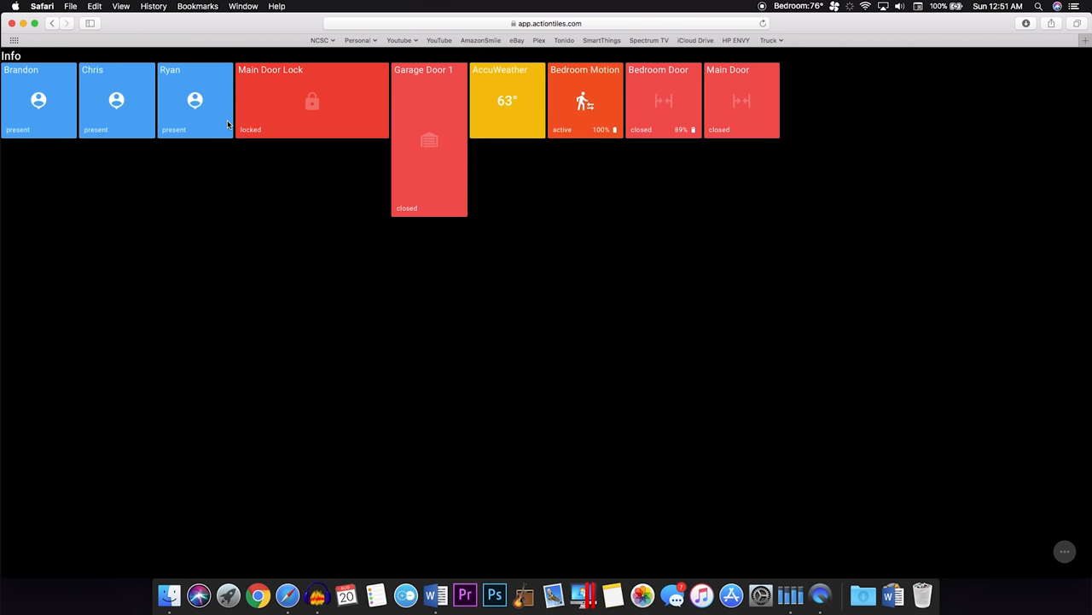
left_click(310, 99)
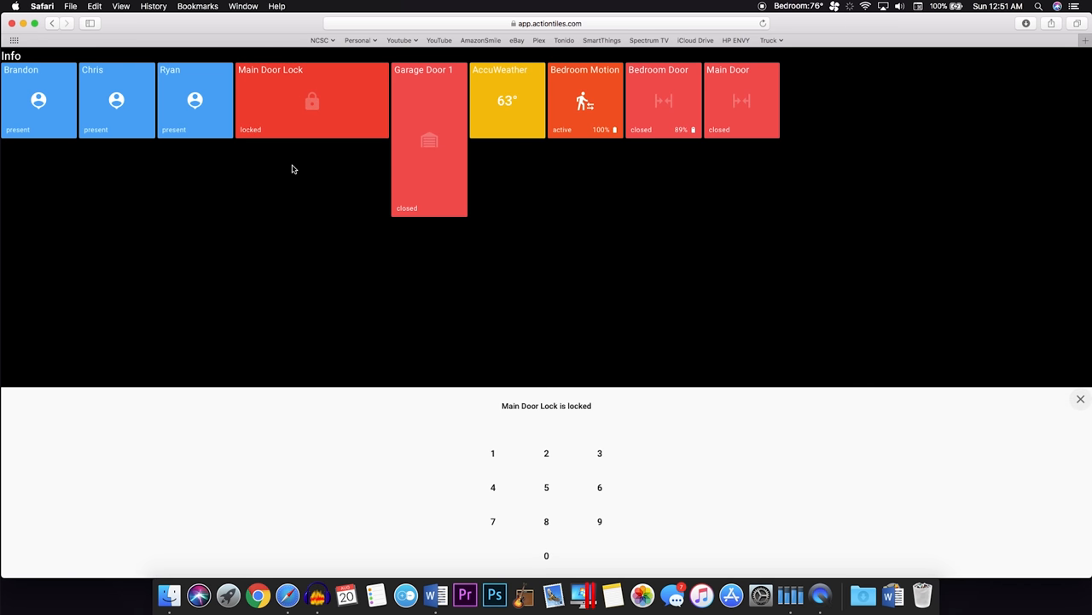
mouse_move(492, 435)
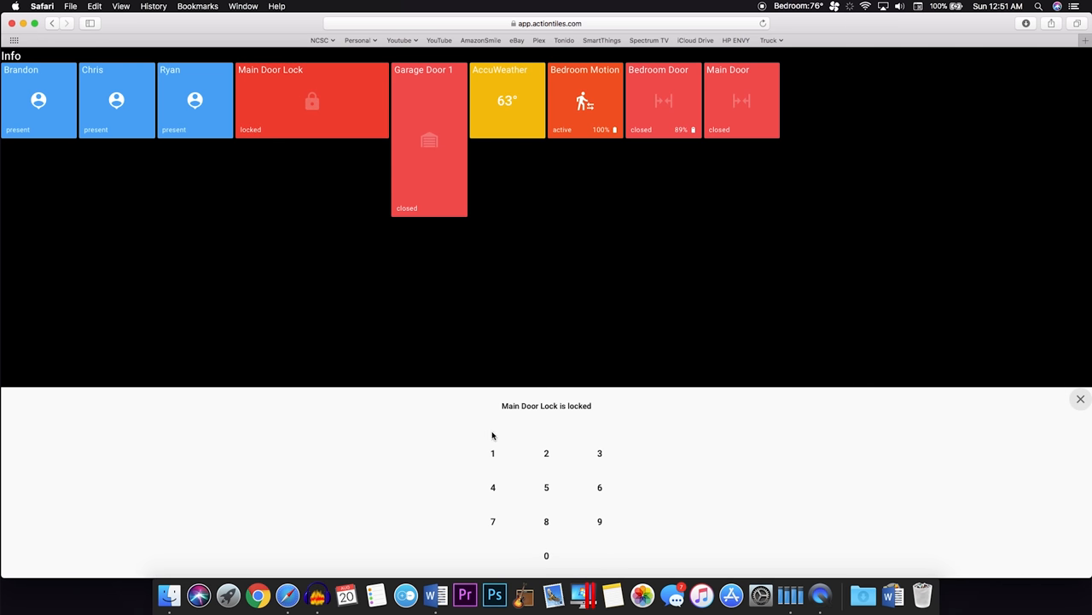
mouse_move(476, 434)
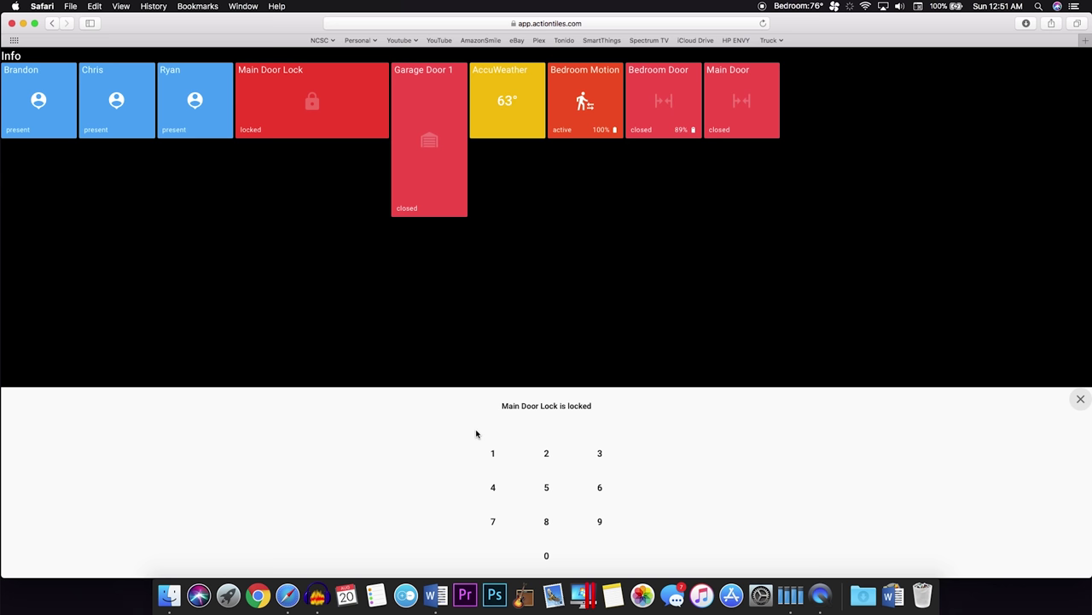
left_click(546, 489)
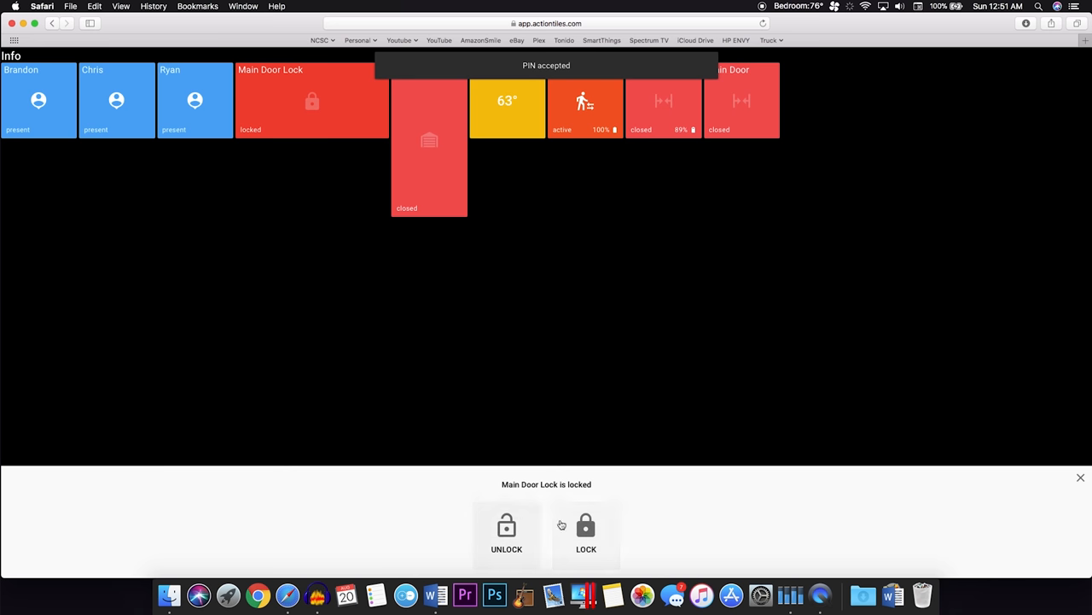
left_click(505, 529)
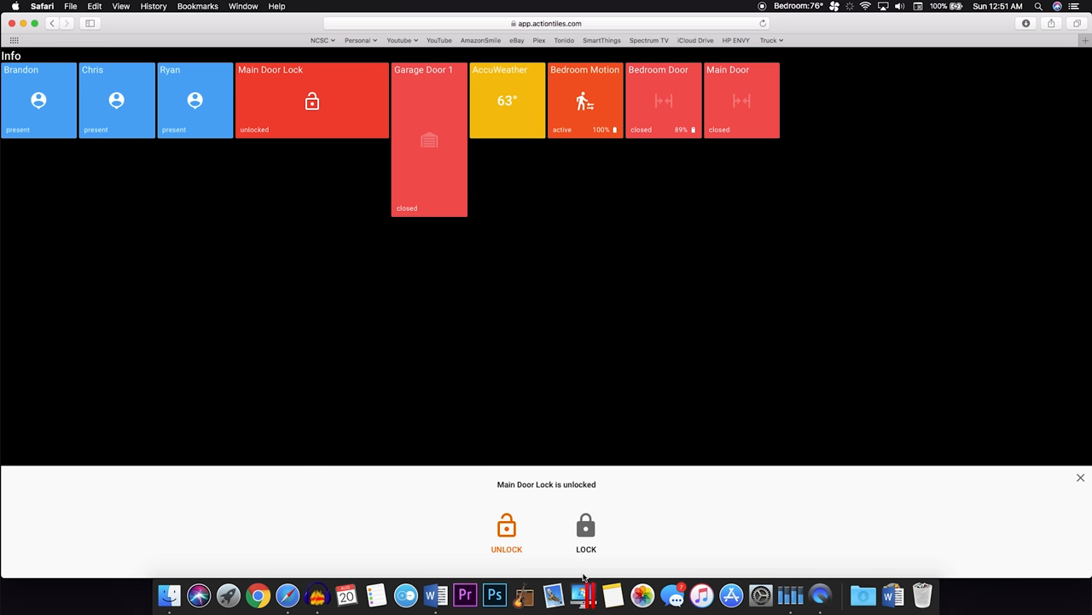
left_click(505, 529)
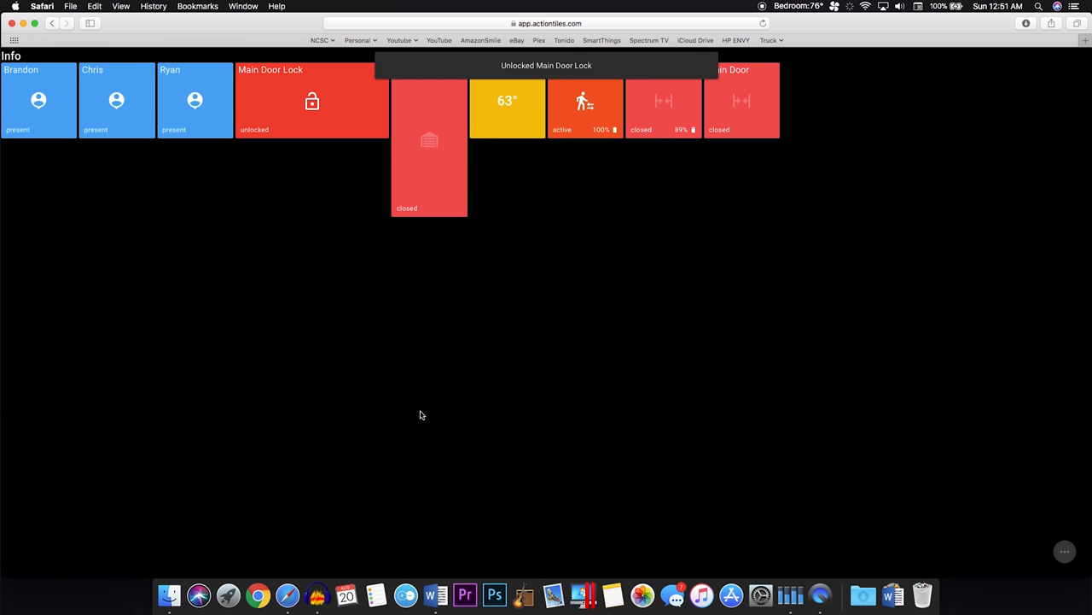
left_click(313, 99)
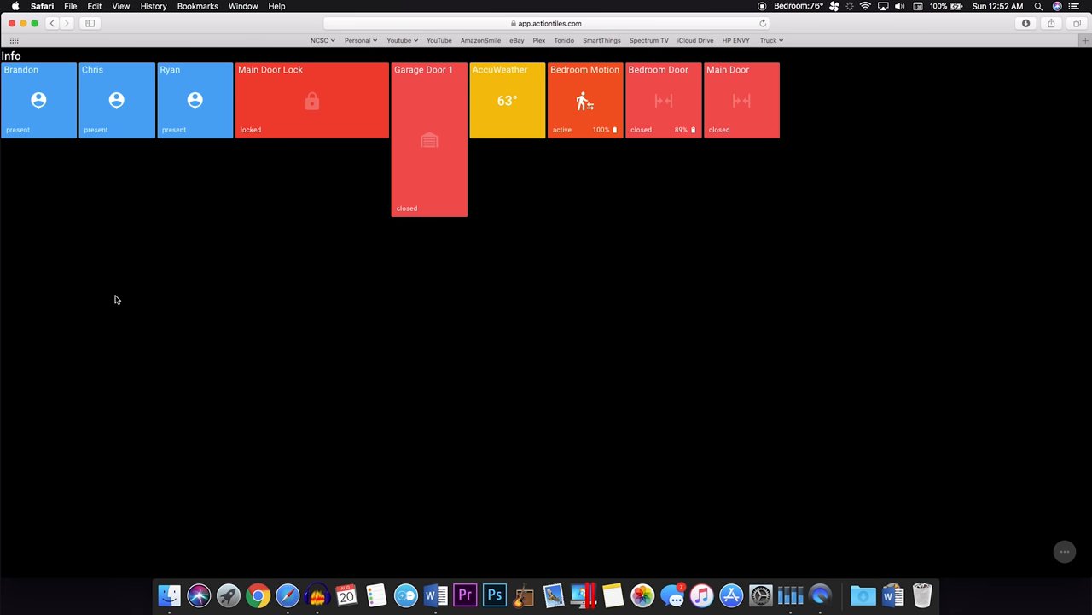
mouse_move(309, 223)
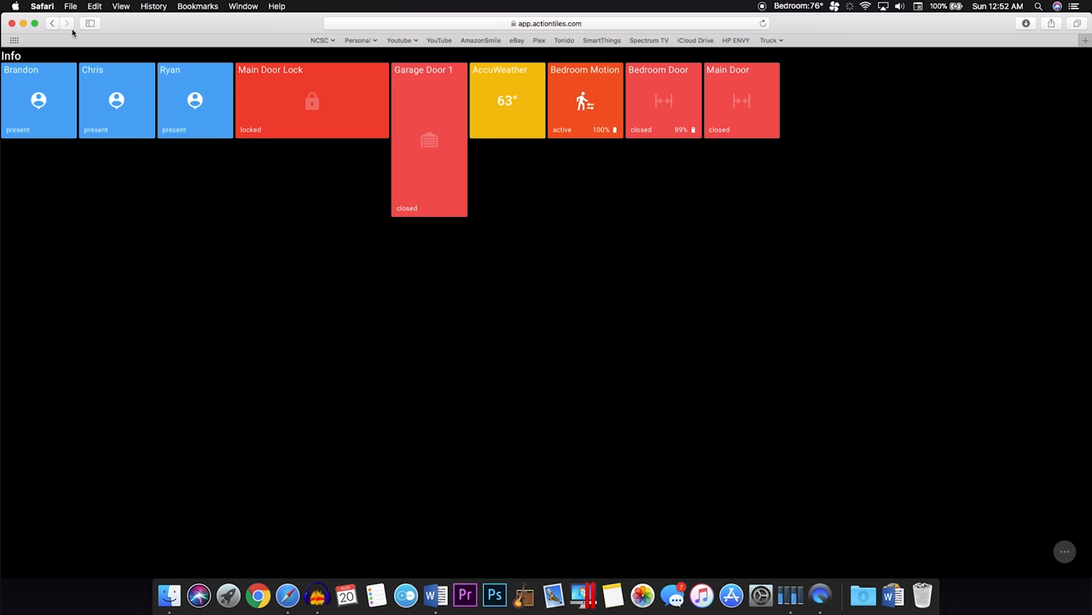
mouse_move(51, 24)
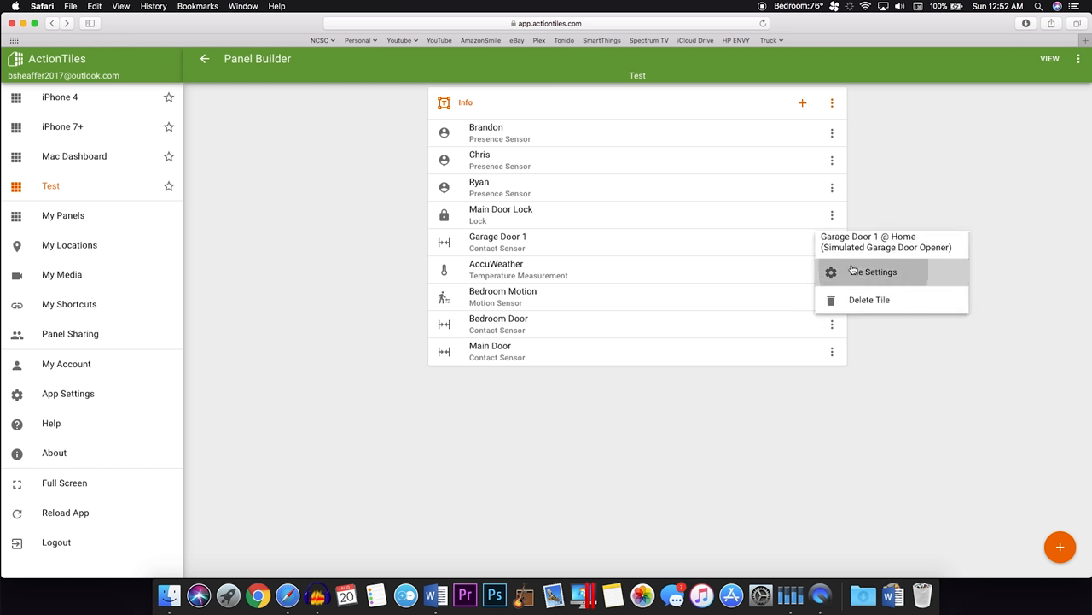
Delete the Bedroom Motion tile from the Info tileset and confirm
left_click(869, 301)
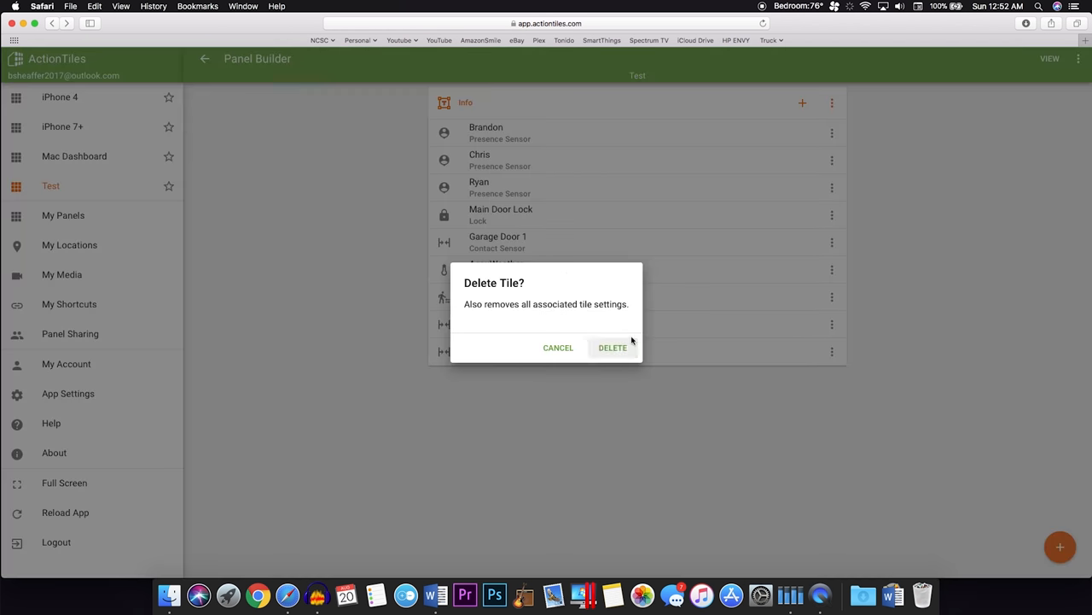
left_click(611, 348)
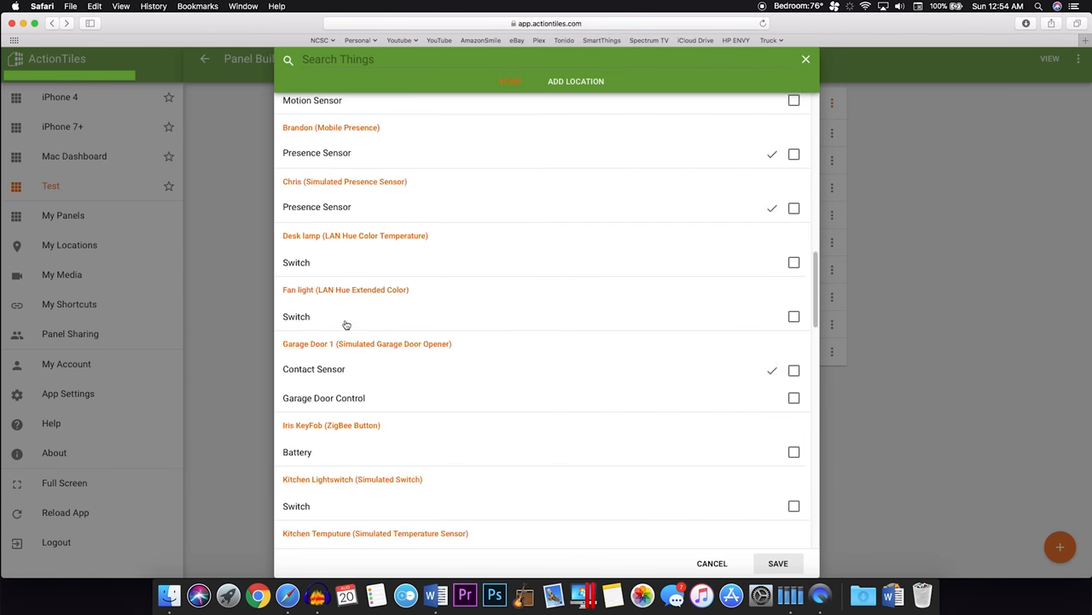
scroll("down", 3)
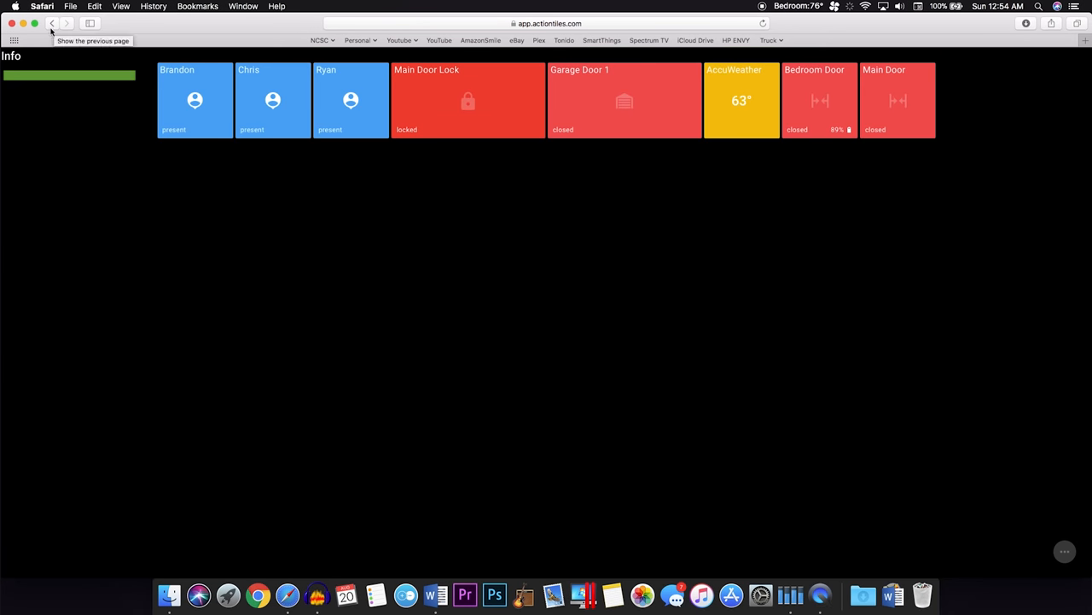
From Routines, Mode, Alarm add Smart Home Monitor and Mode tiles to Info
left_click(51, 24)
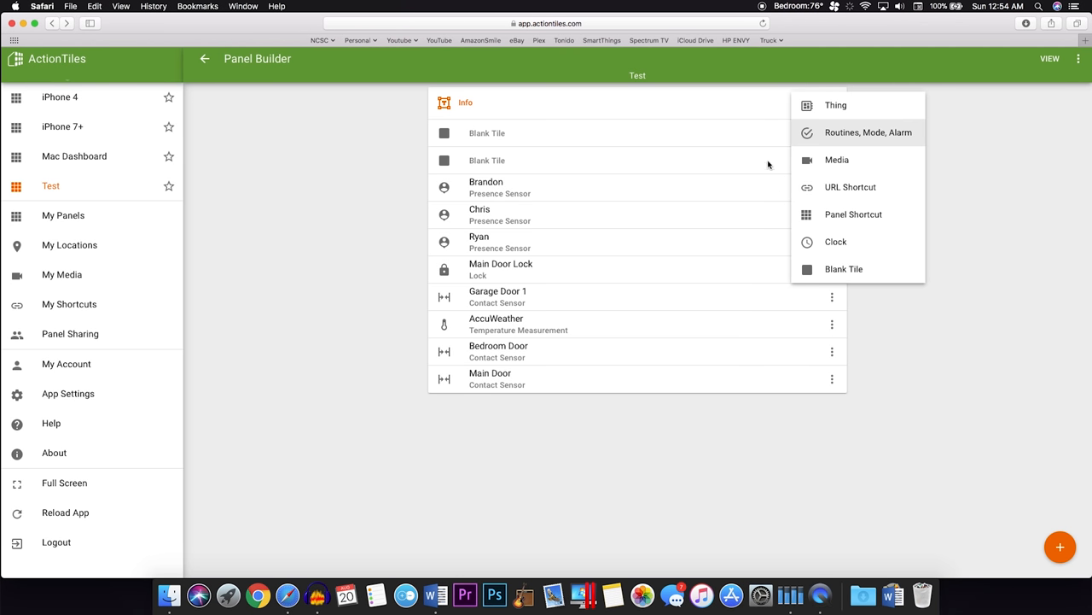
mouse_move(862, 140)
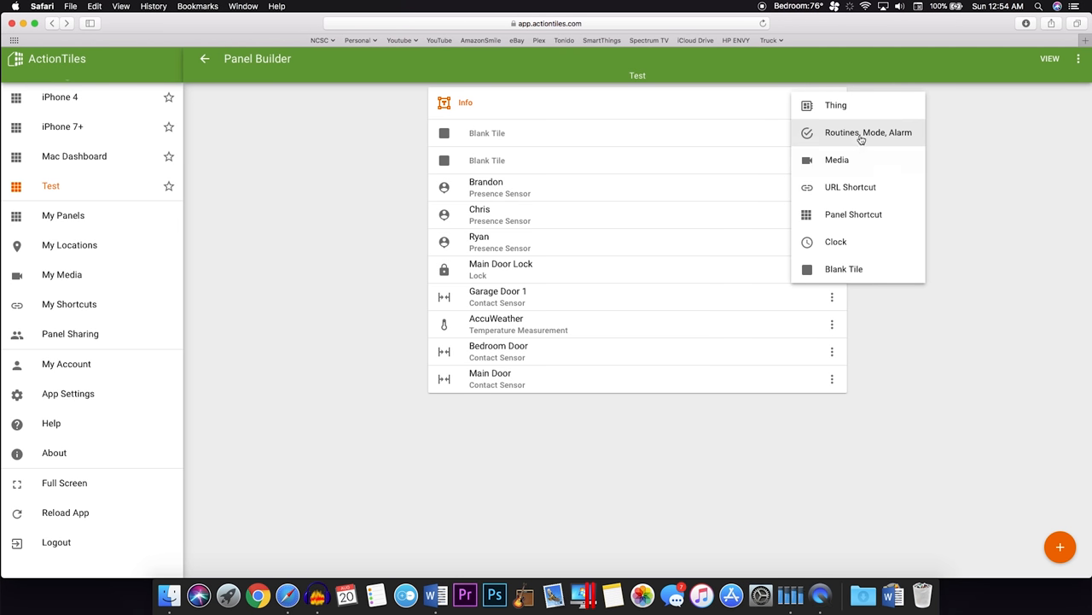
mouse_move(939, 134)
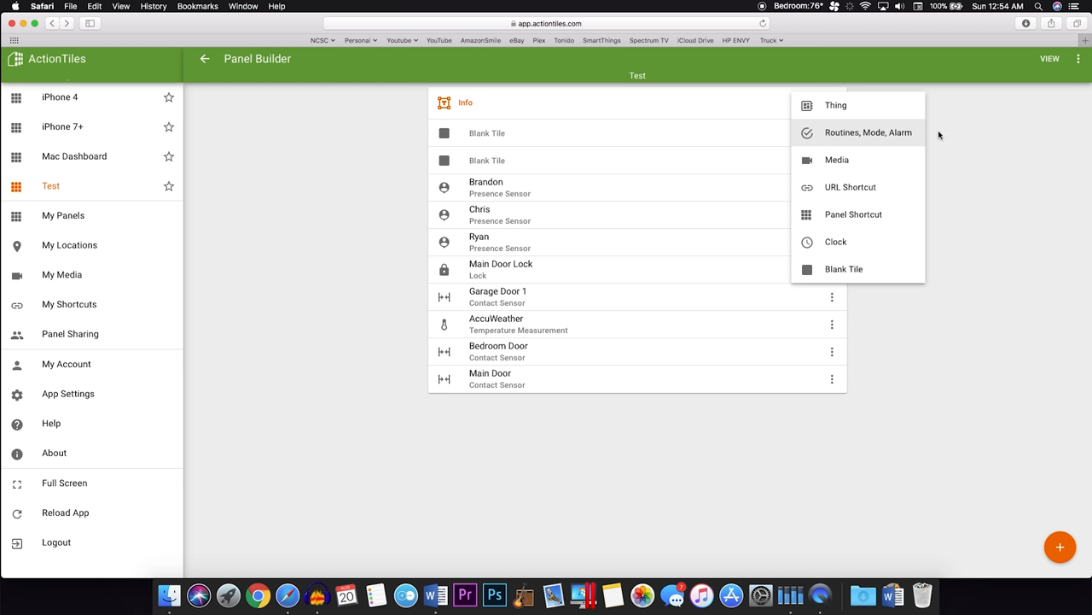
mouse_move(850, 146)
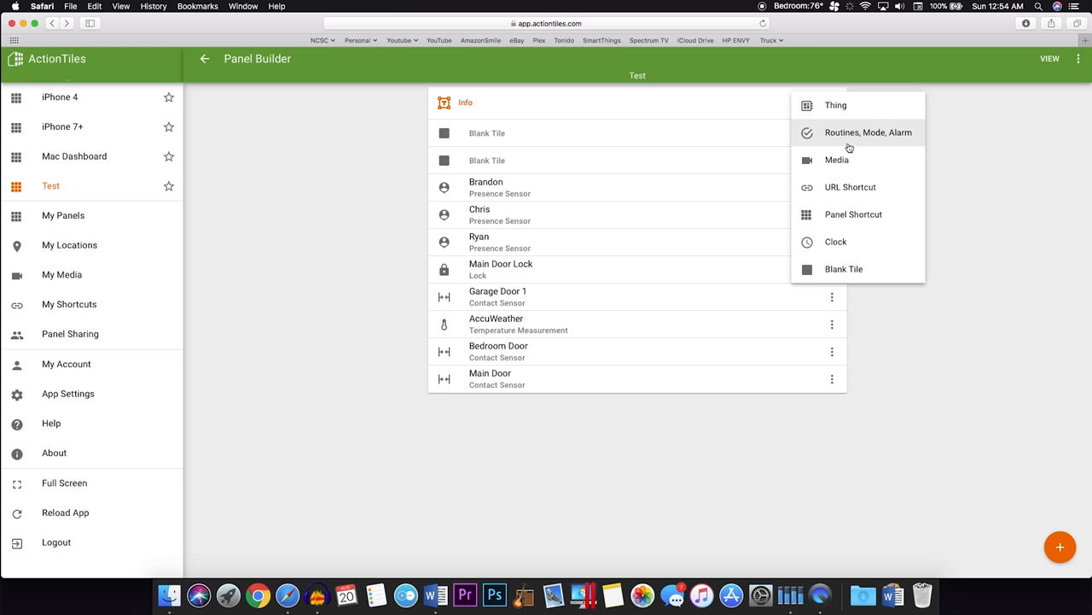
left_click(867, 134)
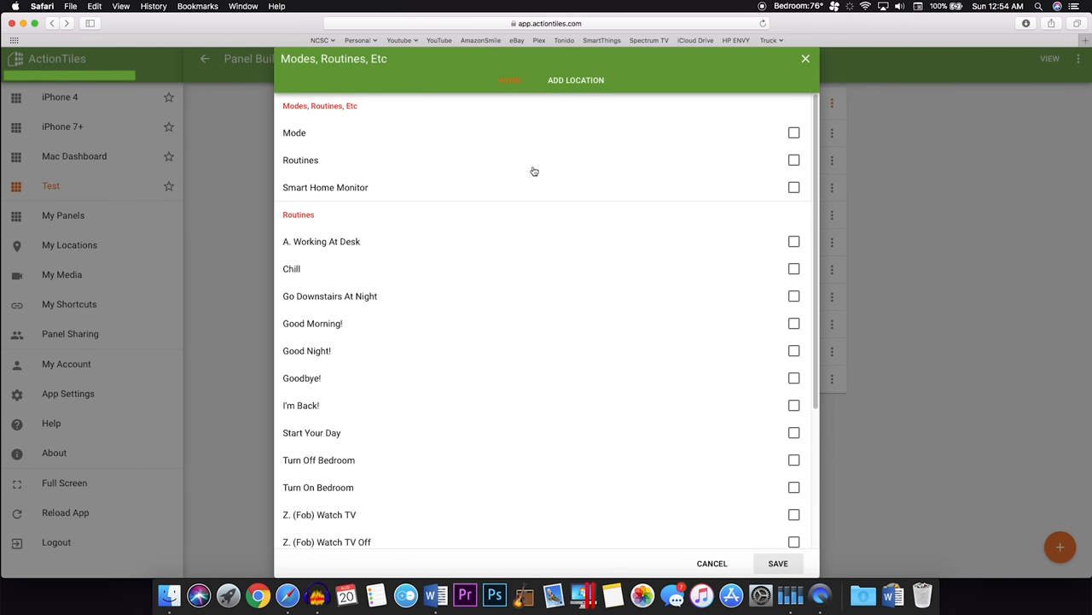
mouse_move(336, 152)
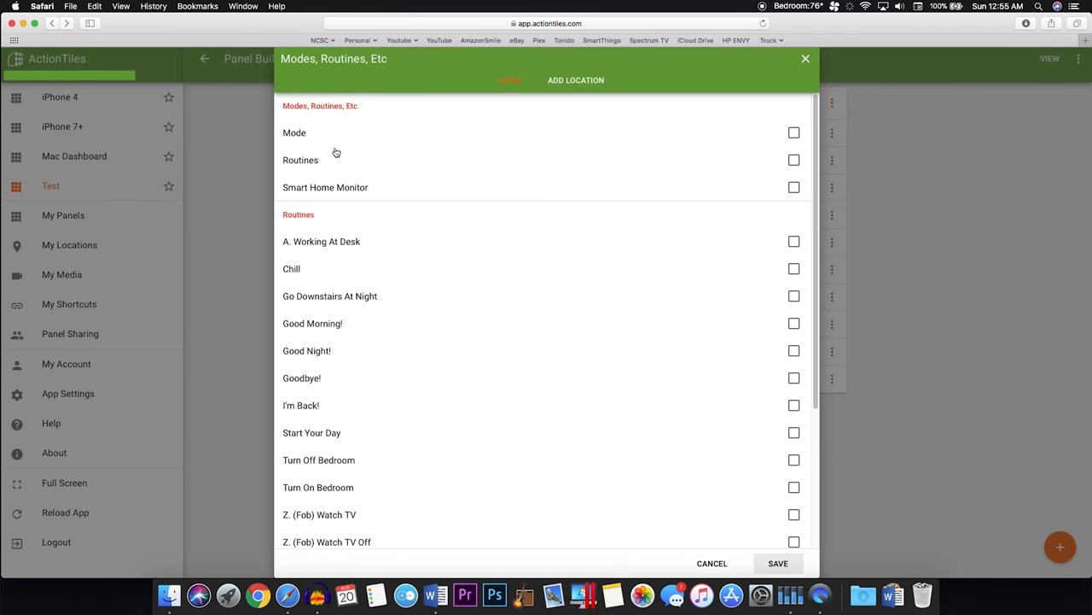
mouse_move(594, 129)
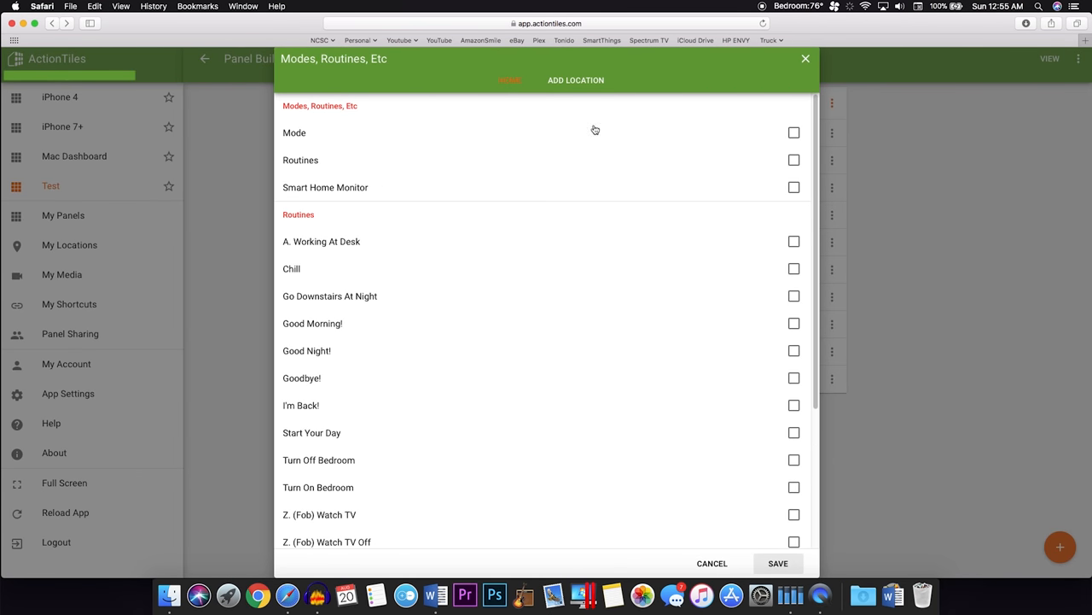
mouse_move(391, 178)
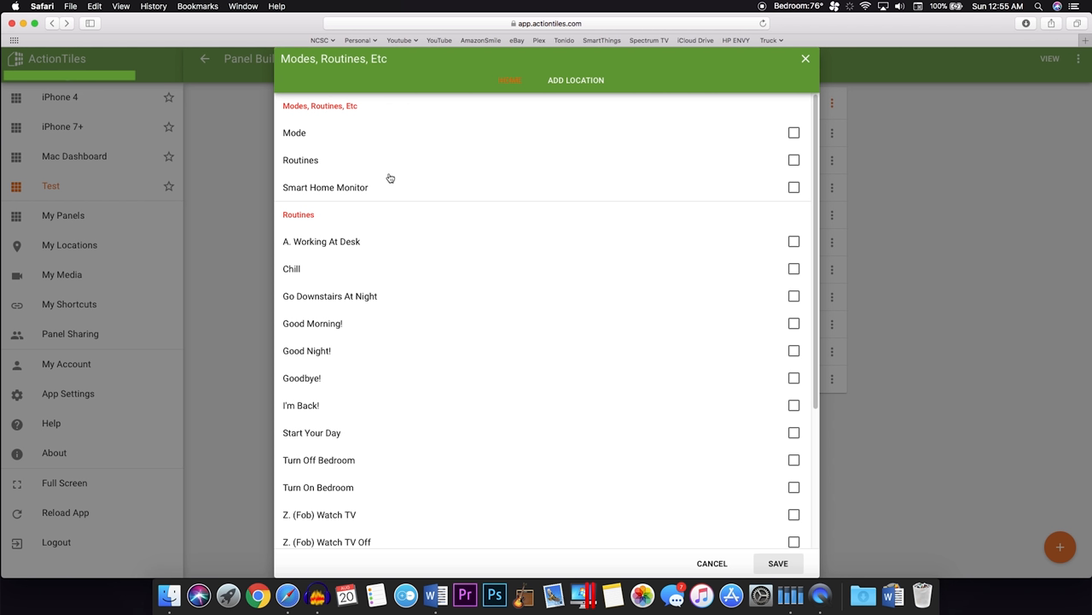
mouse_move(307, 167)
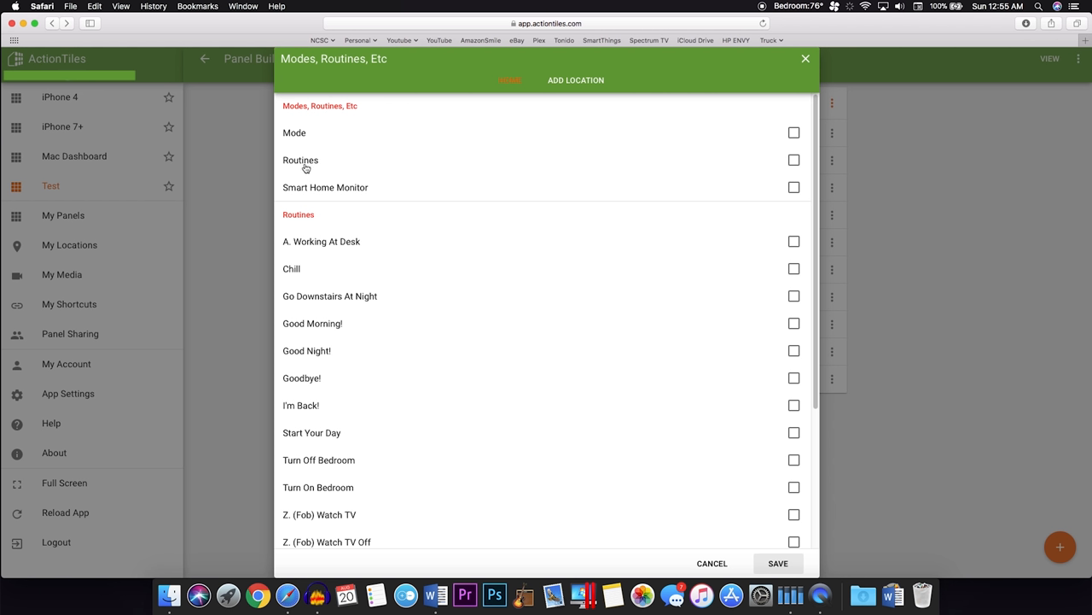
left_click(792, 186)
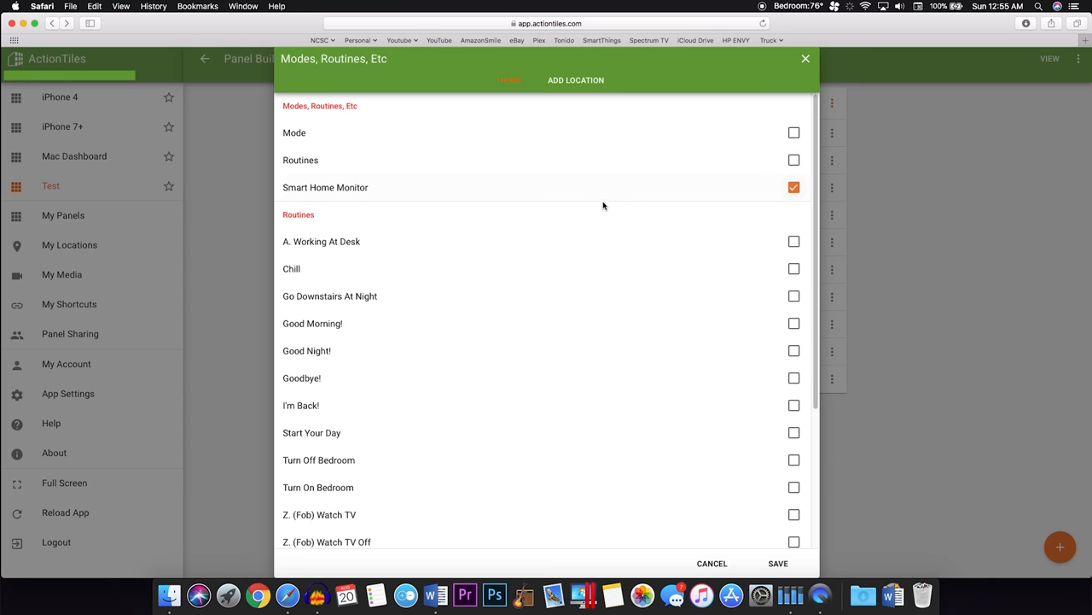
mouse_move(664, 177)
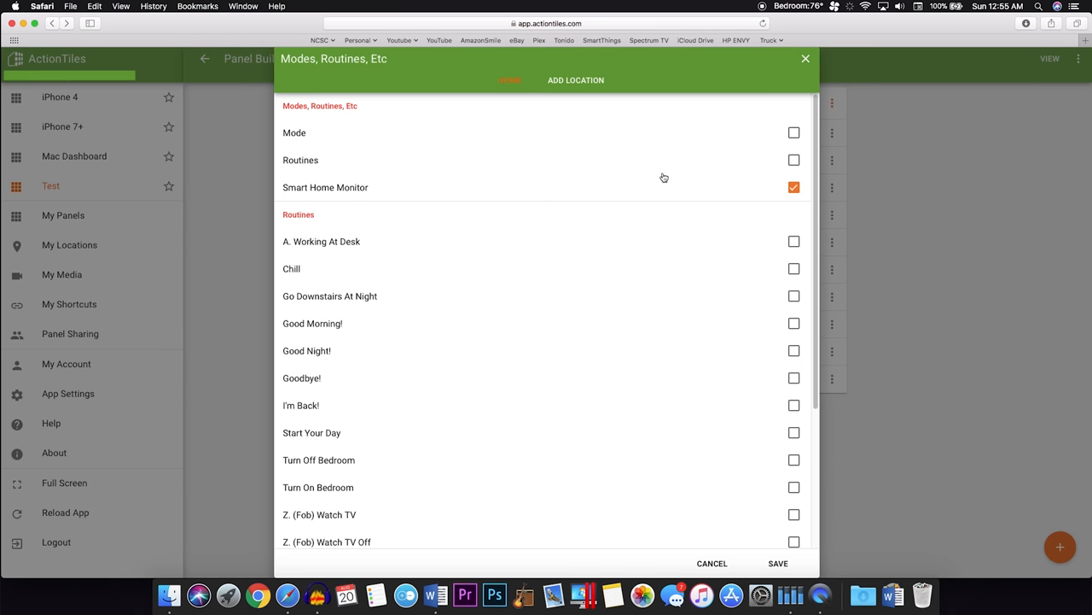
mouse_move(794, 160)
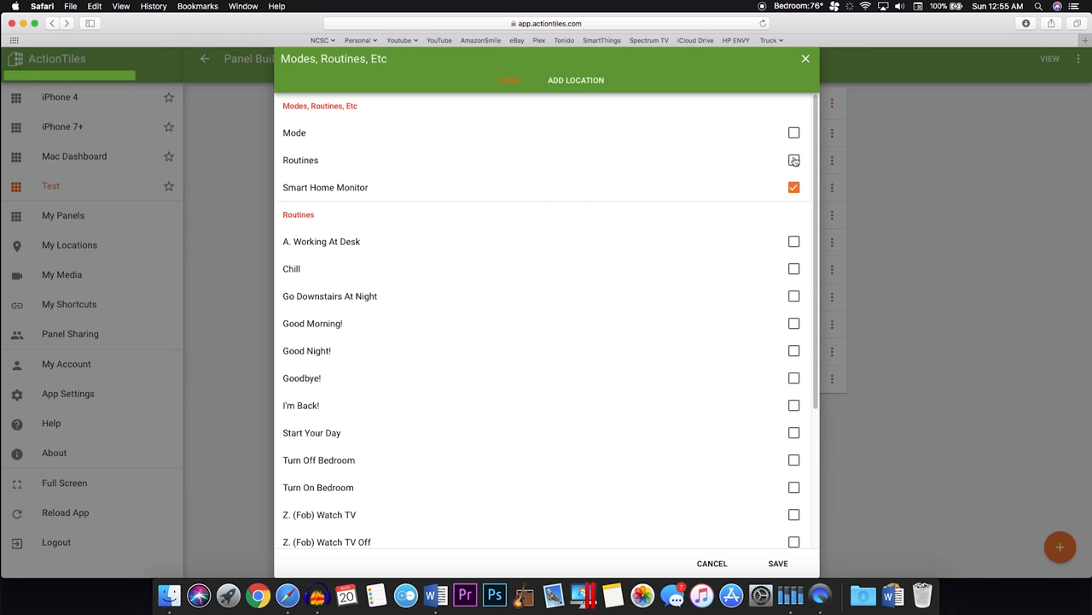
left_click(794, 133)
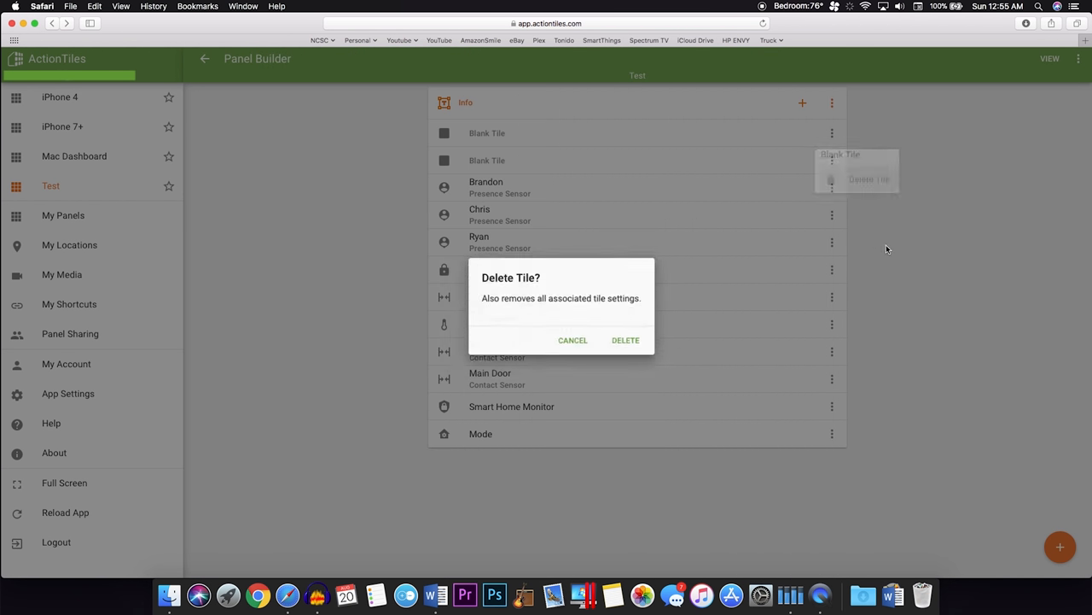
left_click(624, 340)
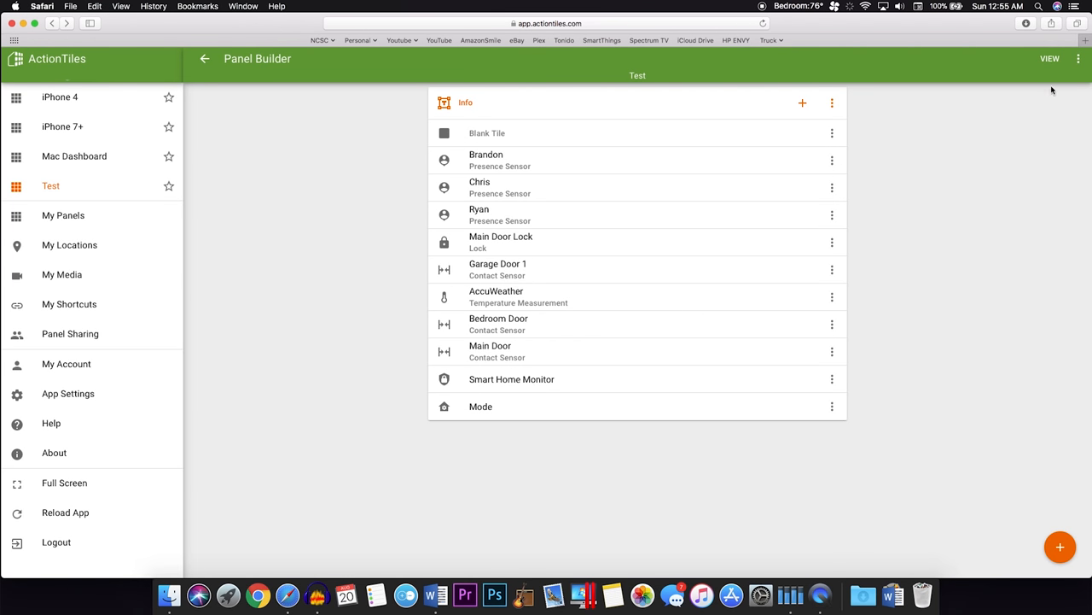
left_click(1079, 58)
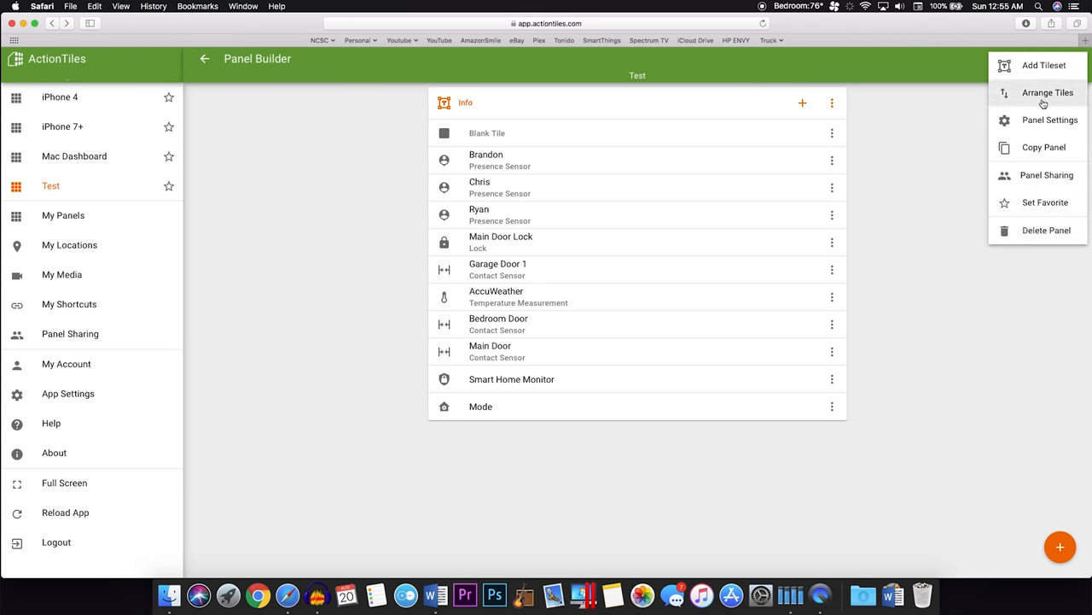
left_click(1048, 93)
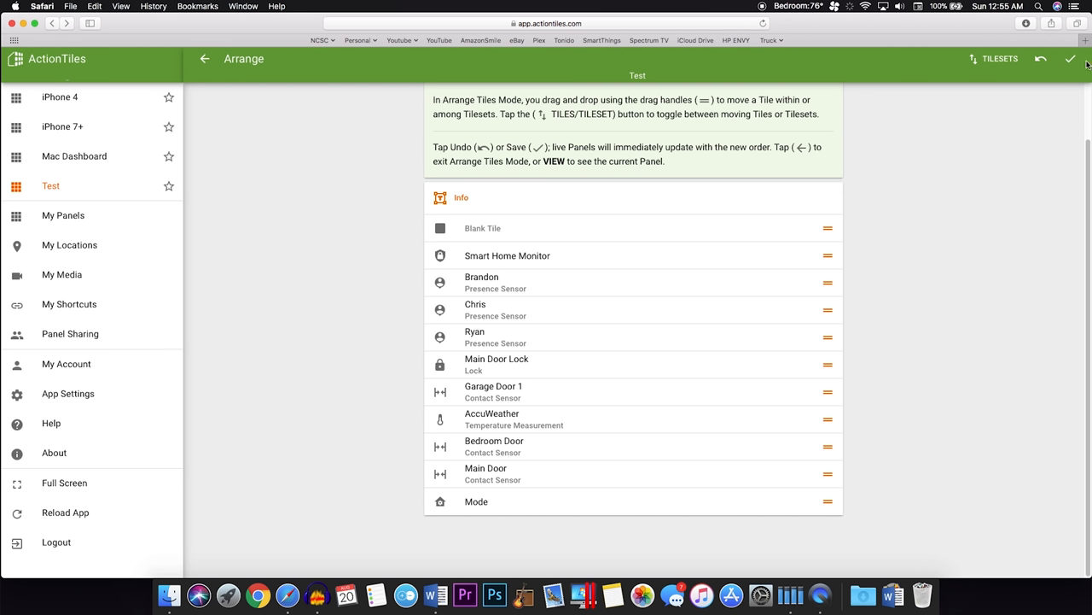
left_click(1072, 58)
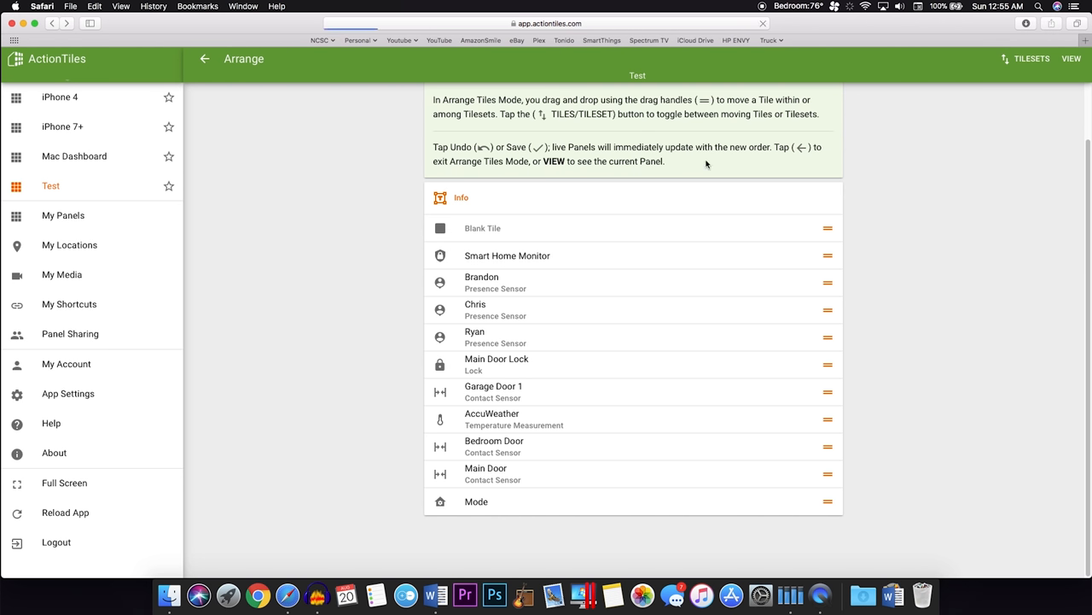
left_click(205, 58)
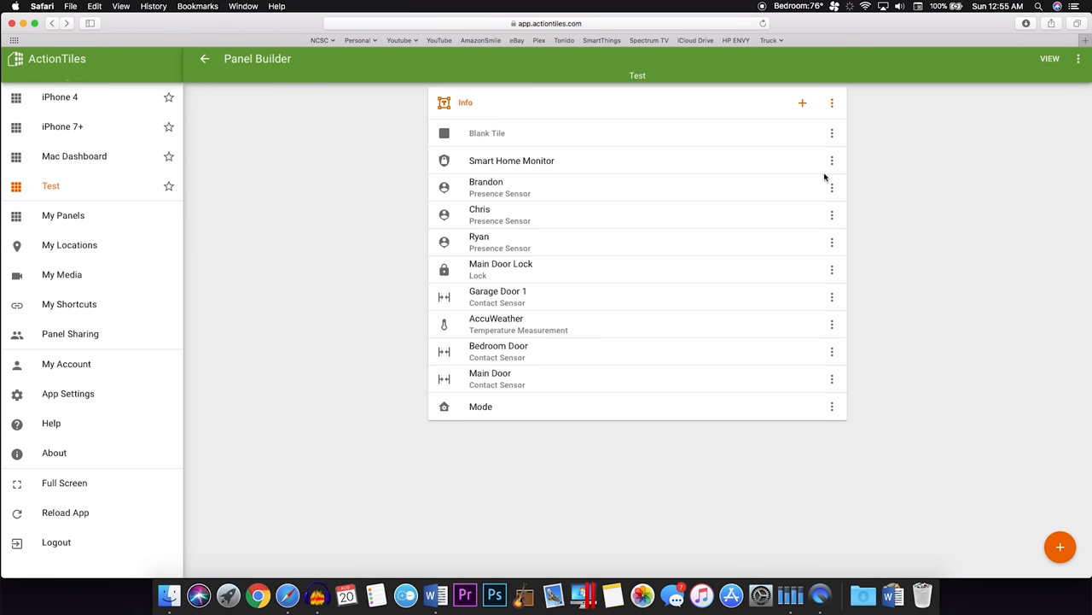
left_click(833, 160)
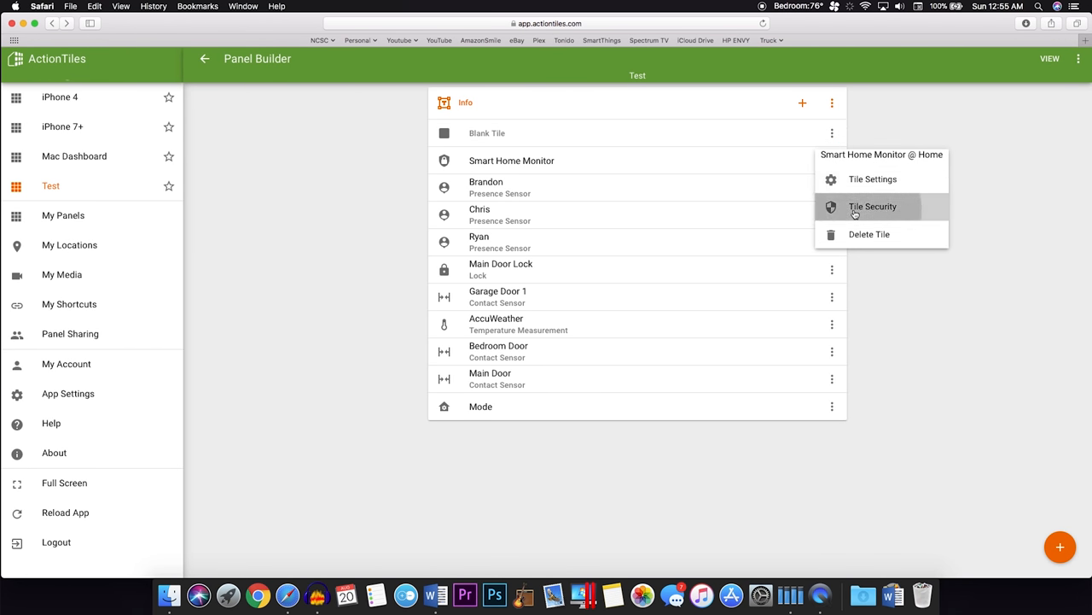
left_click(872, 205)
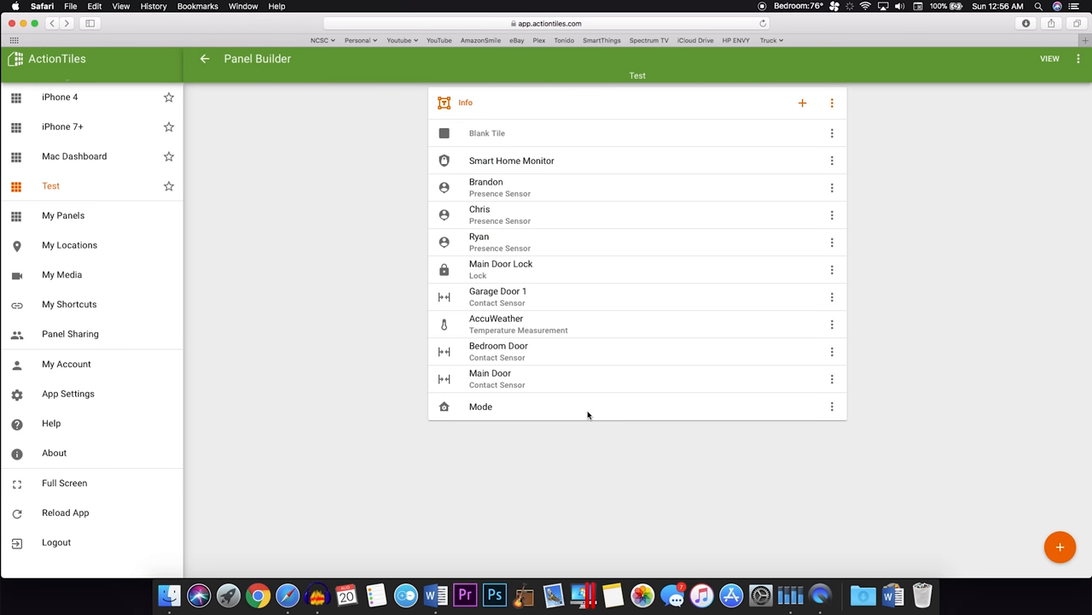
mouse_move(802, 104)
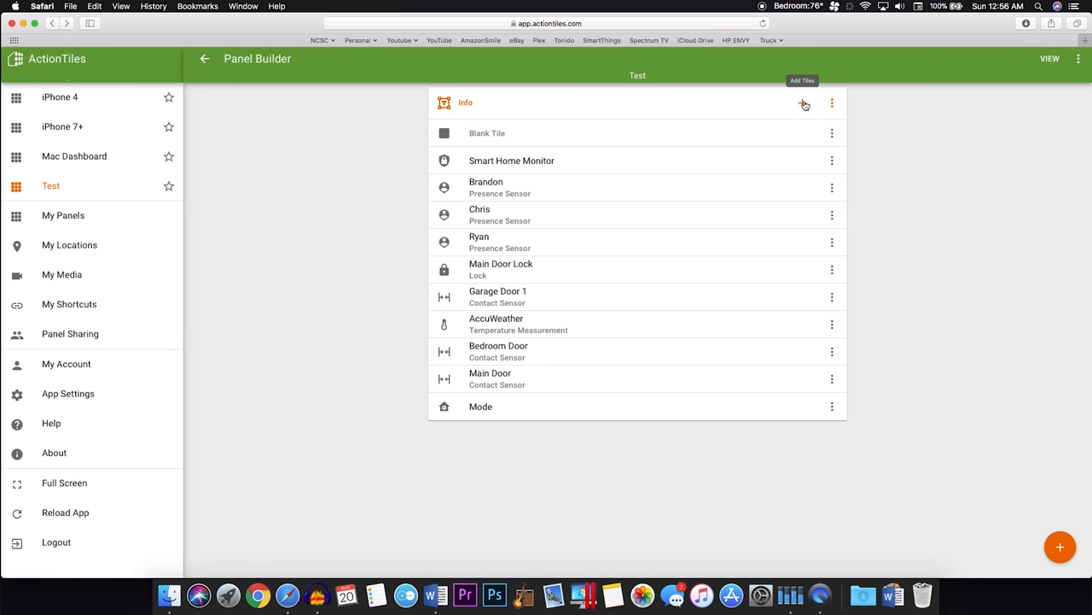
Choose URL Shortcut from Info's Add Tiles options to list available shortcuts
left_click(803, 104)
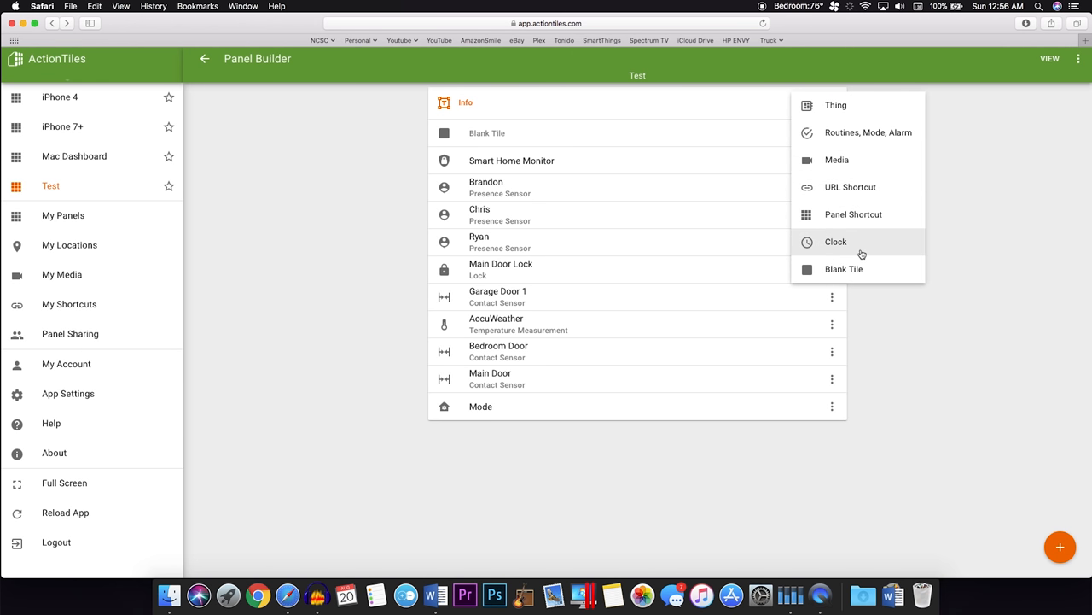
mouse_move(878, 167)
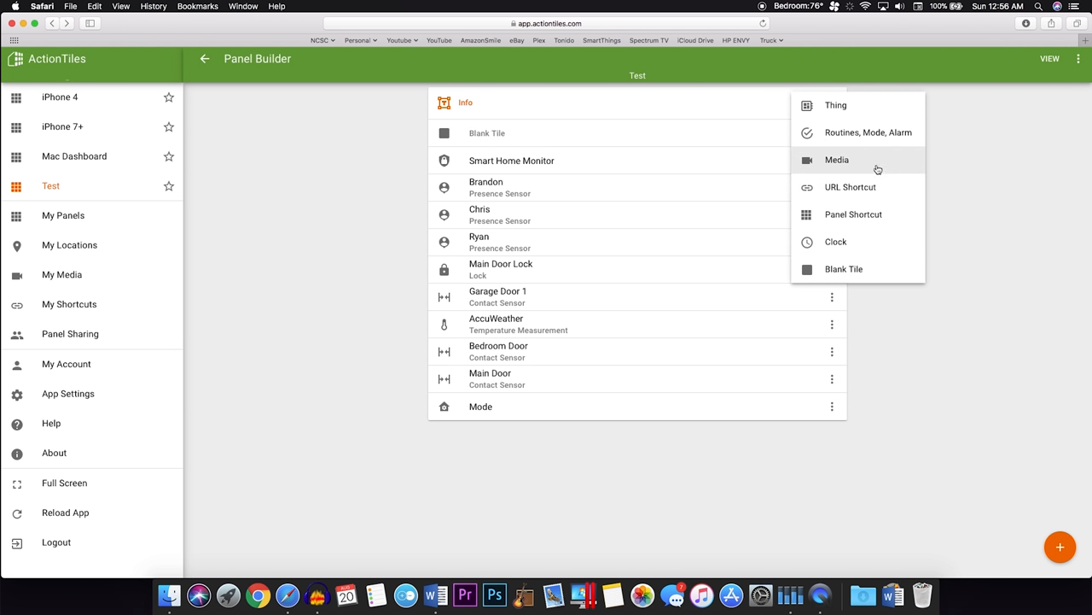
mouse_move(867, 174)
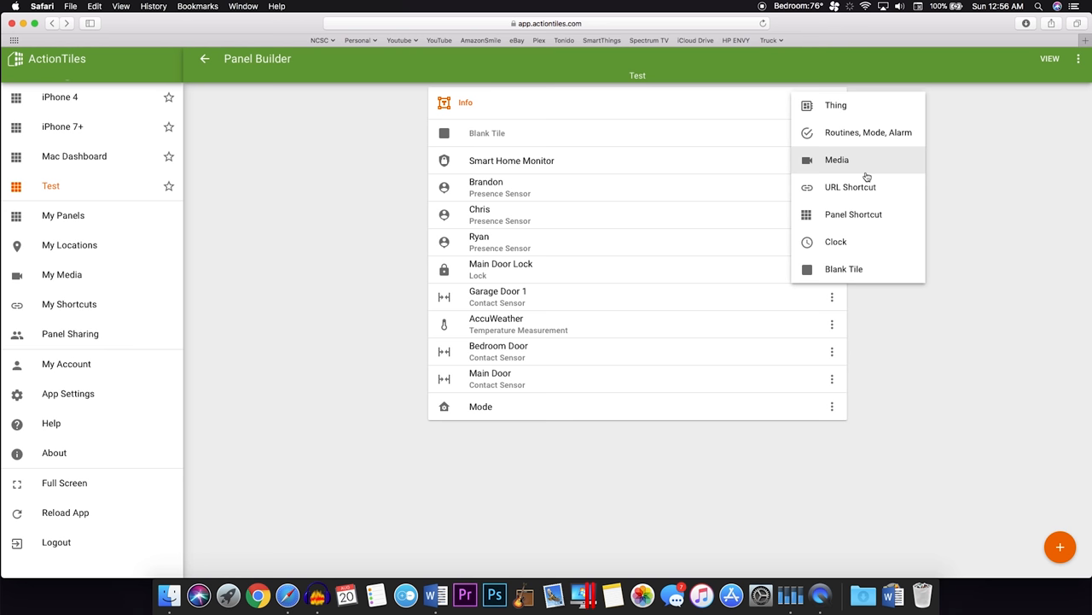
left_click(850, 186)
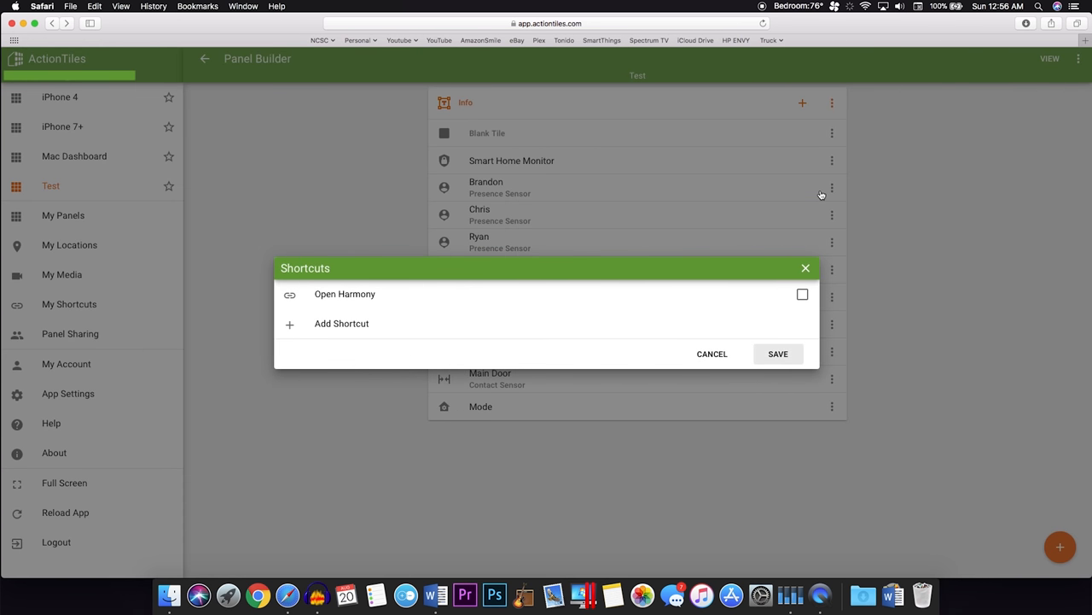
mouse_move(435, 312)
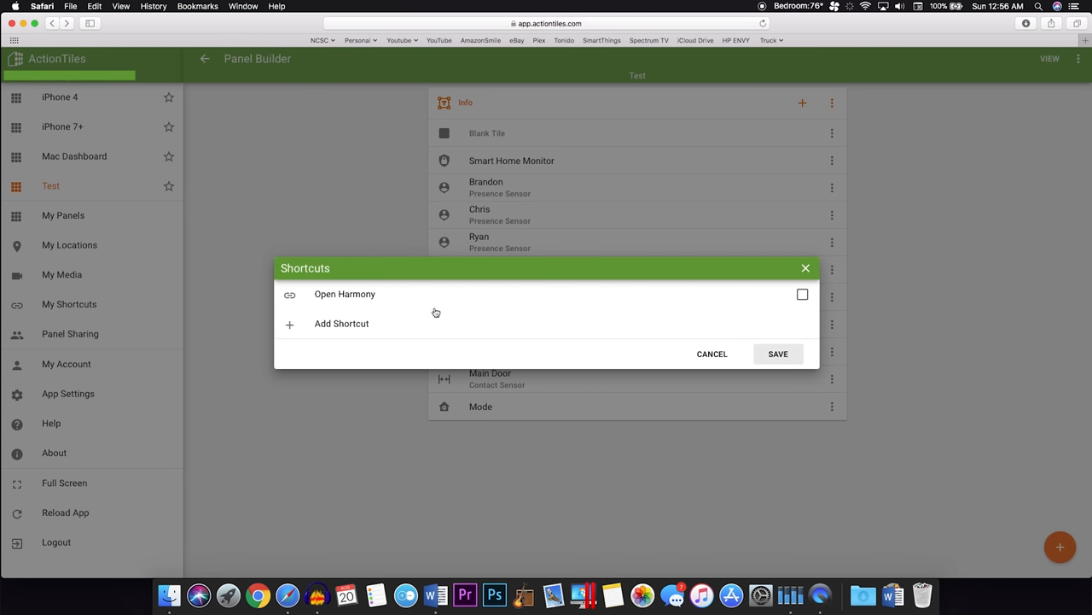
mouse_move(396, 297)
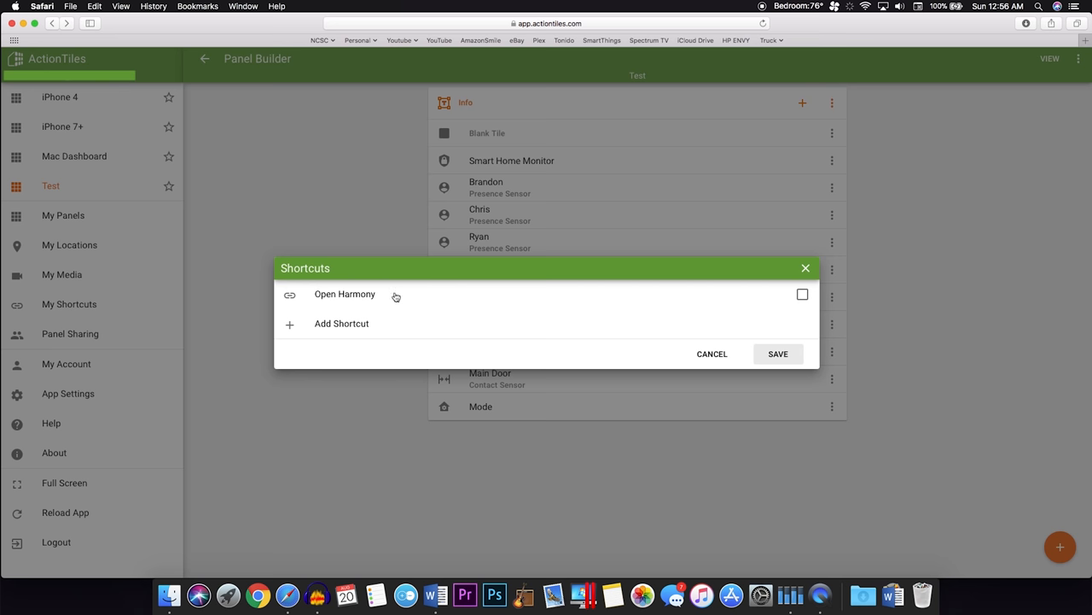
mouse_move(359, 299)
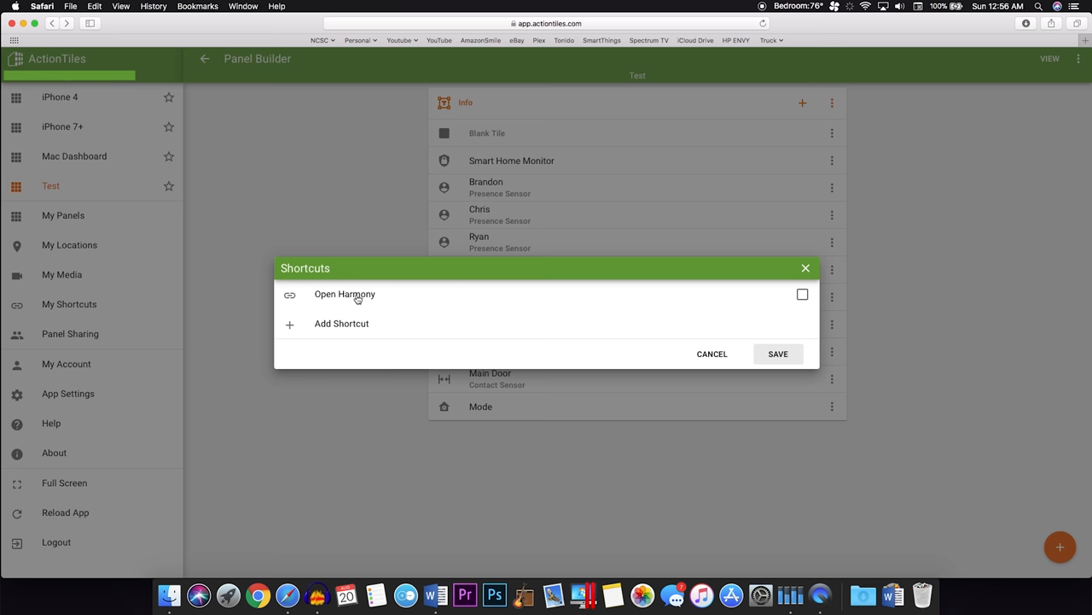
mouse_move(447, 332)
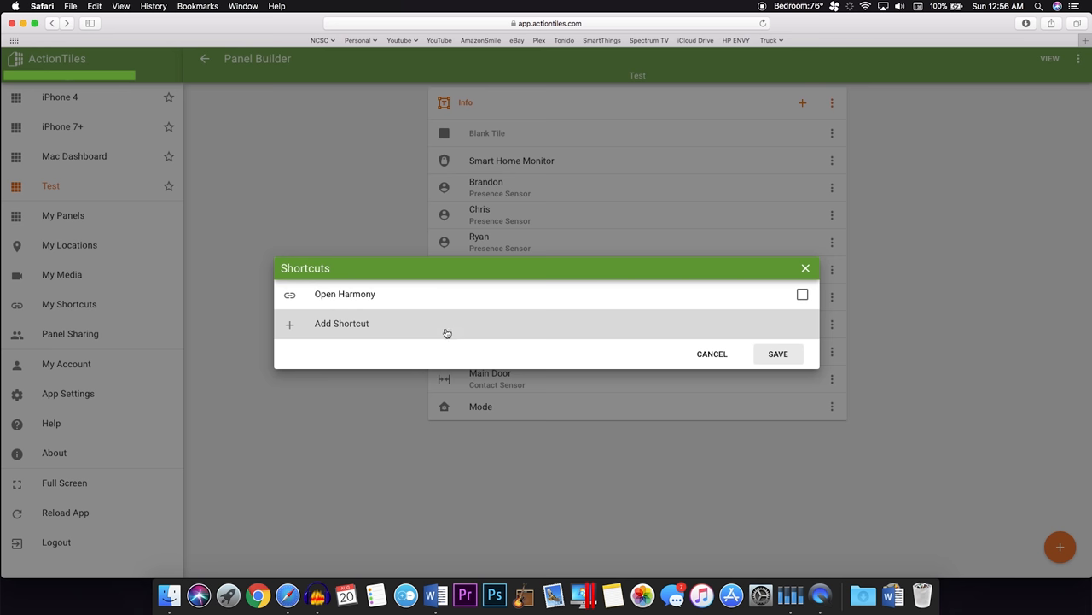
Add a shortcut named 'Snapchat' with absolute URL 'snapchat://'
left_click(341, 324)
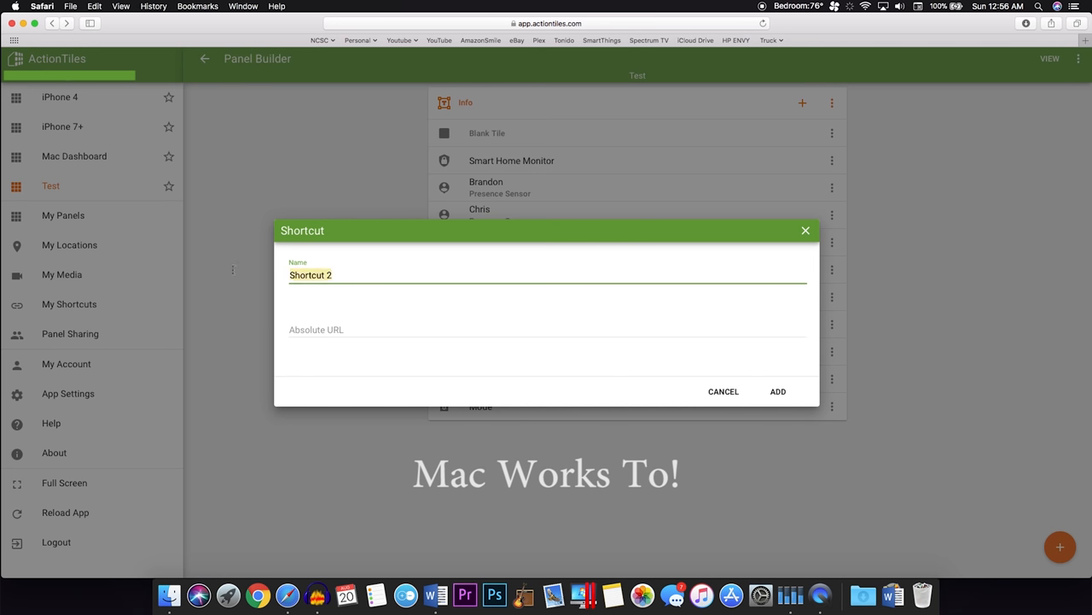
mouse_move(311, 349)
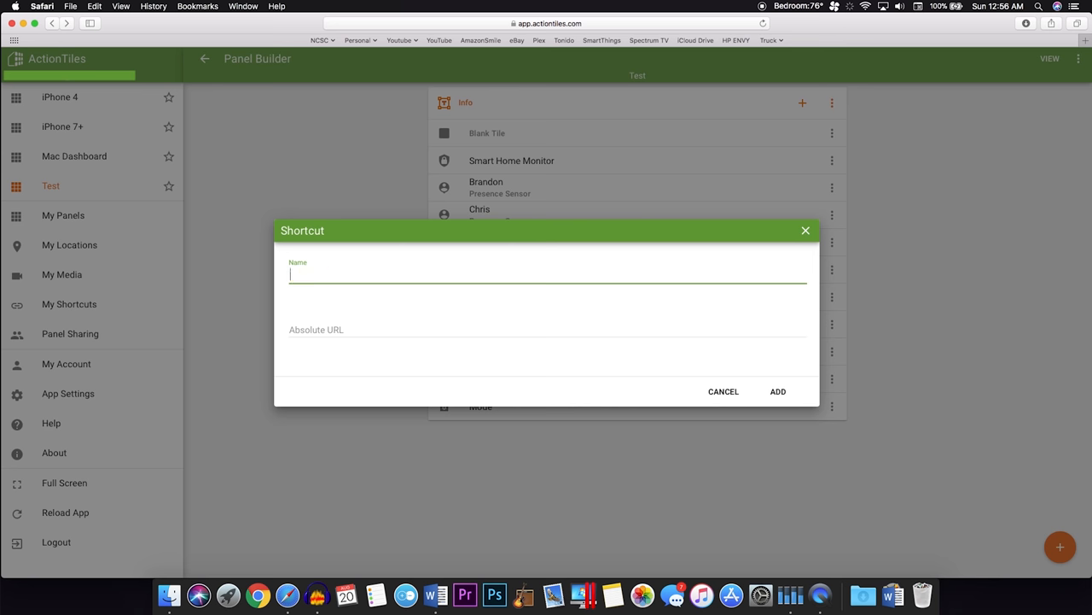
type("Snapp")
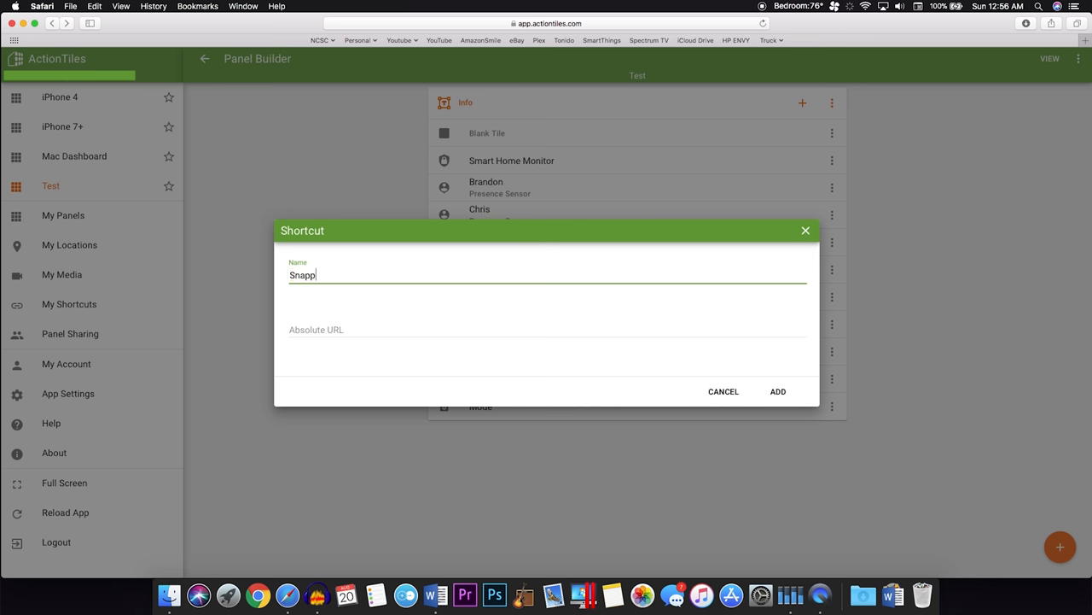
type("chat")
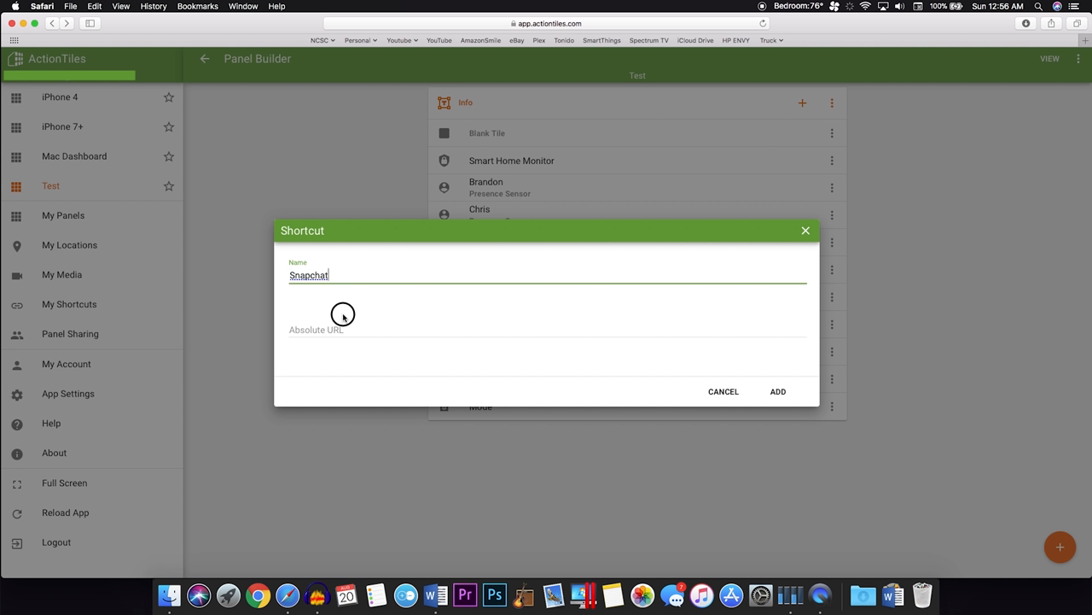
left_click(546, 331)
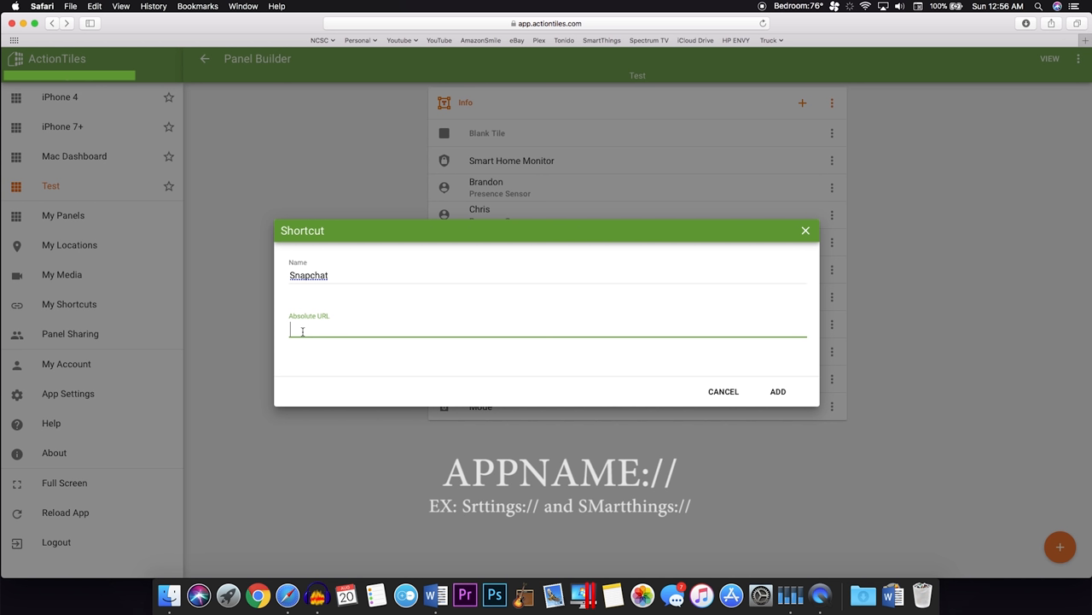
type("s")
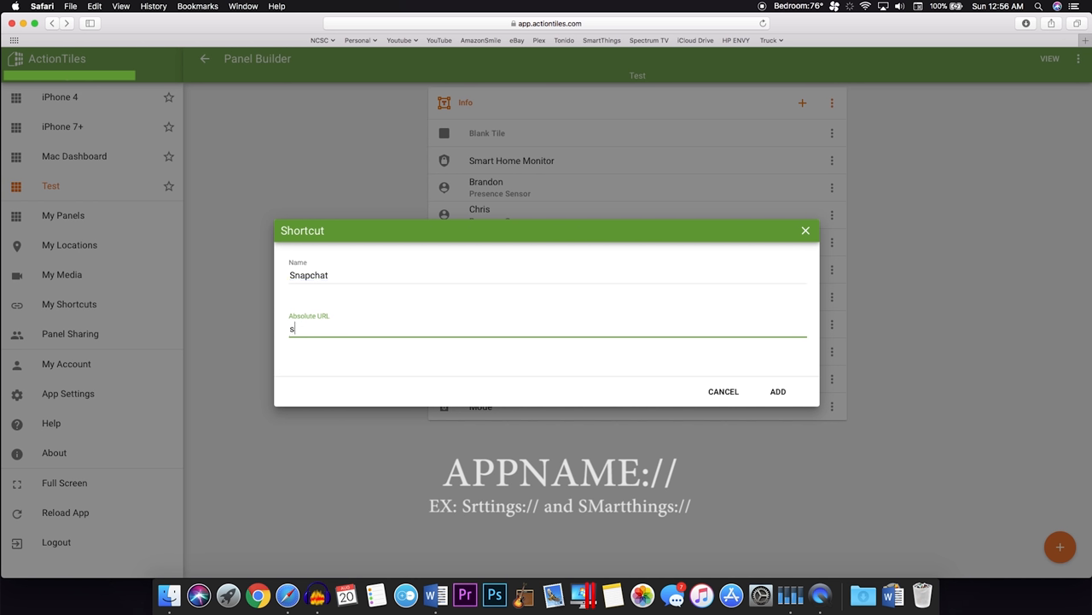
type("napch")
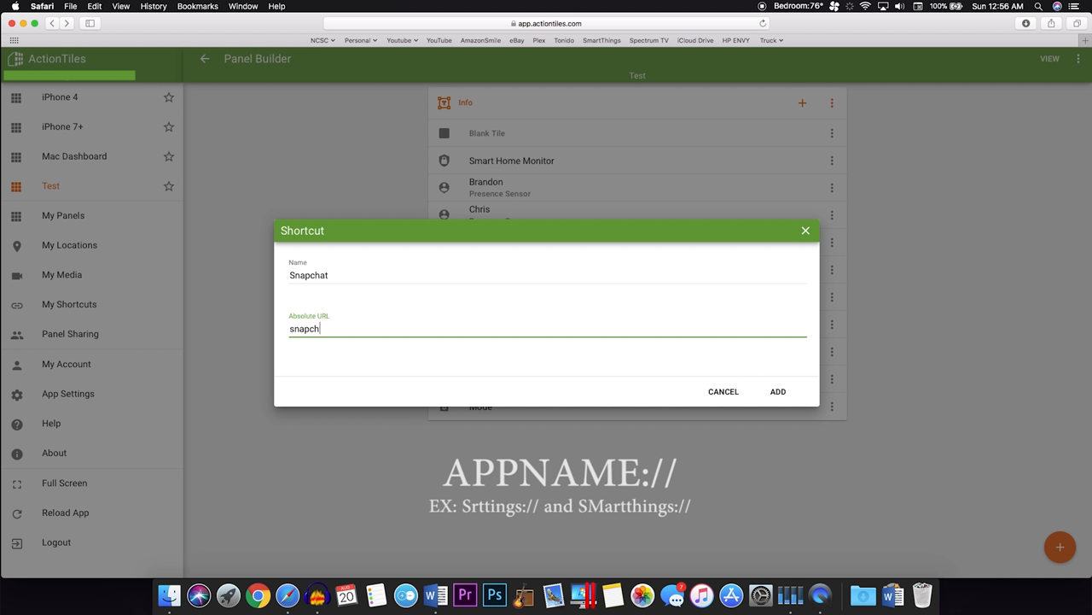
type("at")
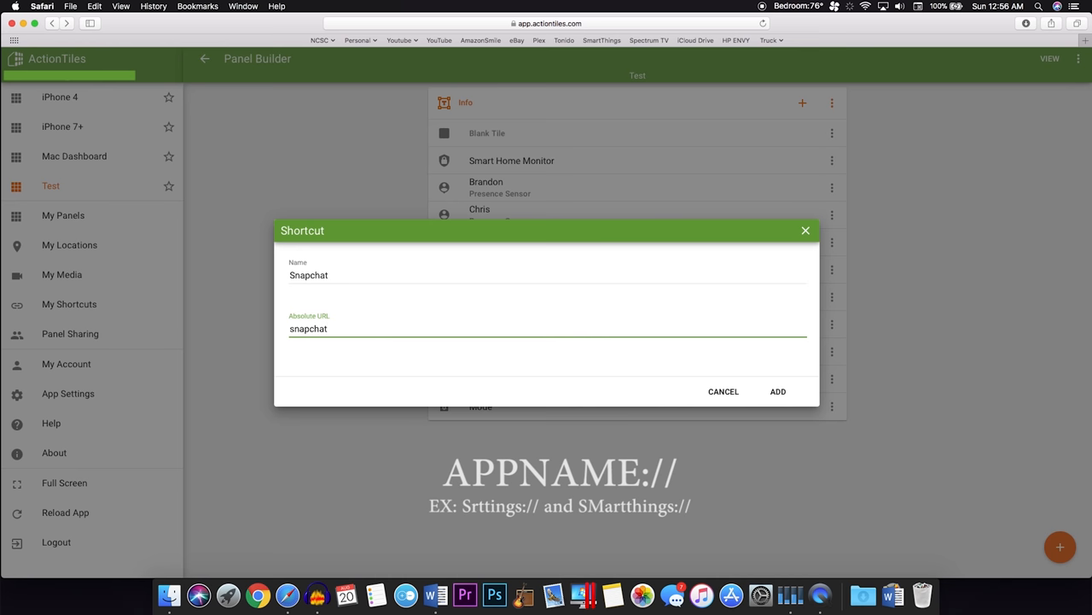
type("://")
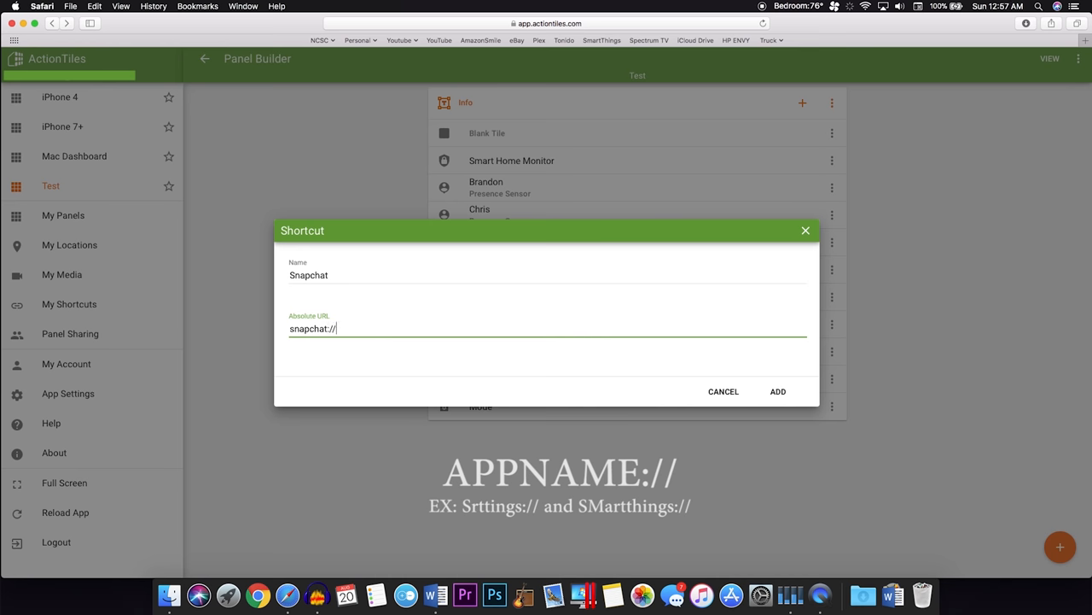
left_click(776, 391)
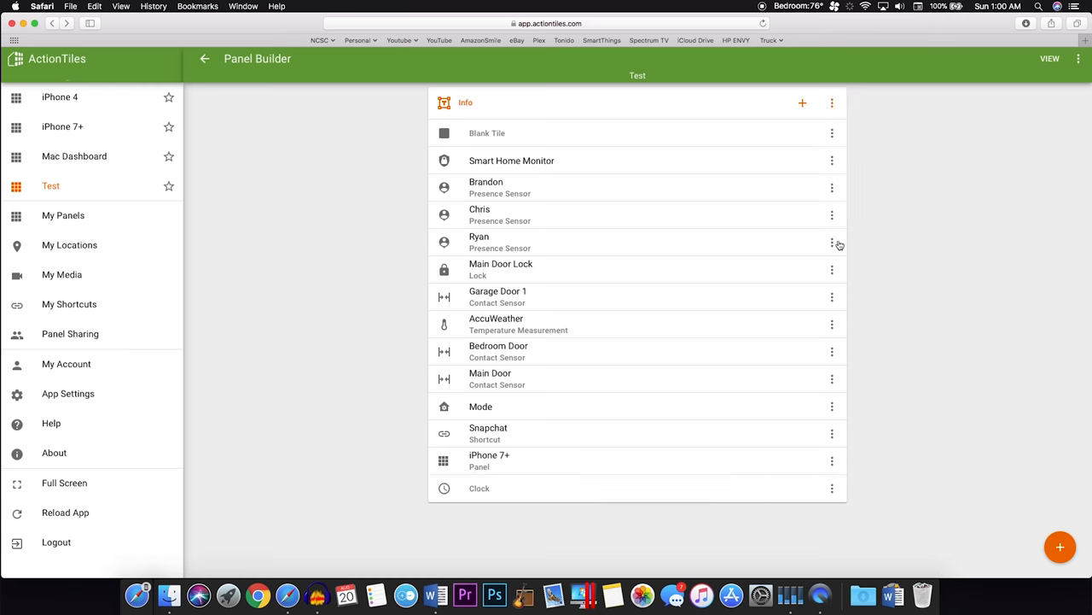
Bring up the Clock tile's settings from its options menu
left_click(833, 488)
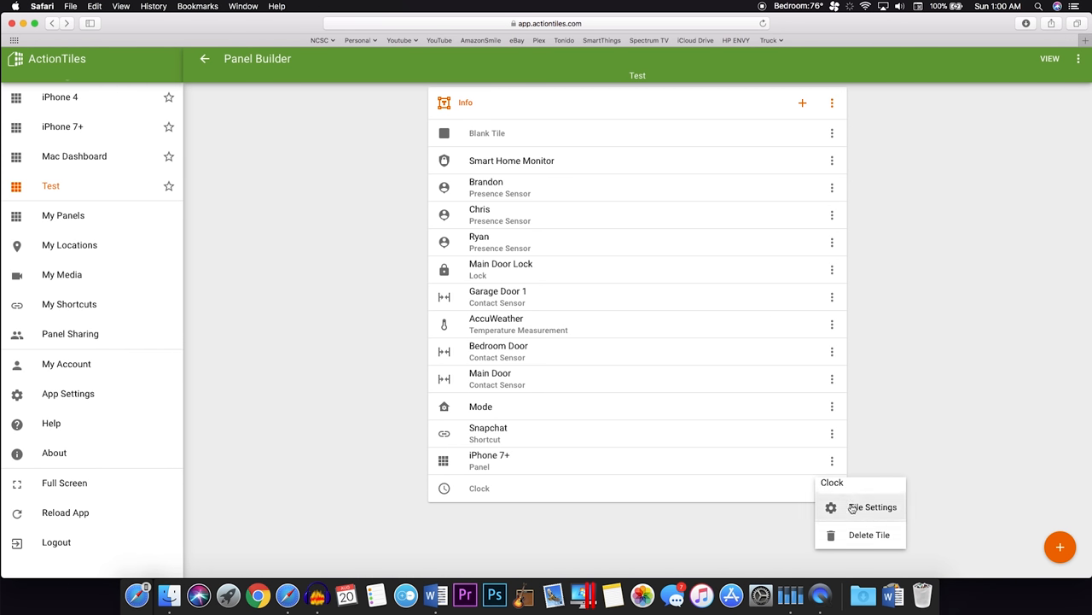
left_click(873, 507)
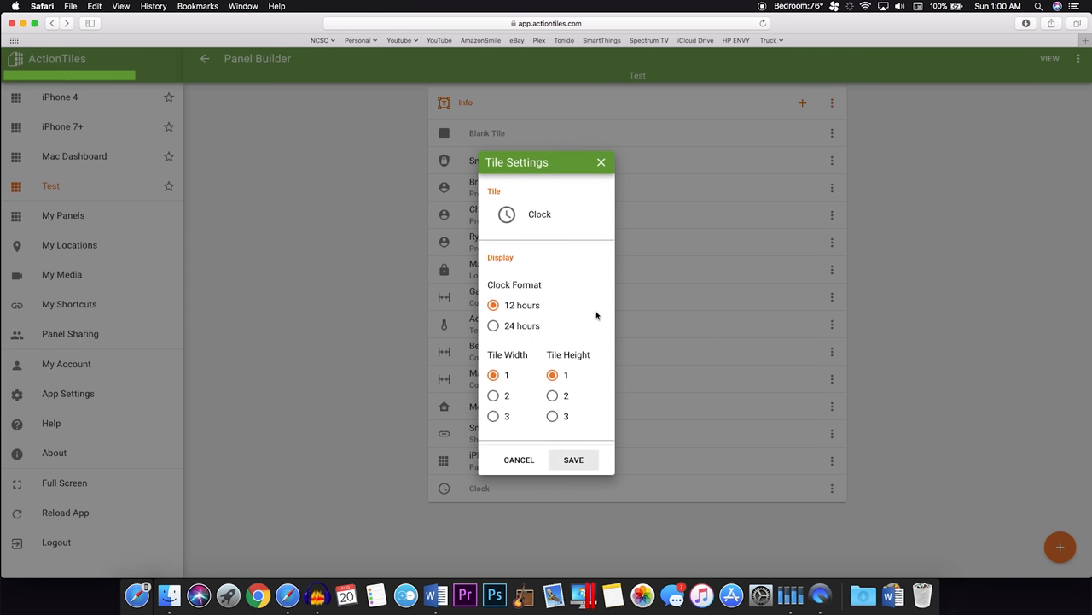
mouse_move(553, 348)
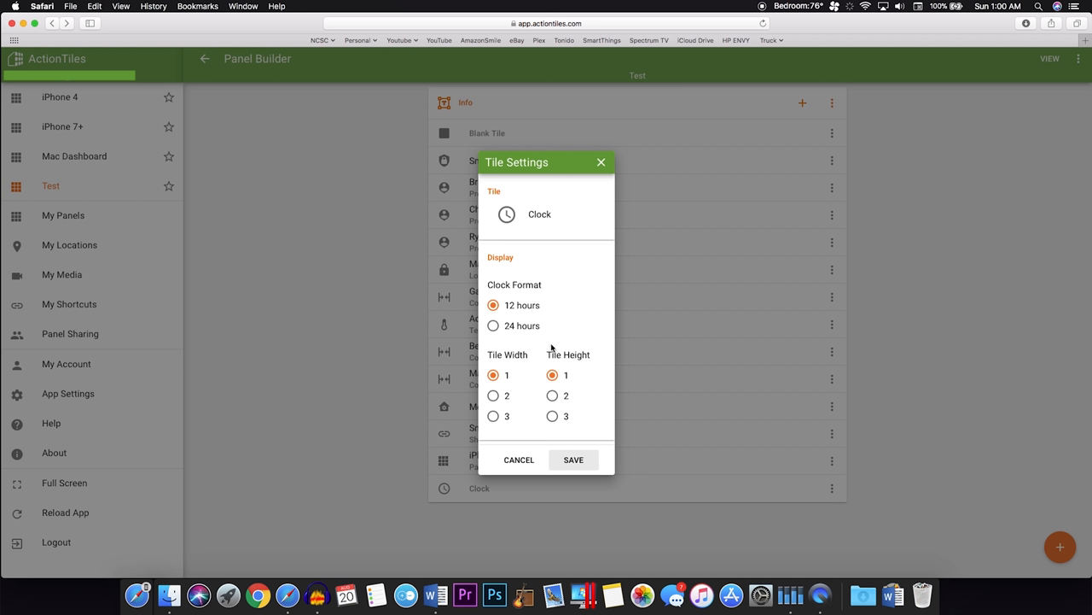
mouse_move(513, 402)
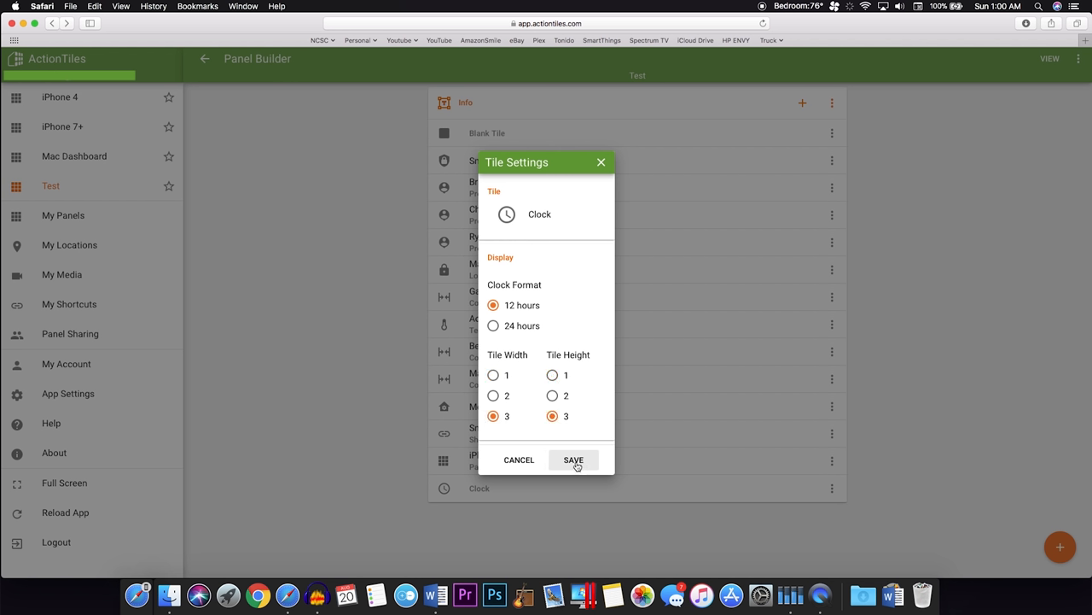
mouse_move(672, 390)
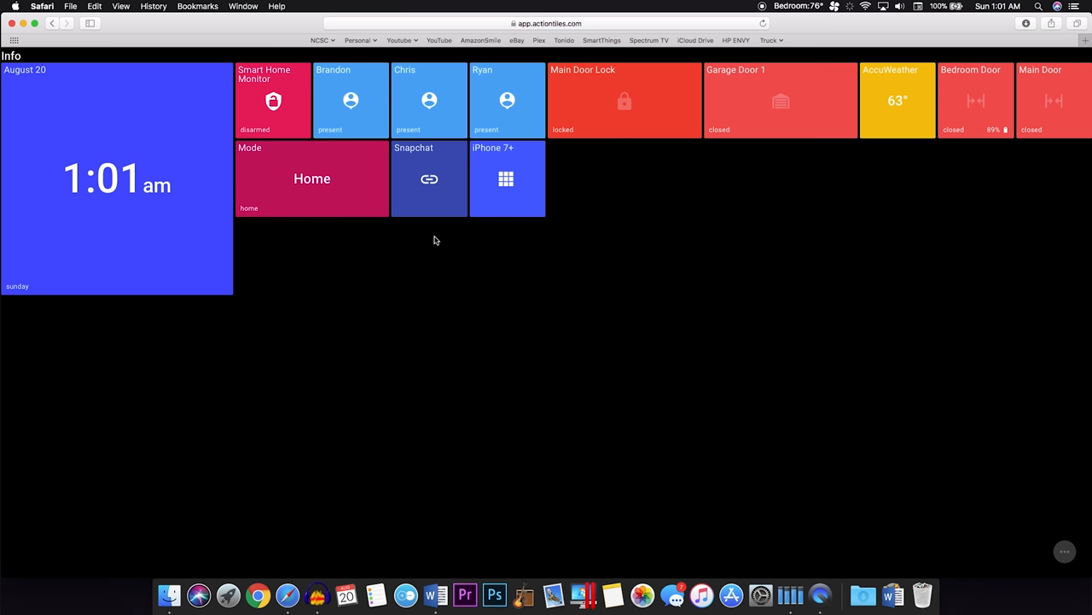
mouse_move(297, 120)
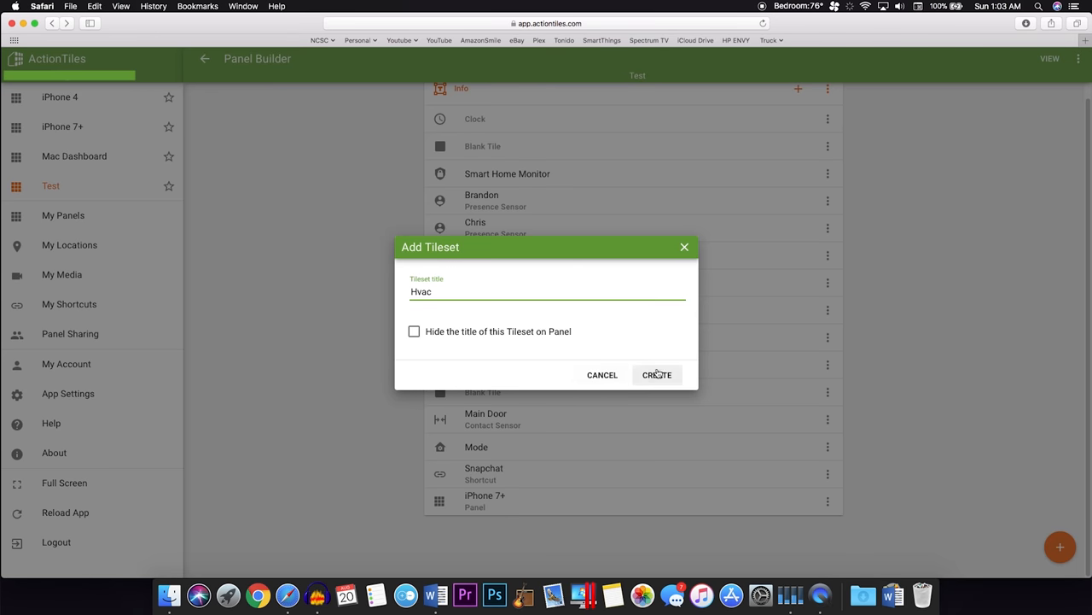
Create the Hvac tileset and choose to add device tiles to it
left_click(655, 376)
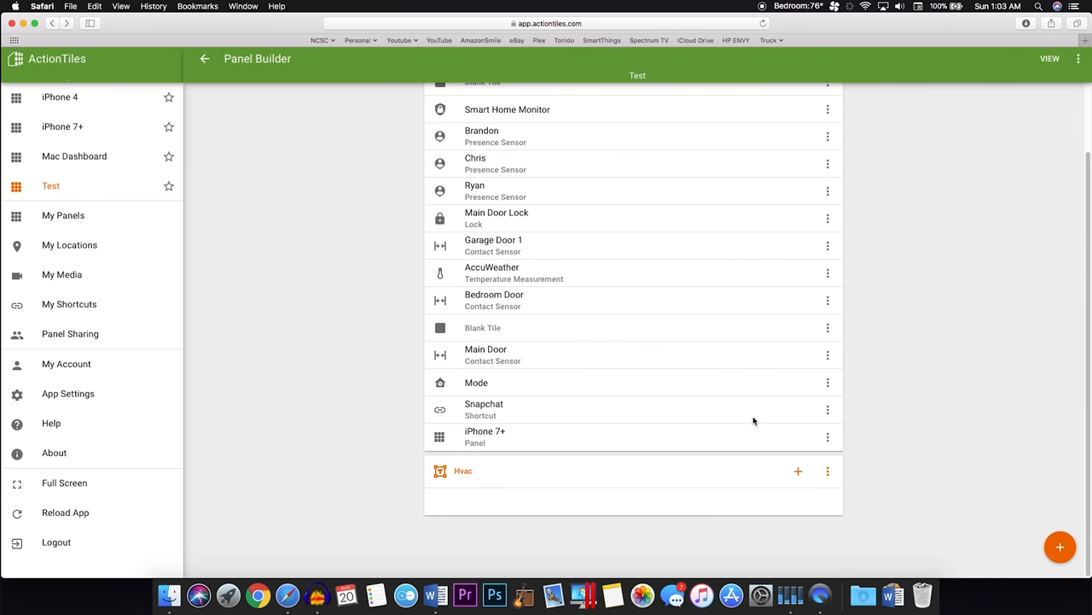
left_click(1050, 58)
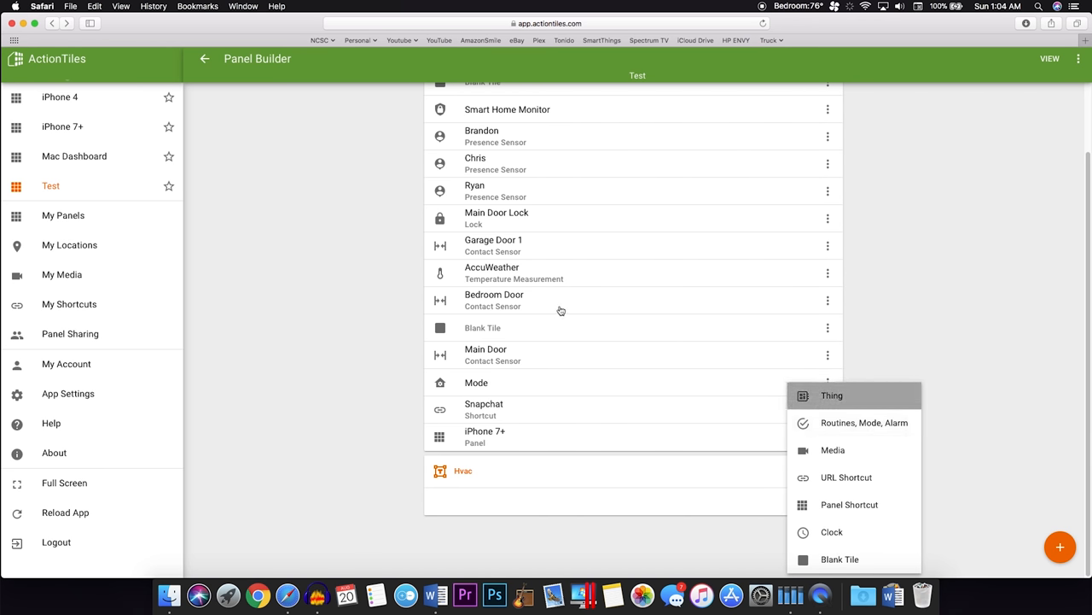
left_click(831, 396)
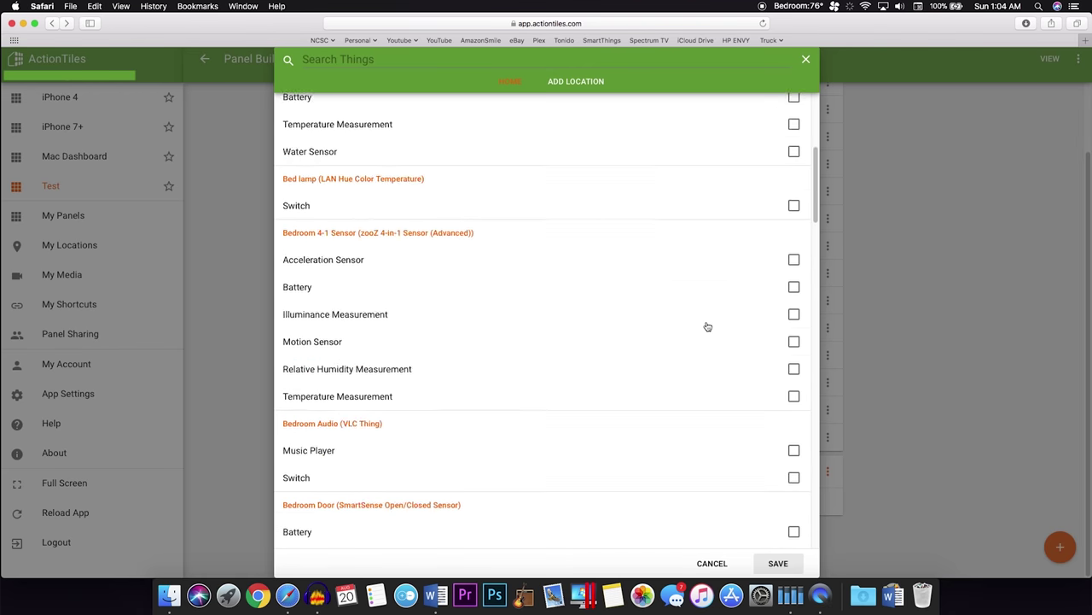
Select the temperature sensors and the Living Room dual thermostat and save them into Hvac
scroll("up", 3)
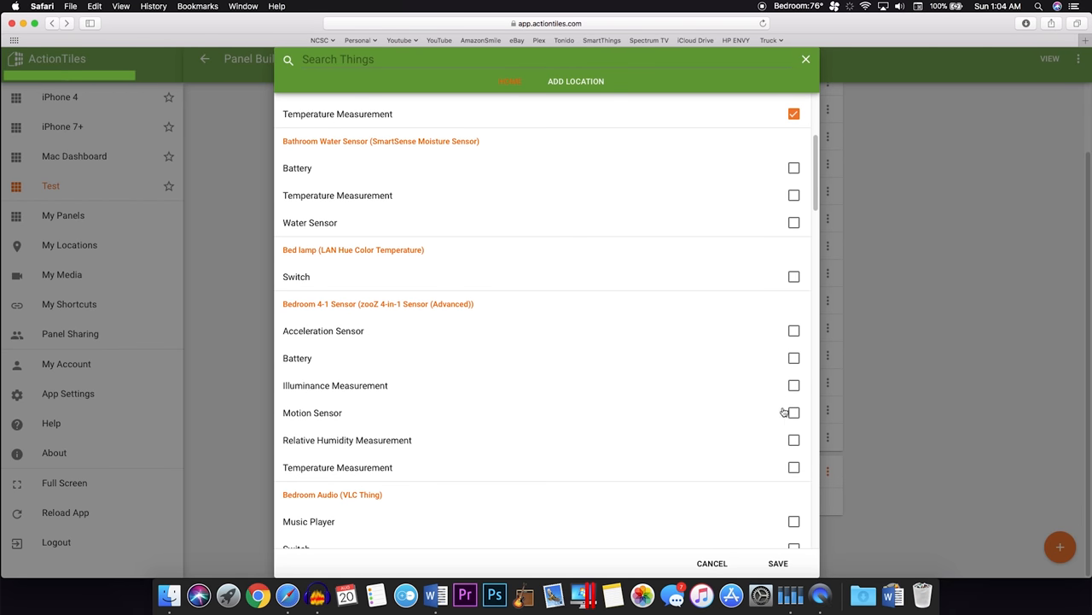
scroll("down", 3)
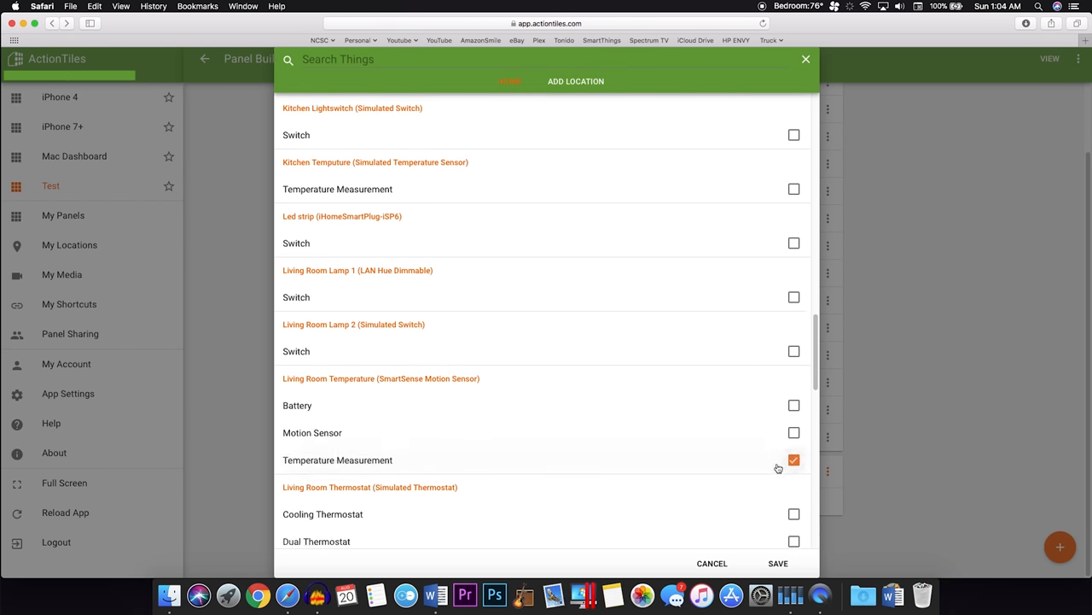
scroll("down", 3)
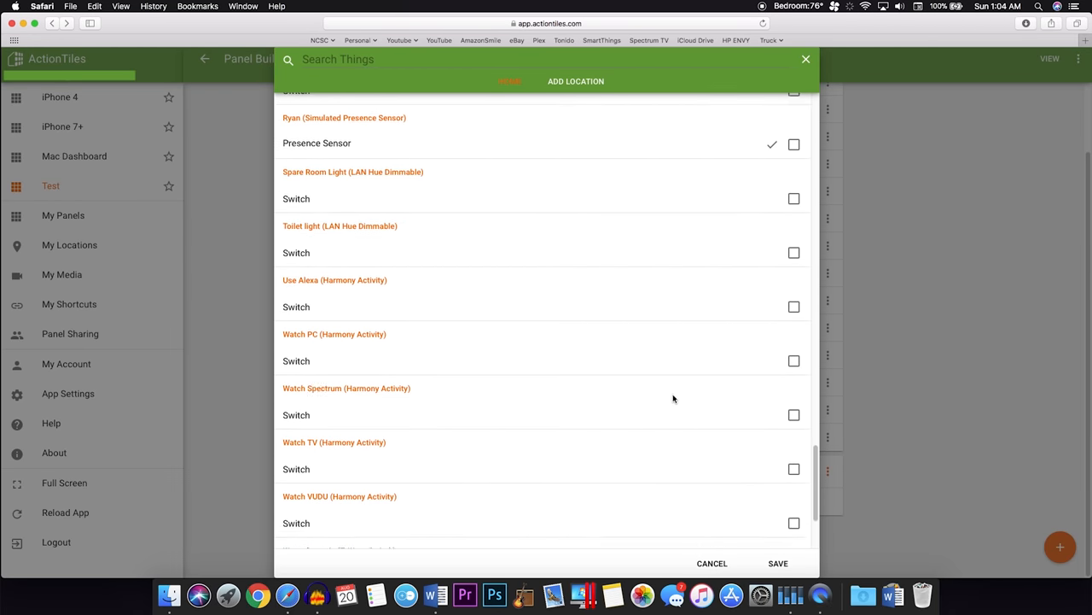
scroll("up", 3)
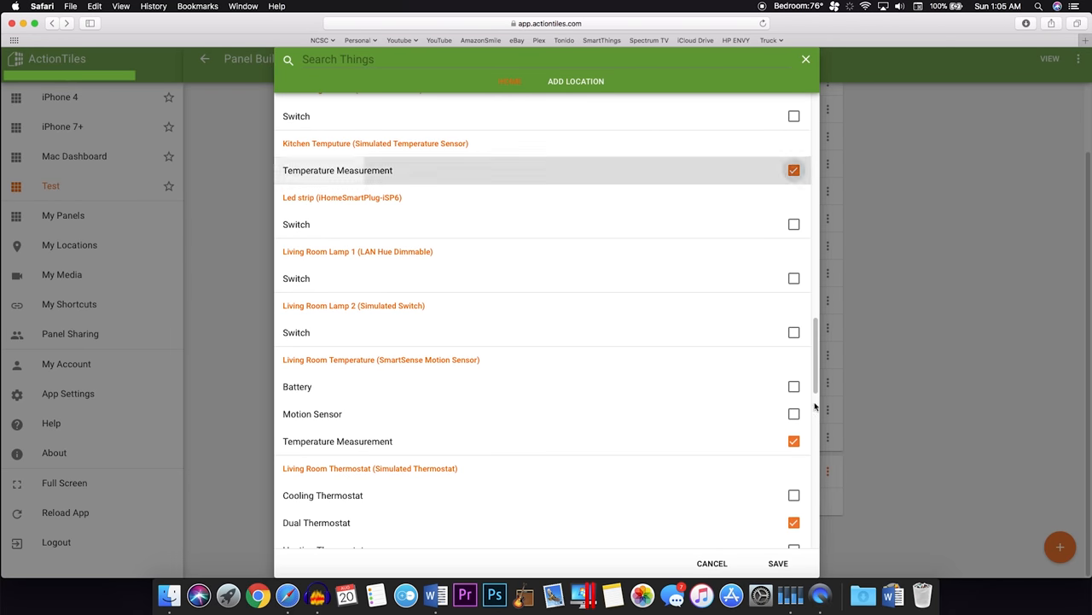
left_click(778, 563)
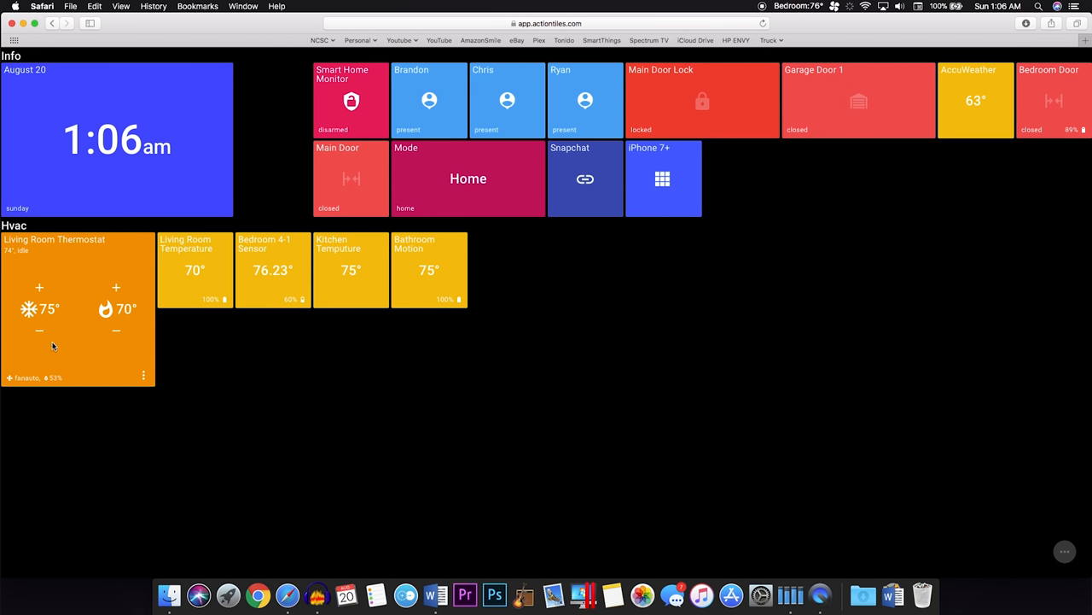
mouse_move(341, 270)
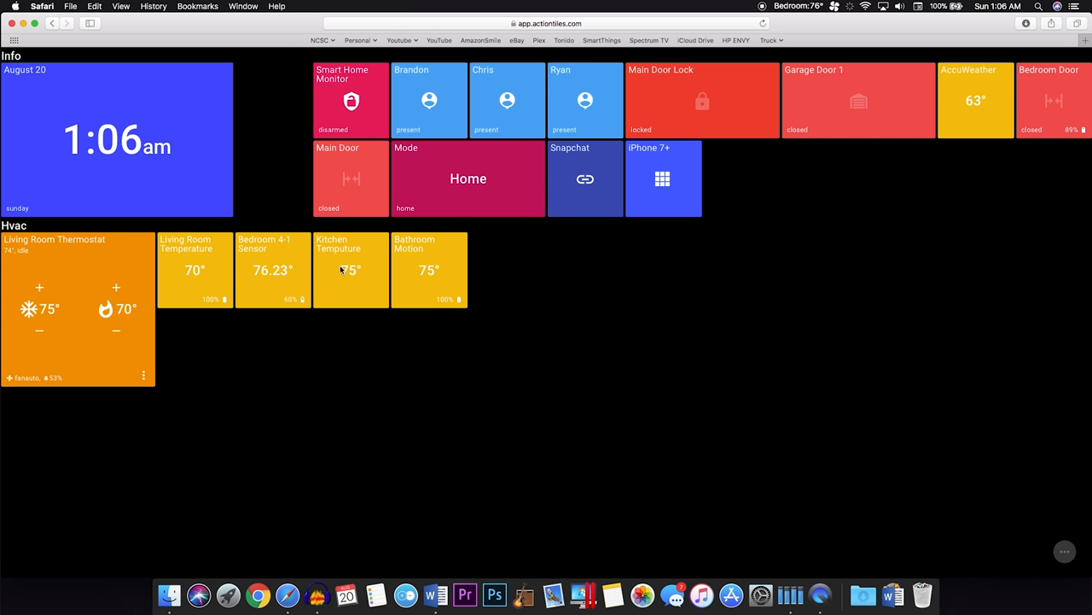
mouse_move(307, 321)
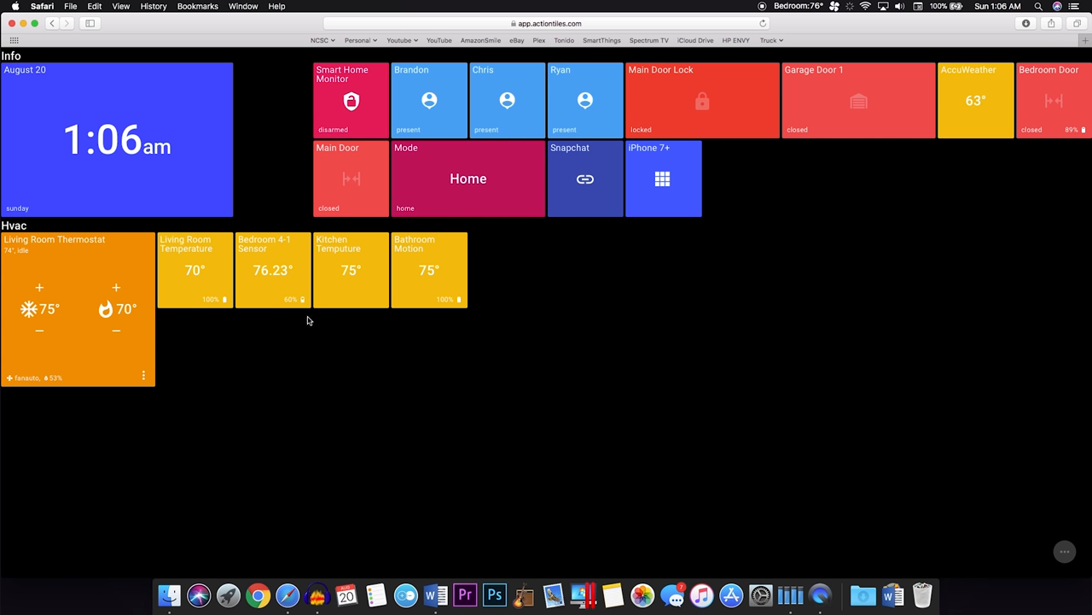
mouse_move(307, 309)
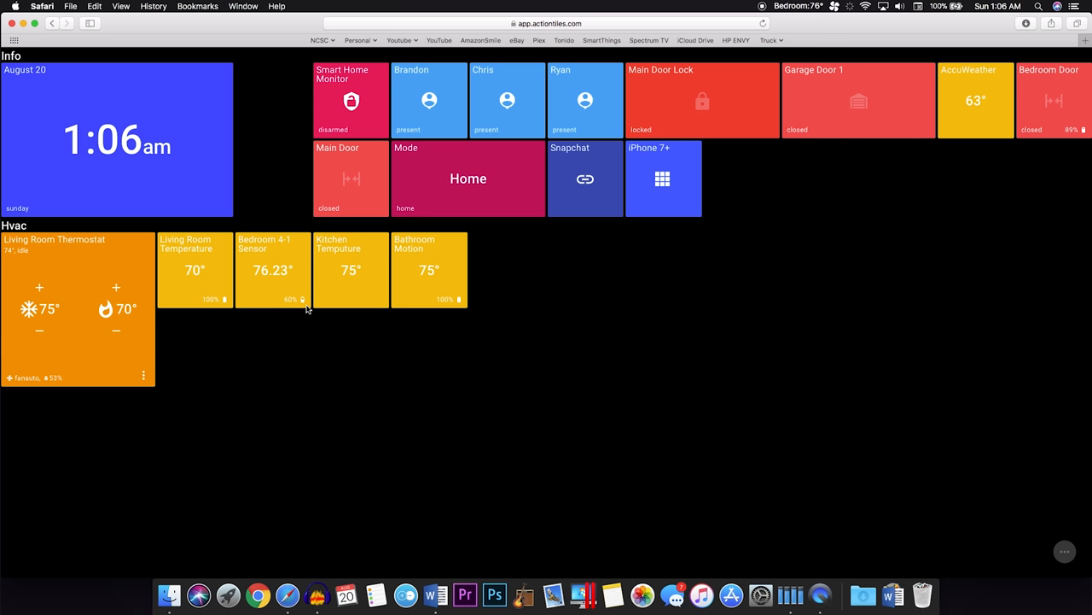
mouse_move(579, 72)
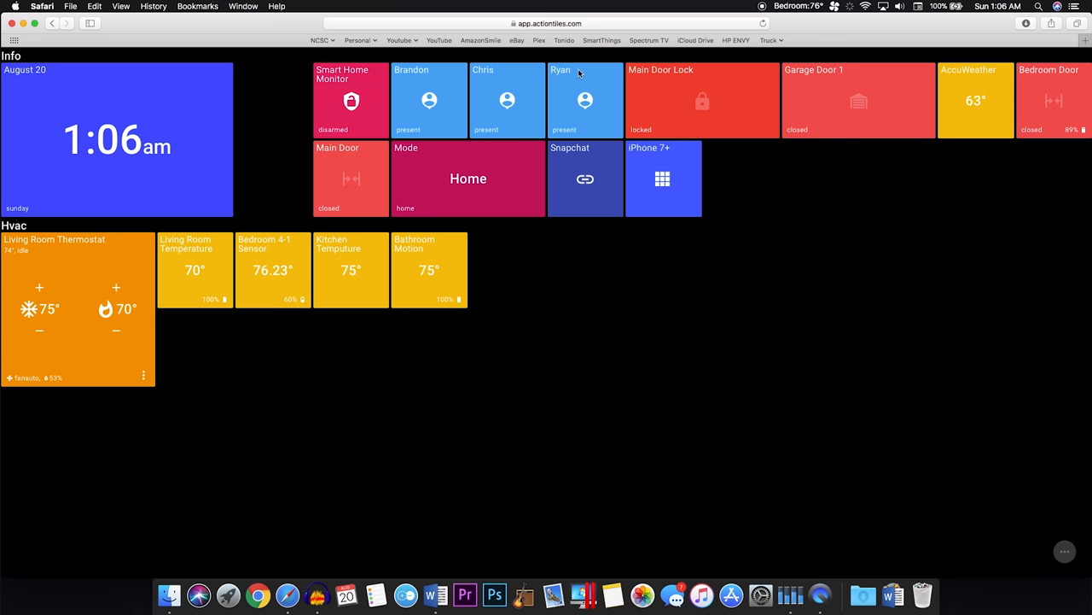
mouse_move(41, 331)
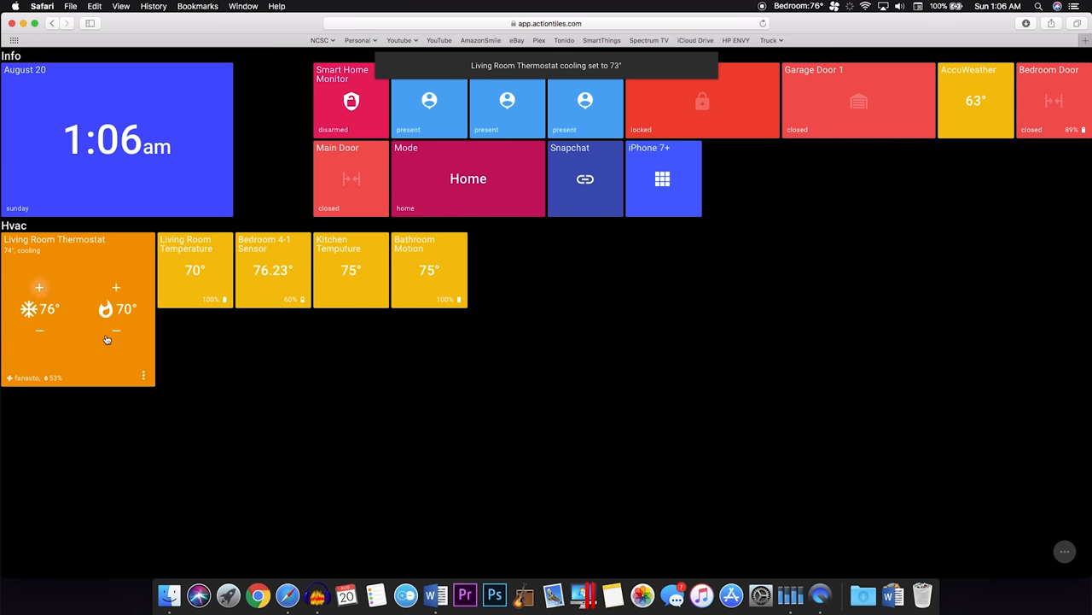
Raise the Living Room Thermostat's cooling setpoint to 75° from its panel controls and close them
left_click(40, 331)
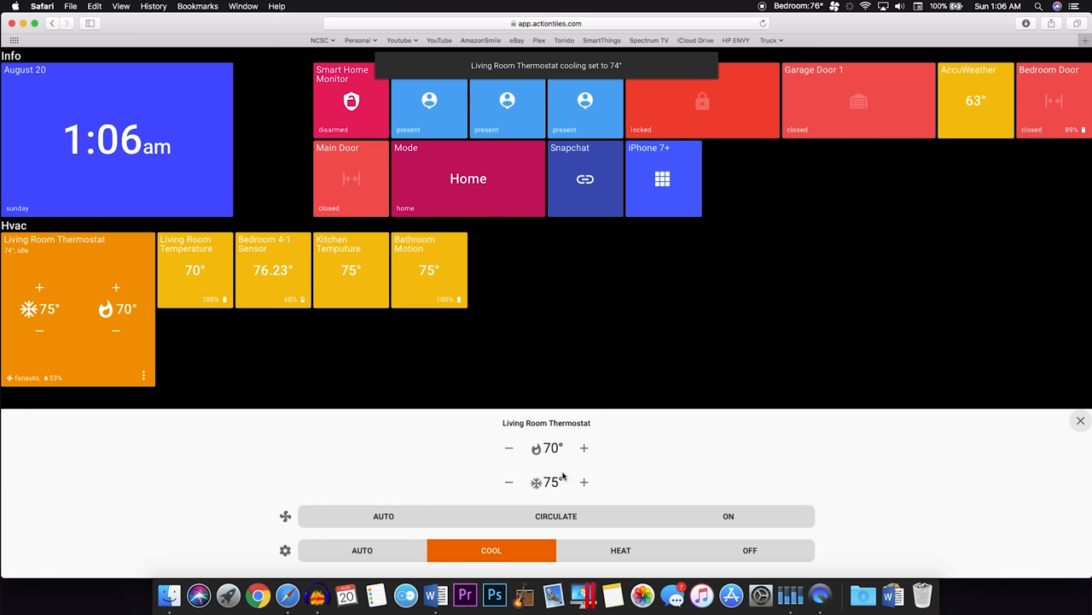
left_click(584, 482)
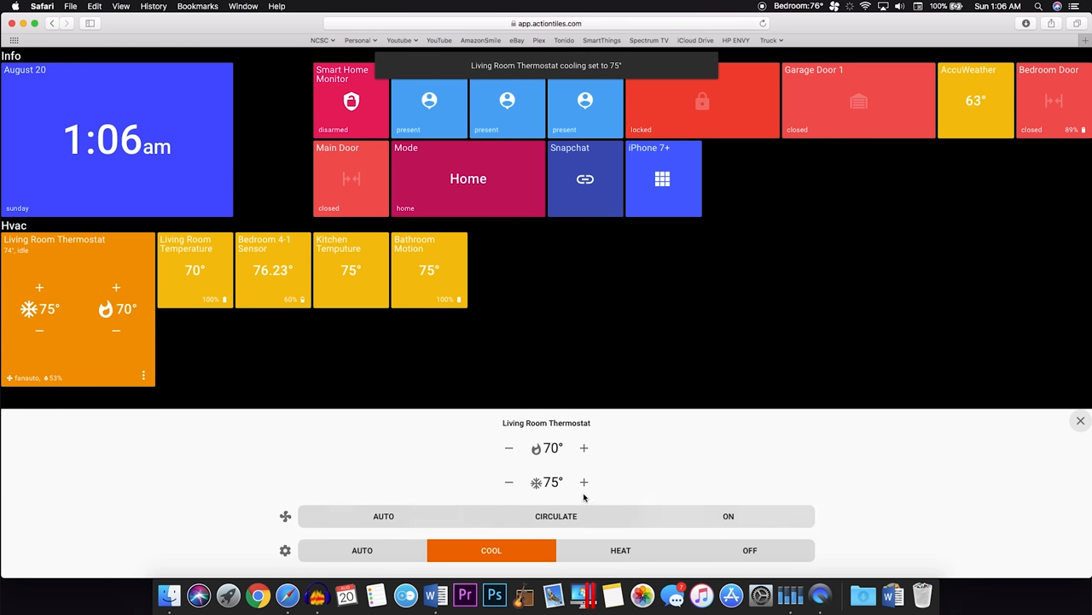
left_click(1080, 420)
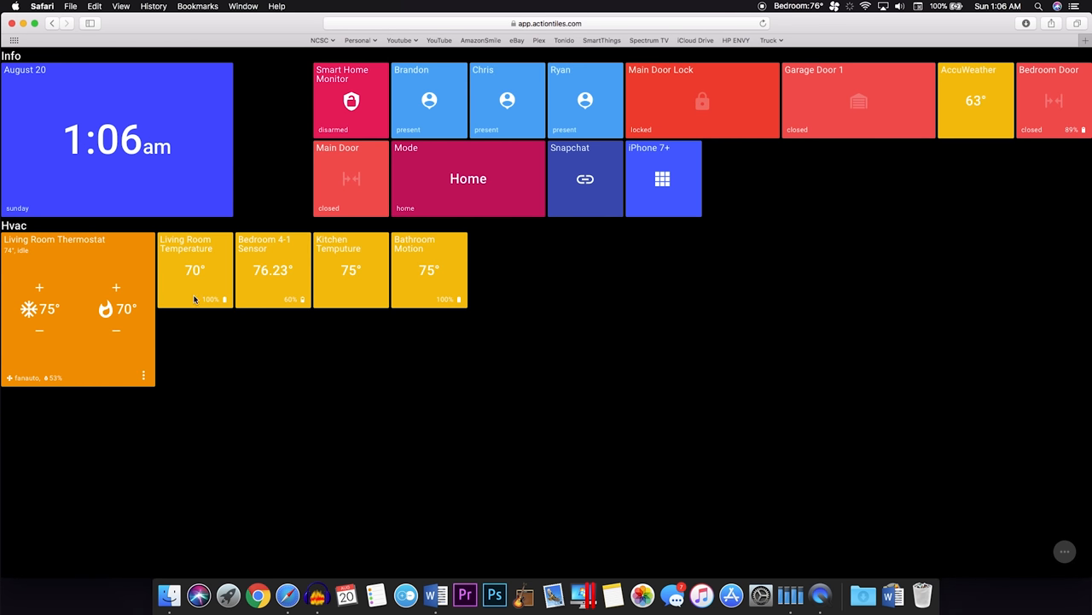
mouse_move(323, 293)
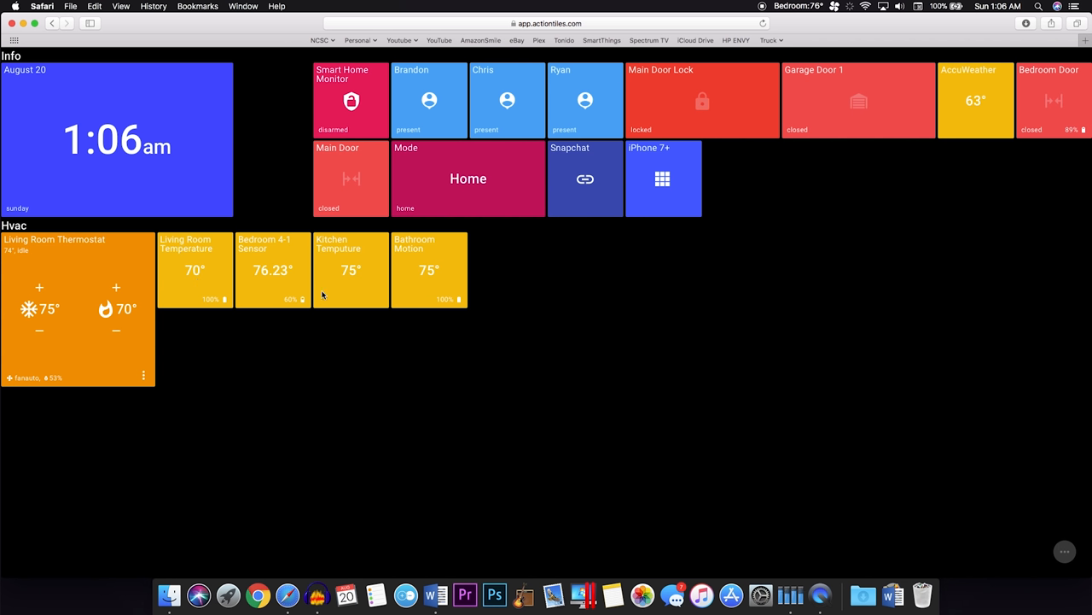
mouse_move(225, 295)
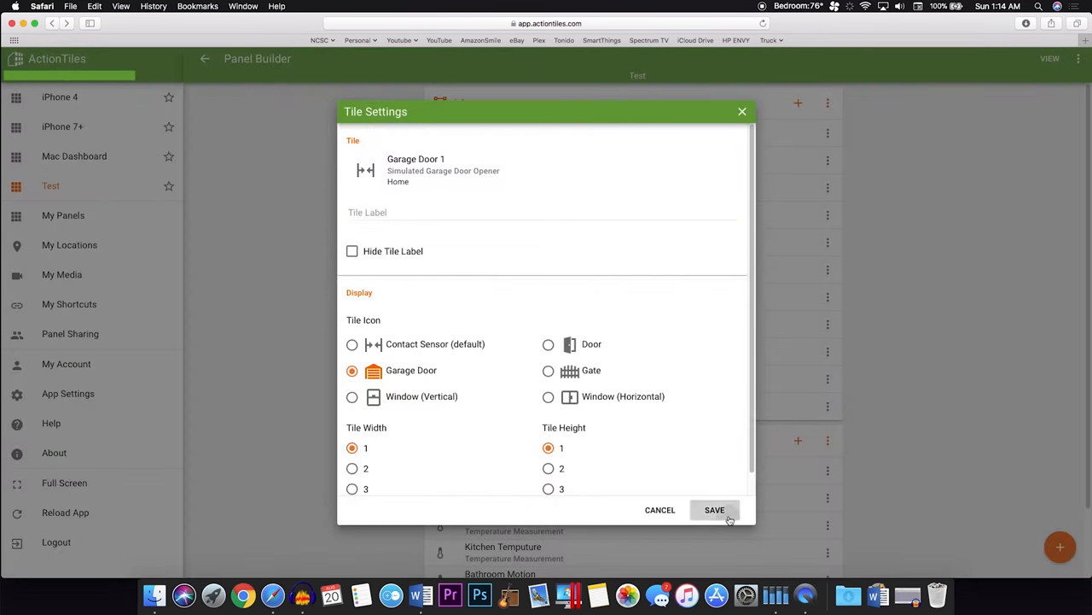
Save the Garage Door 1 tile, create the Living room tileset and save its lamps, LED strip and Harmony devices
left_click(713, 508)
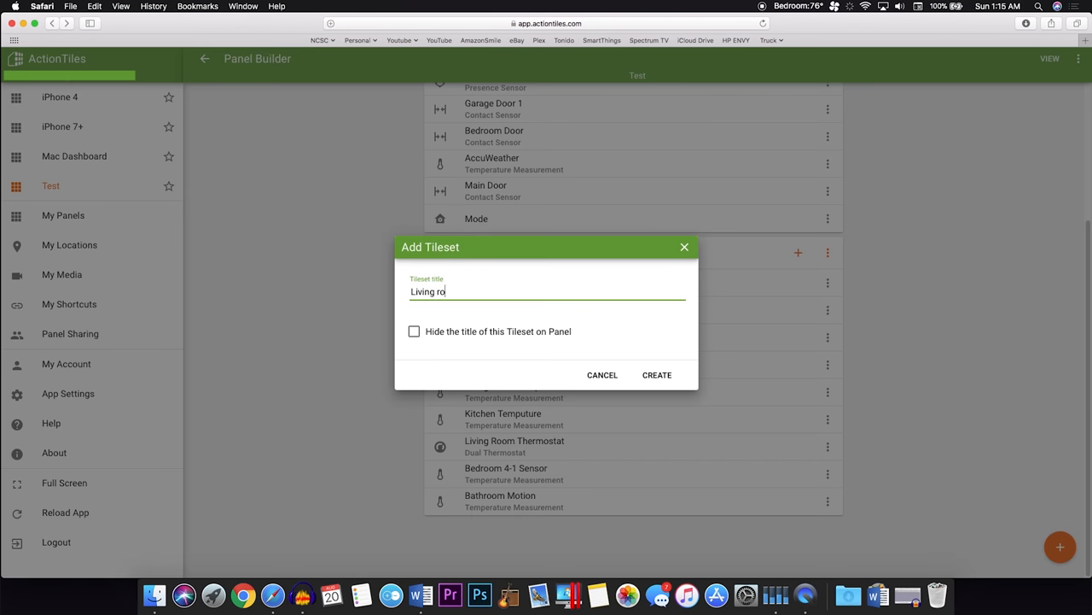
left_click(656, 374)
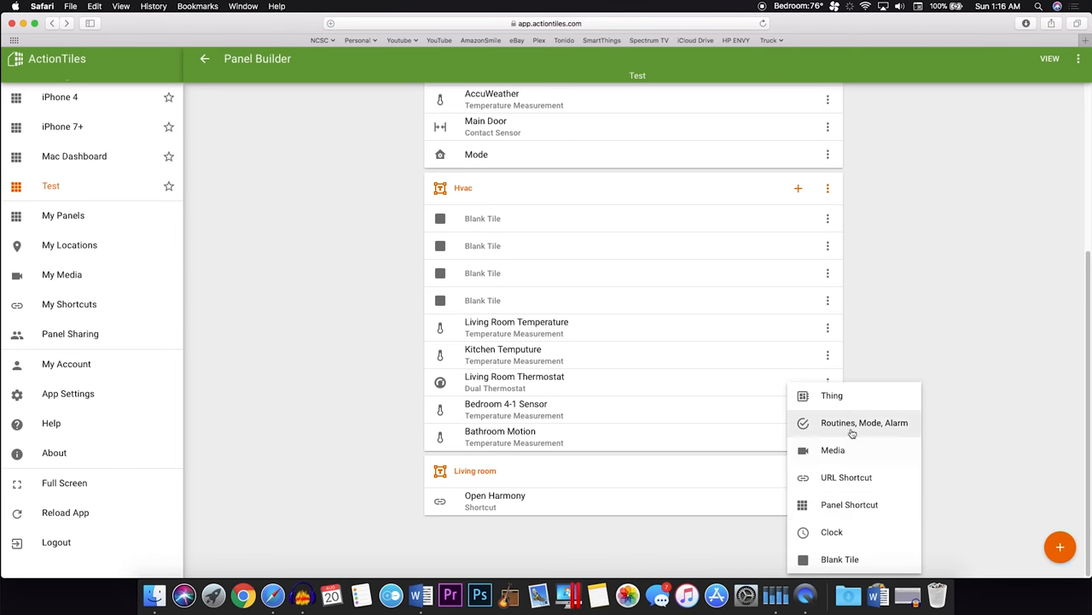
left_click(831, 396)
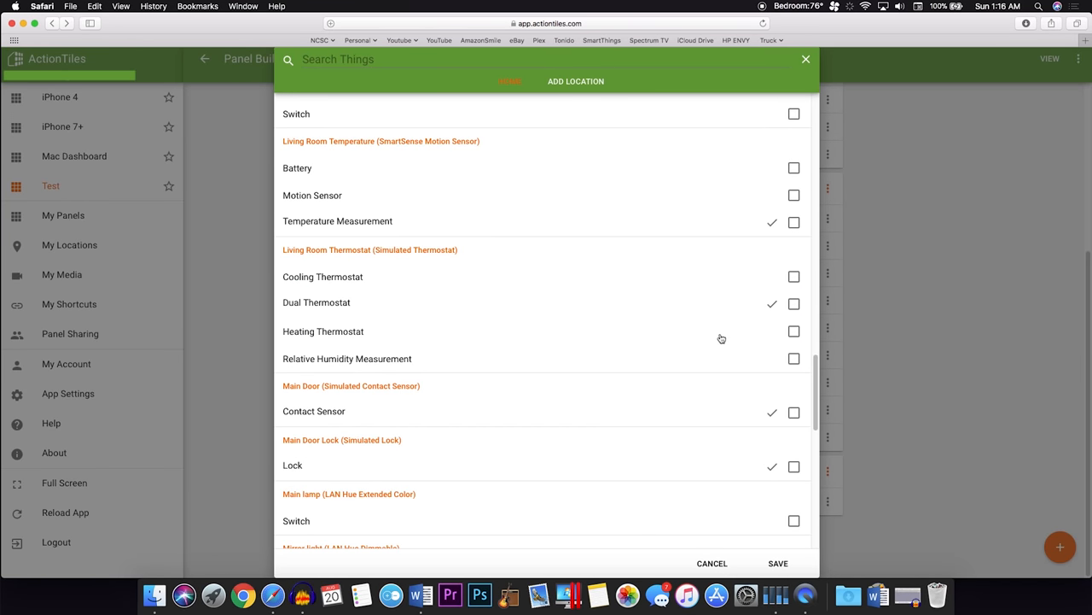
scroll("down", 3)
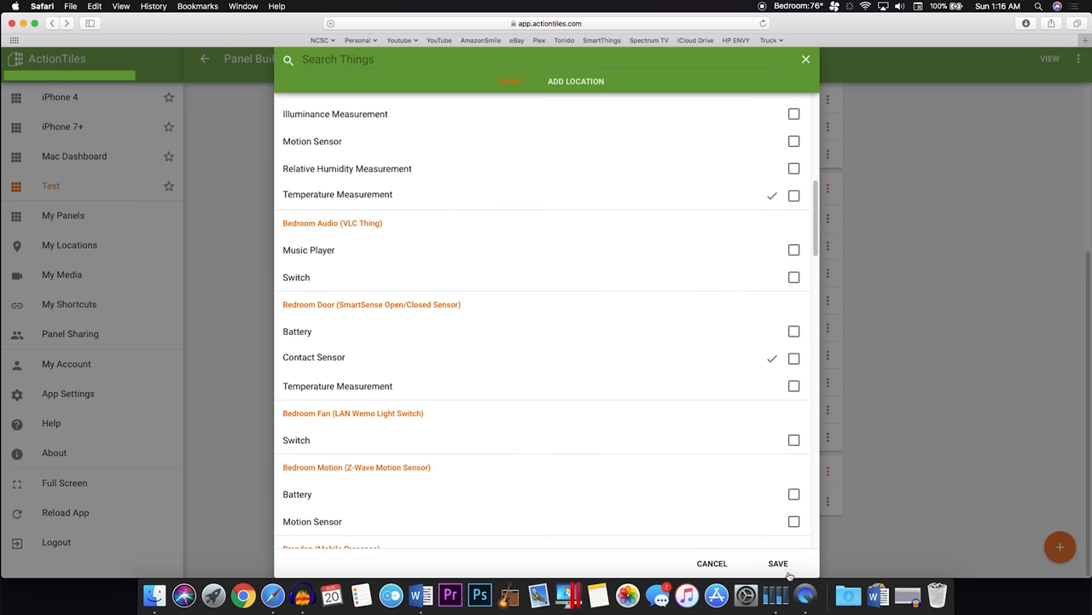
left_click(778, 564)
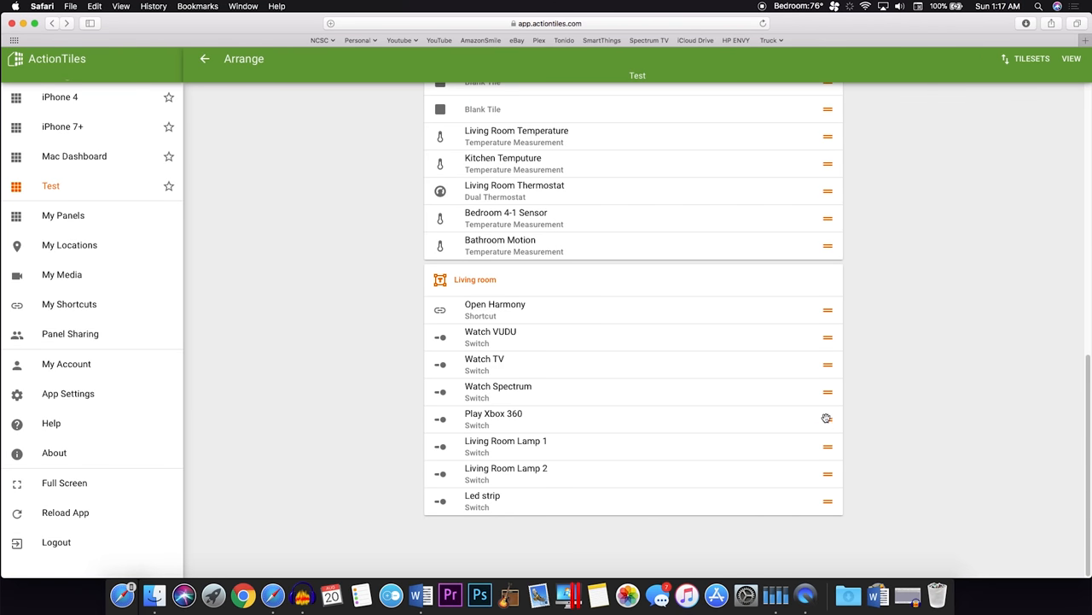
Move the lamps and LED strip to the top and make the Open Harmony tile two wide
left_click_drag(826, 418, 812, 359)
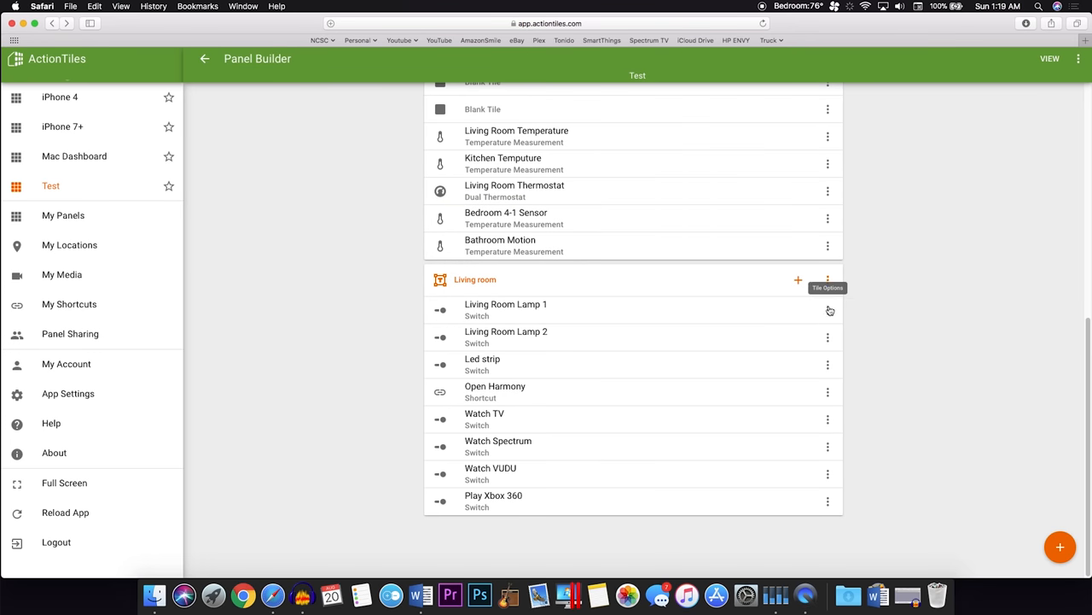
left_click(826, 474)
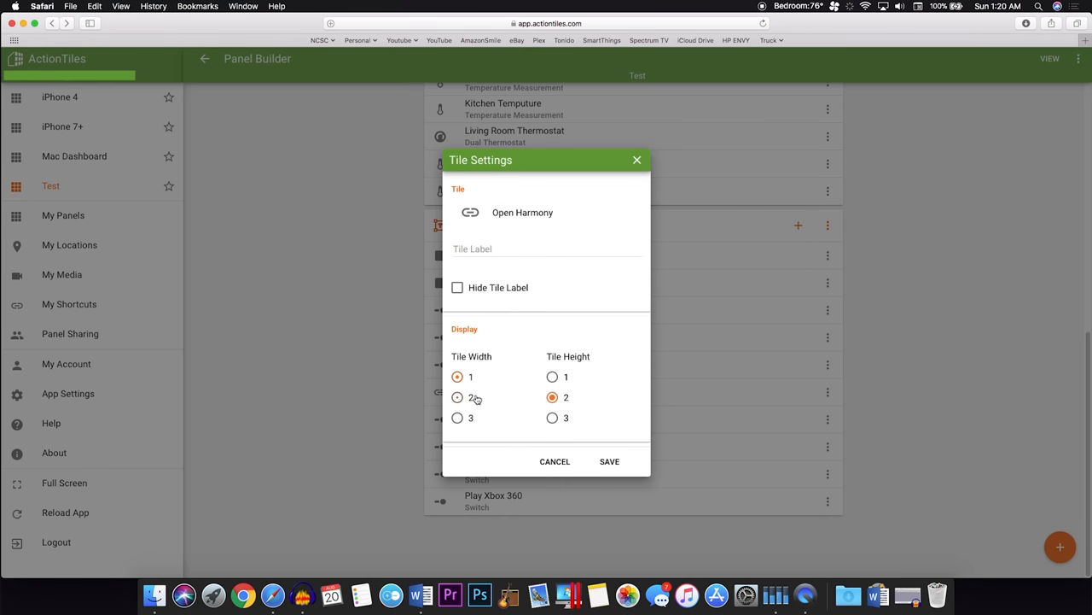
left_click(555, 461)
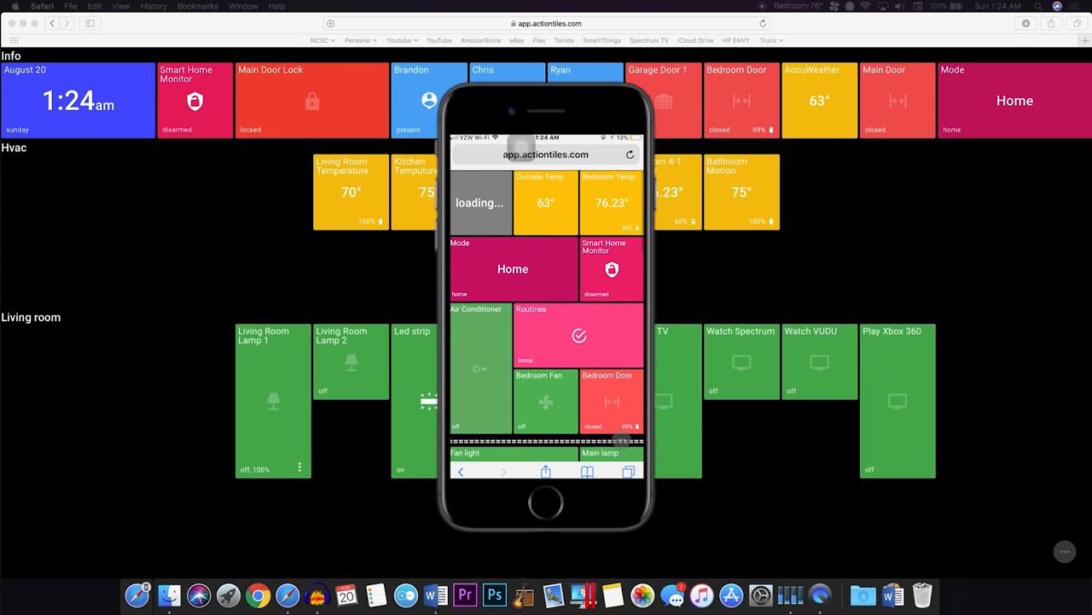
Add the panel page to the iPhone home screen as an iPhone 7+ icon
scroll("down", 3)
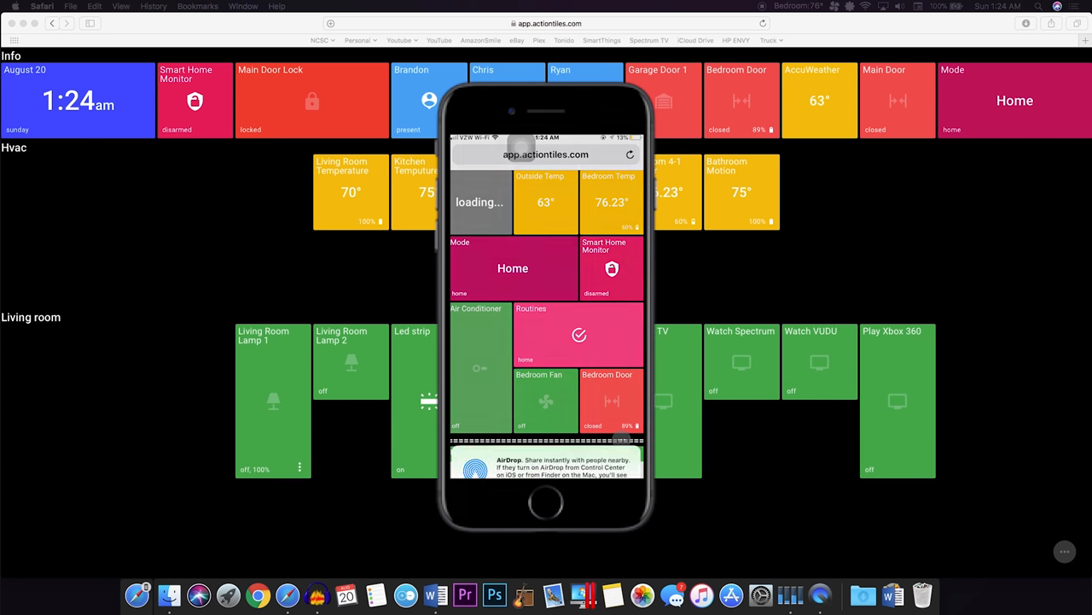
left_click(546, 459)
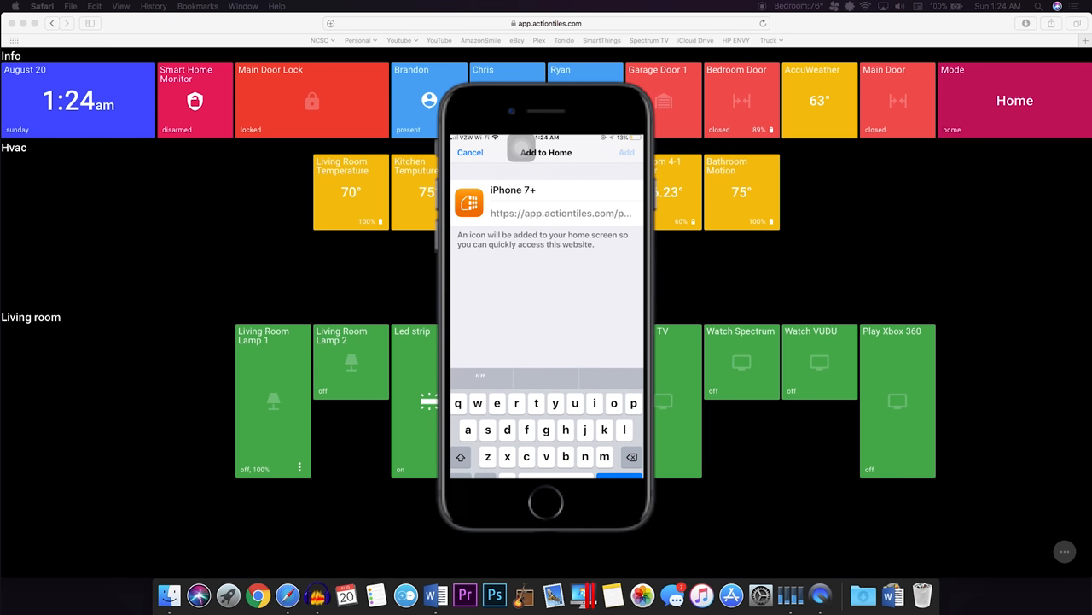
left_click(626, 152)
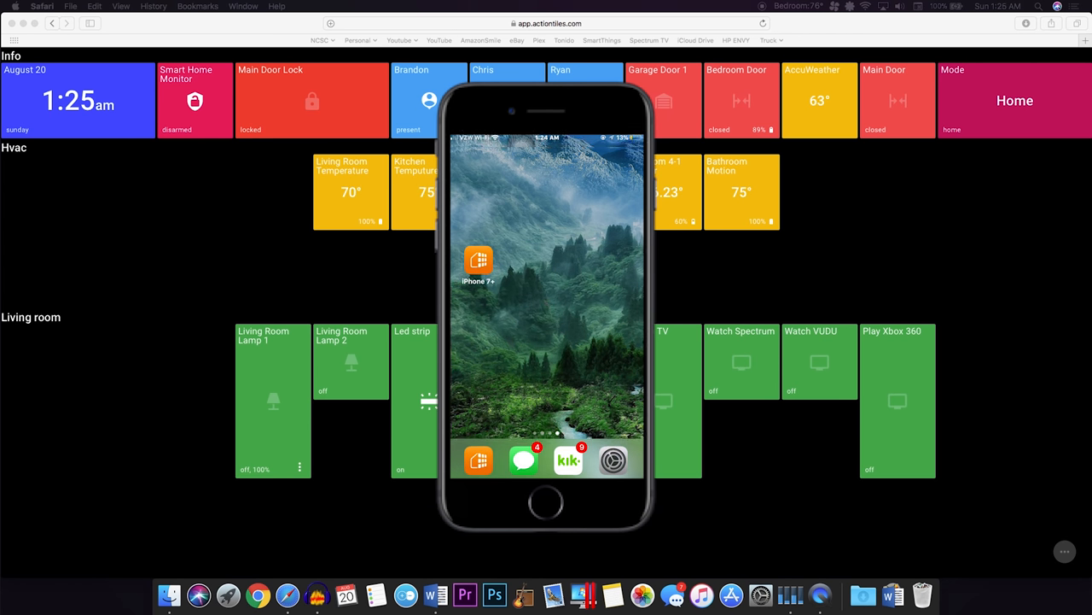
Launch the panel from the new home screen icon
left_click(478, 260)
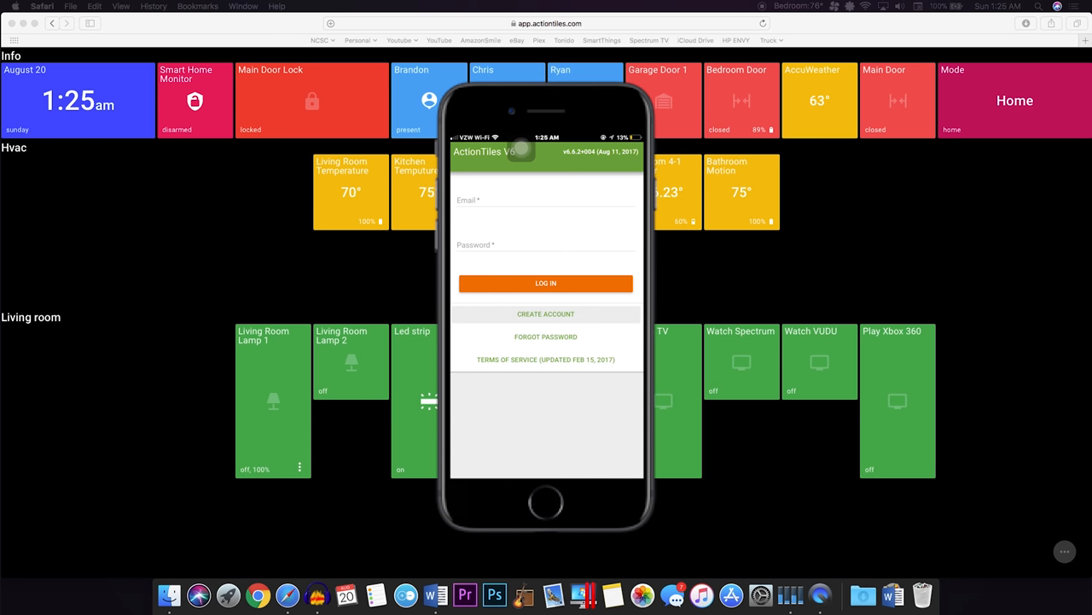
left_click(546, 201)
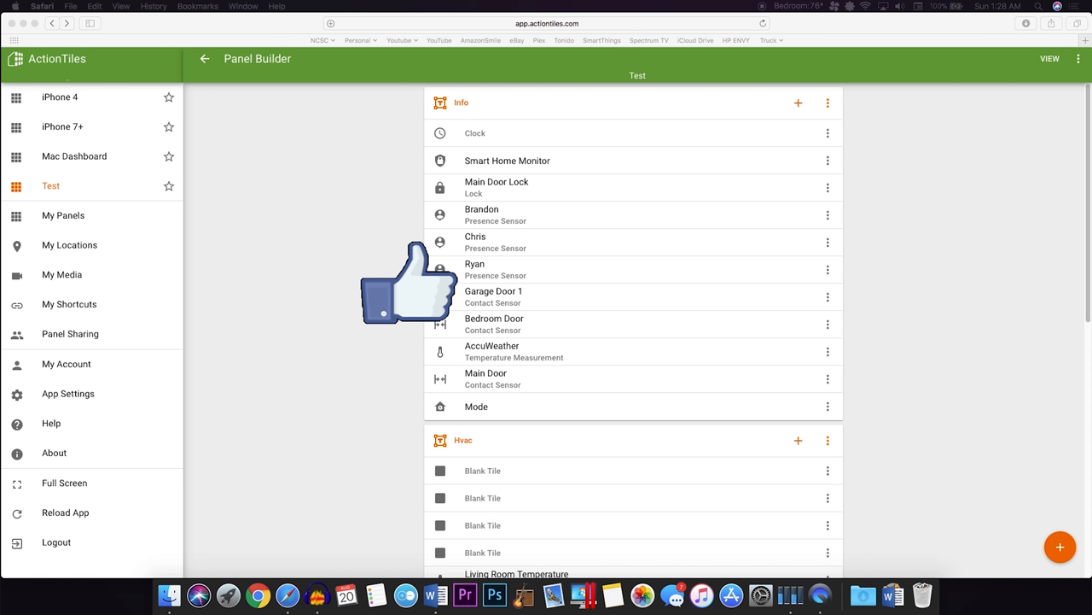
mouse_move(406, 286)
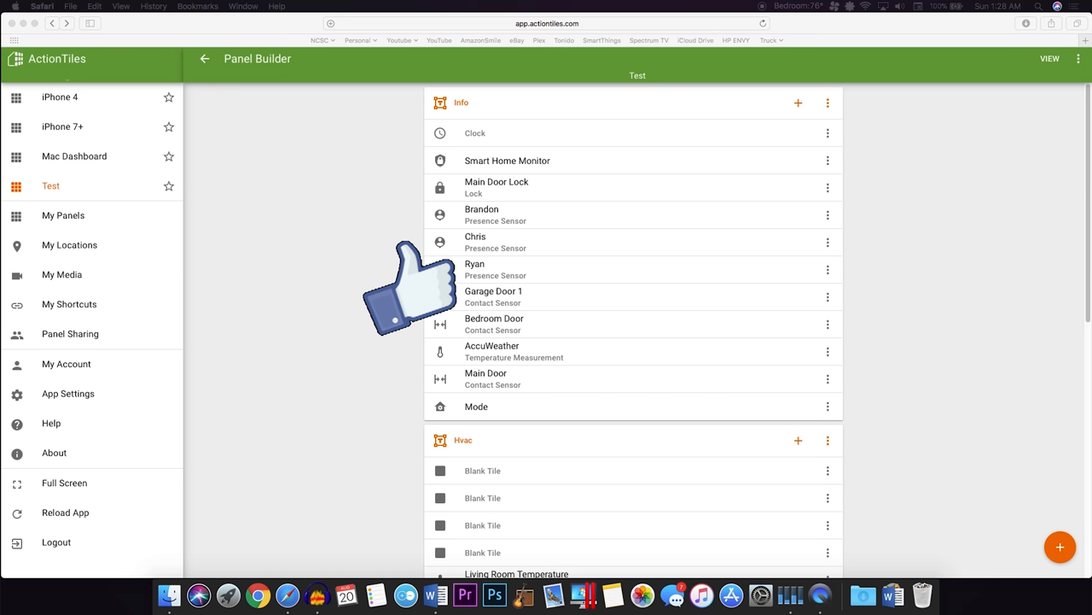